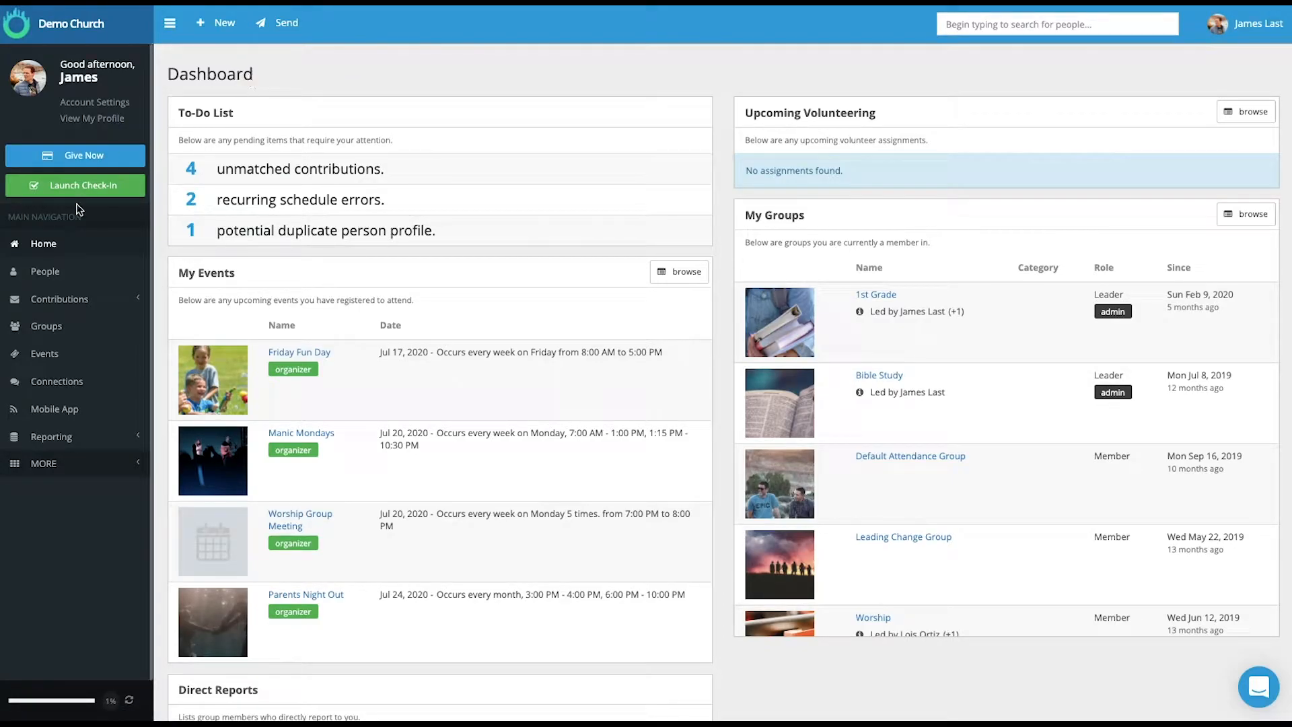
- Open the Mobile App page from the left navigation and land on its Settings tab
left_click(58, 408)
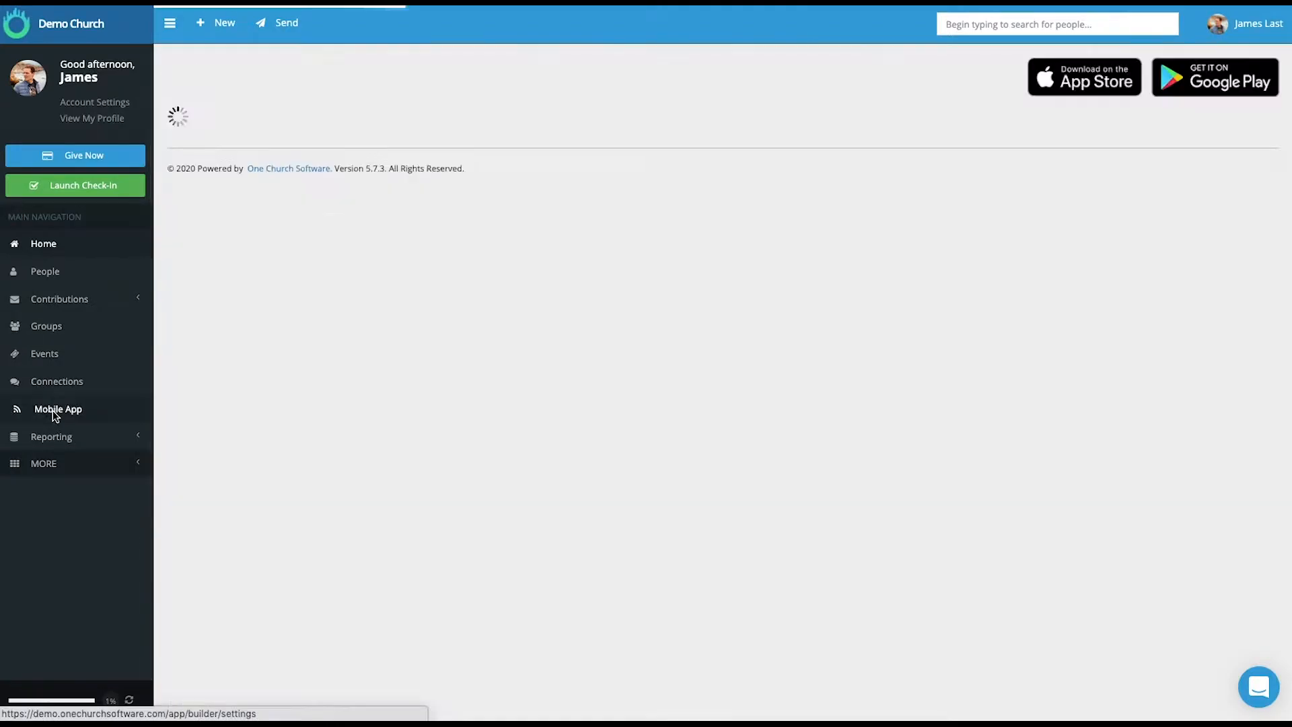
left_click(58, 409)
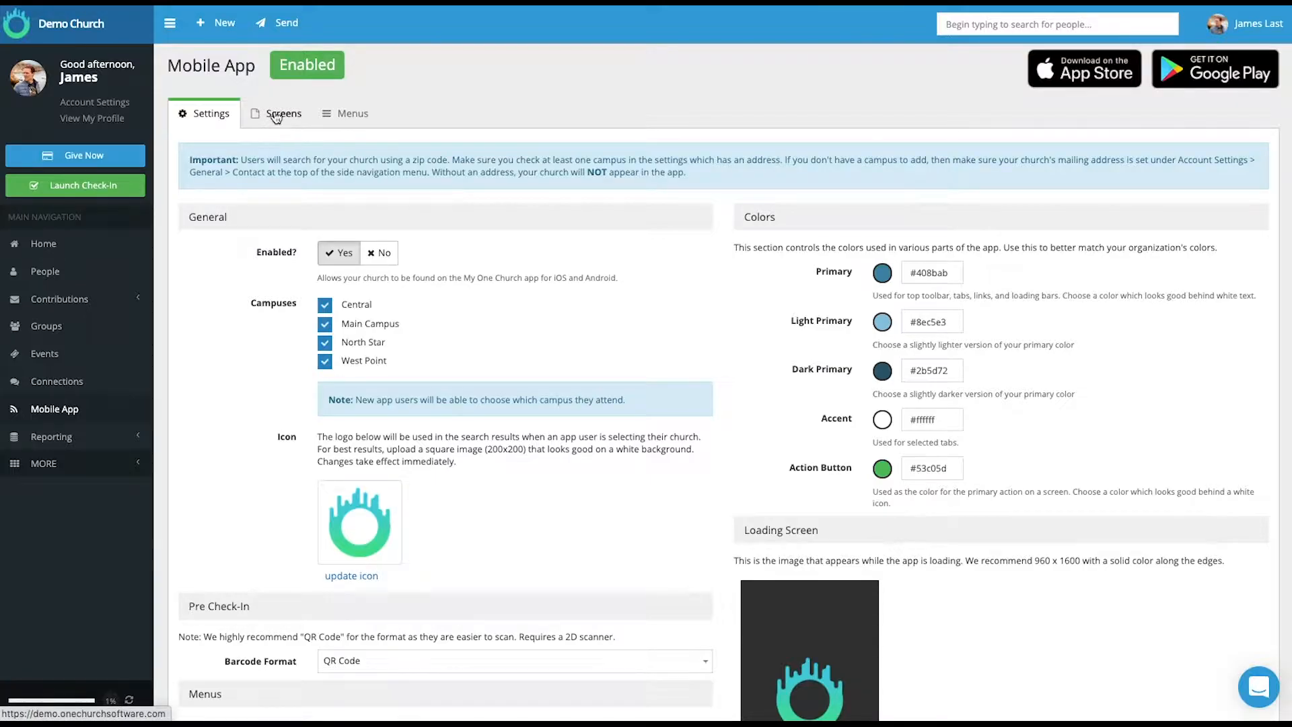
left_click(283, 113)
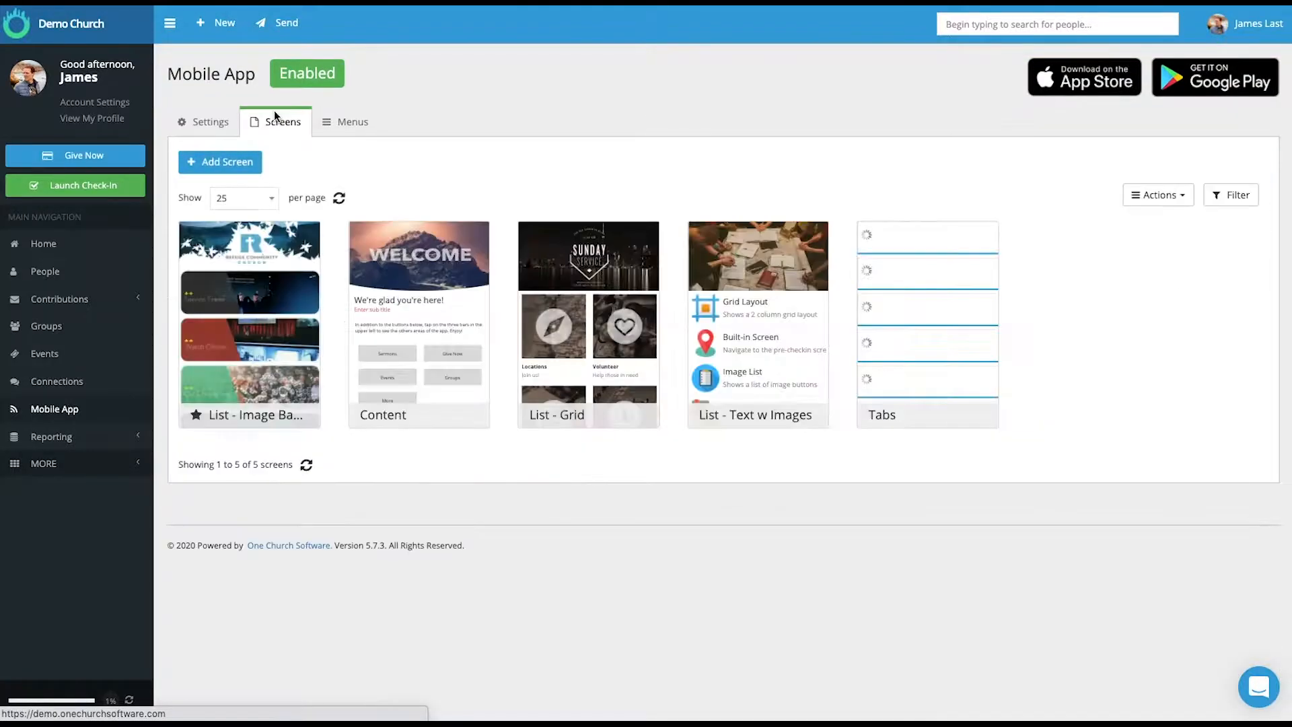
left_click(352, 121)
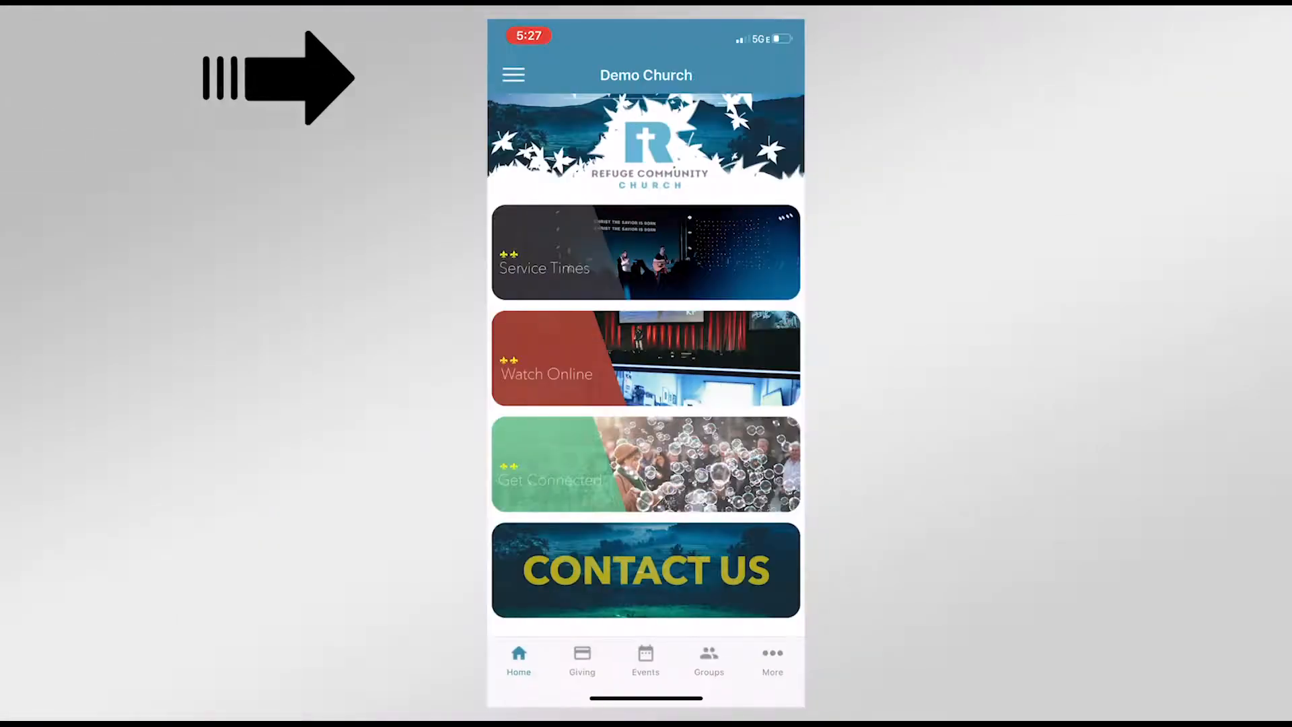
left_click(513, 75)
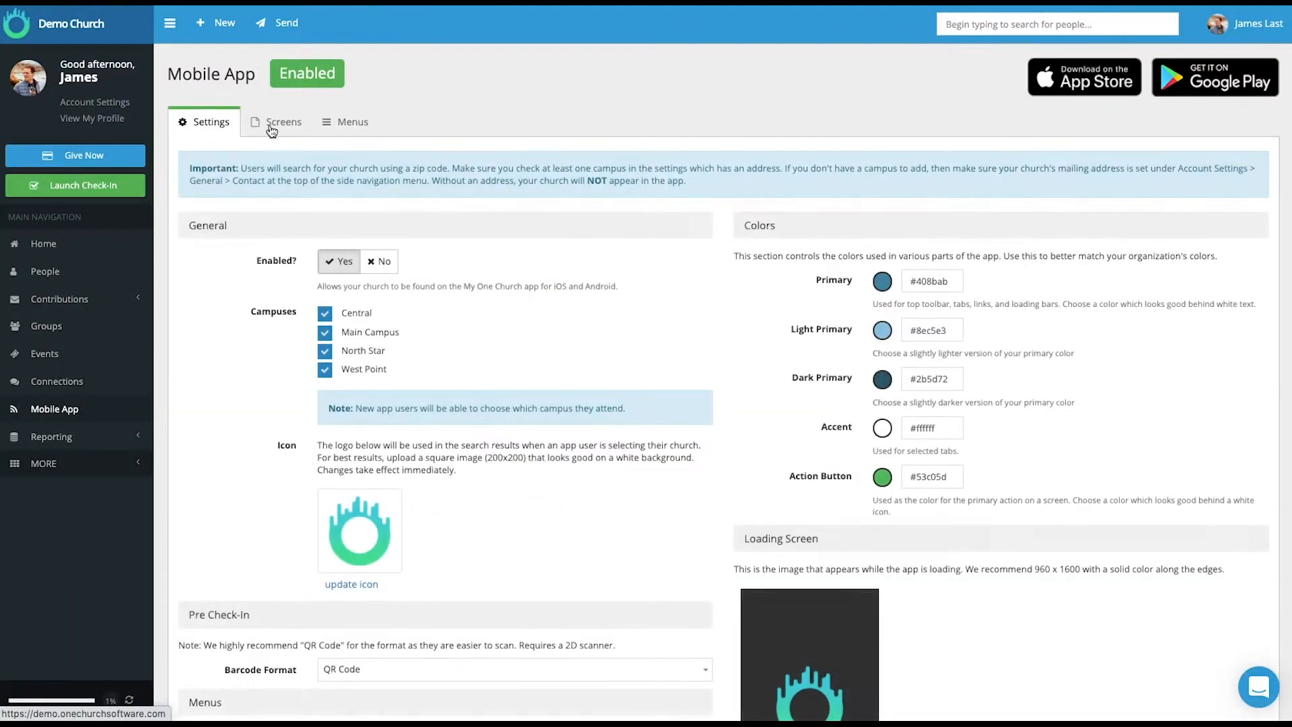
scroll("down", 3)
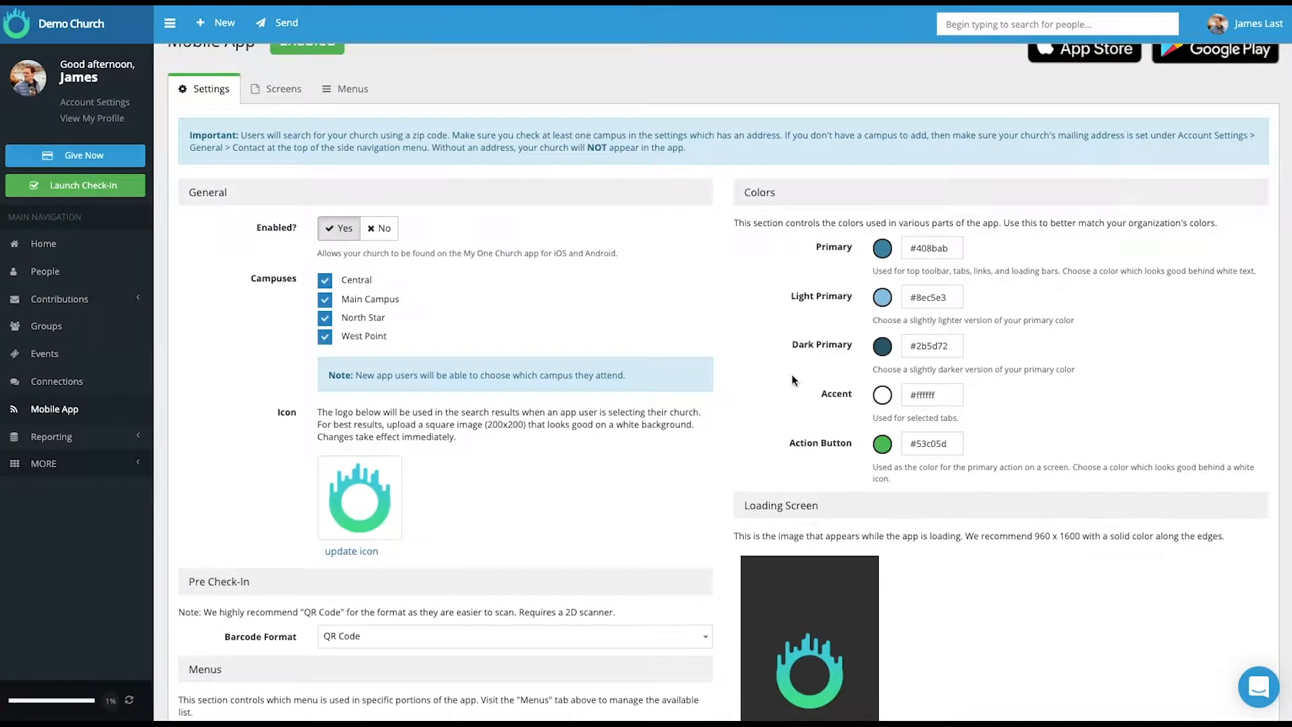
scroll("down", 3)
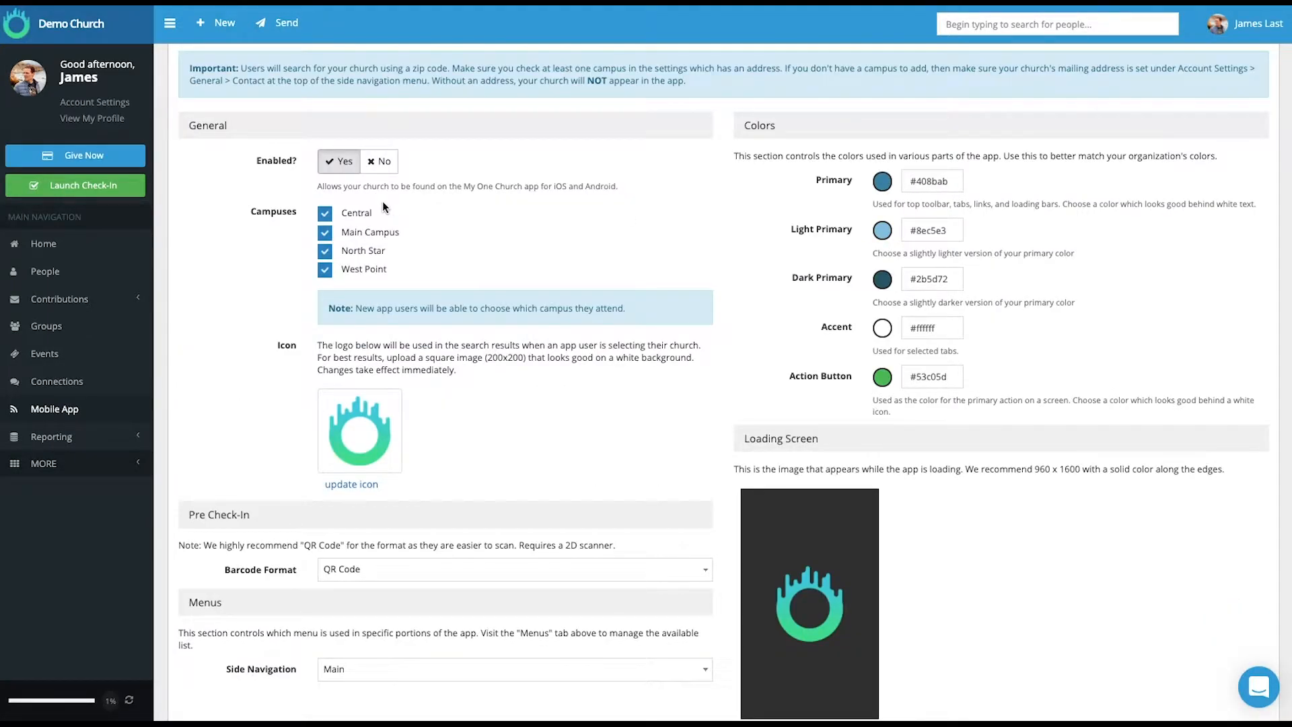
mouse_move(356, 271)
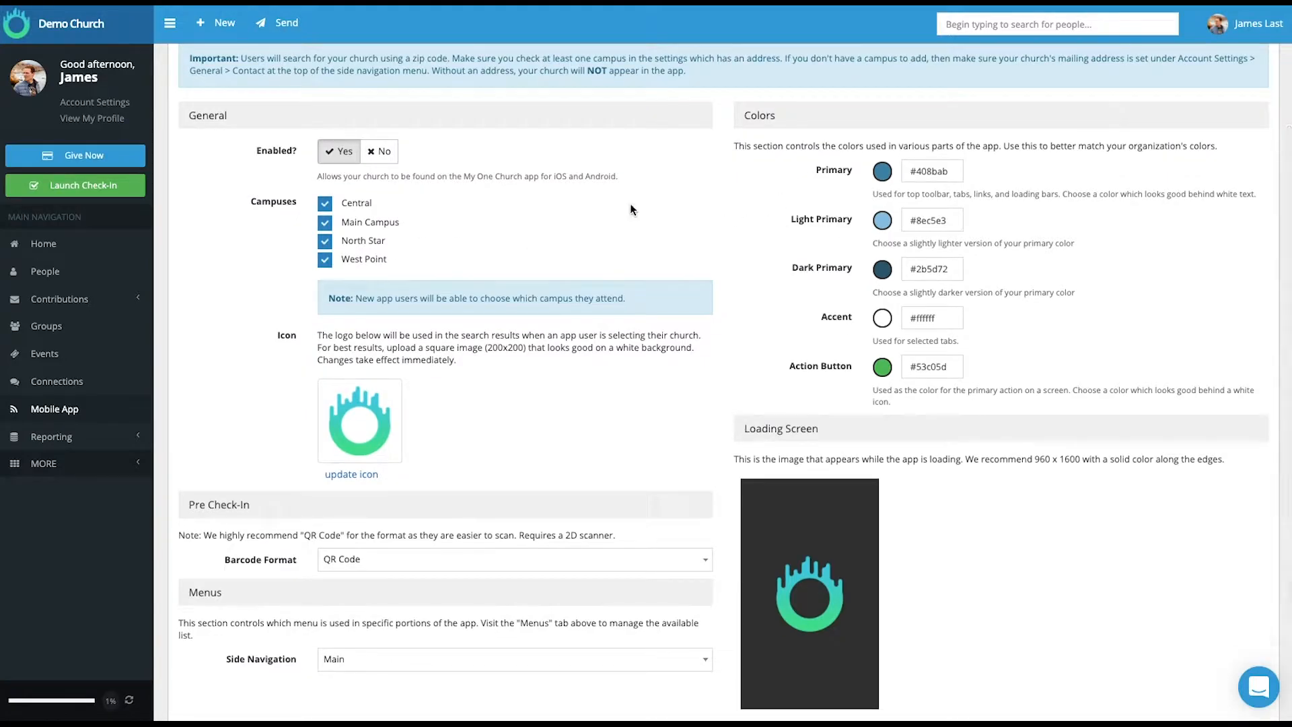
scroll("down", 3)
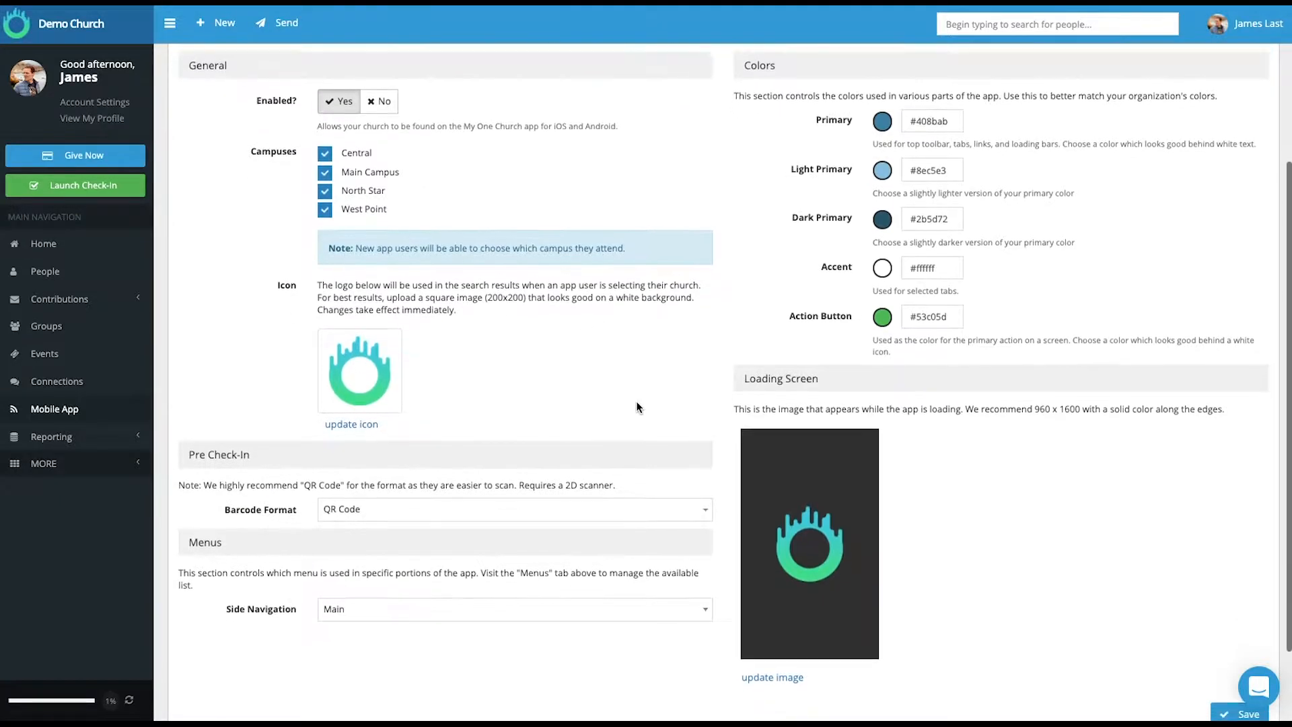
scroll("down", 3)
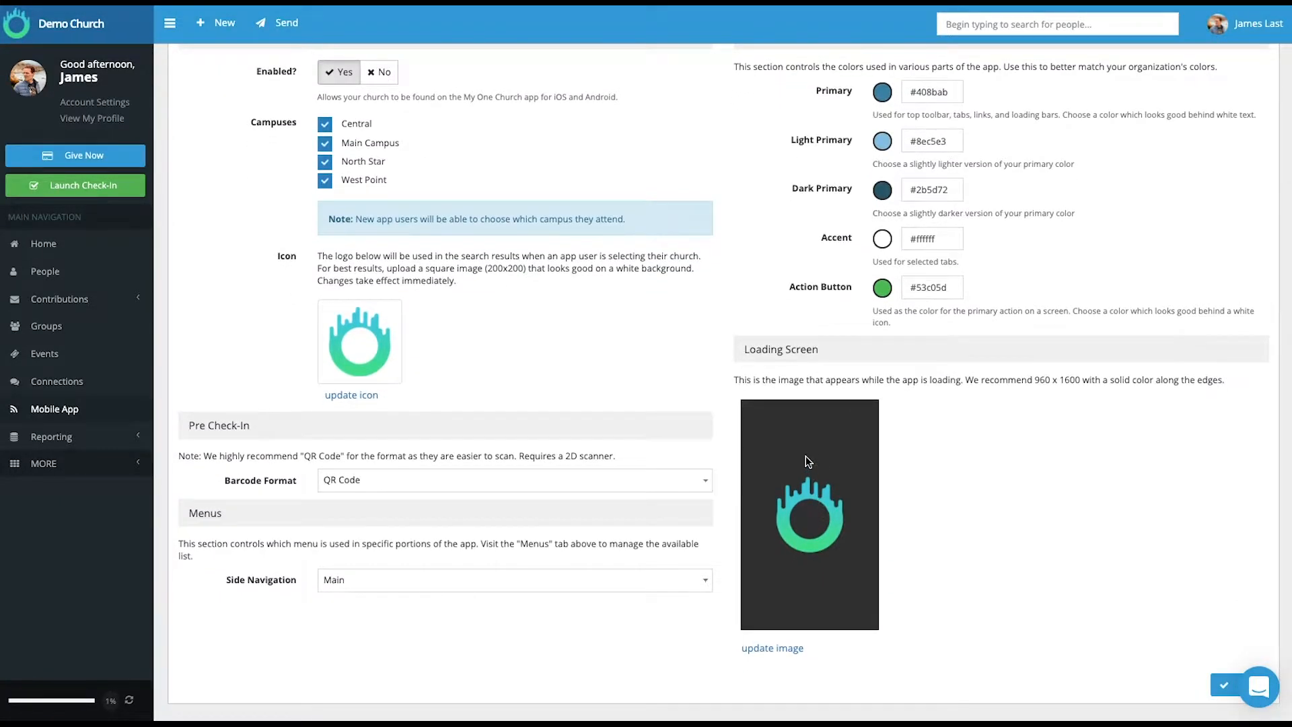
scroll("down", 3)
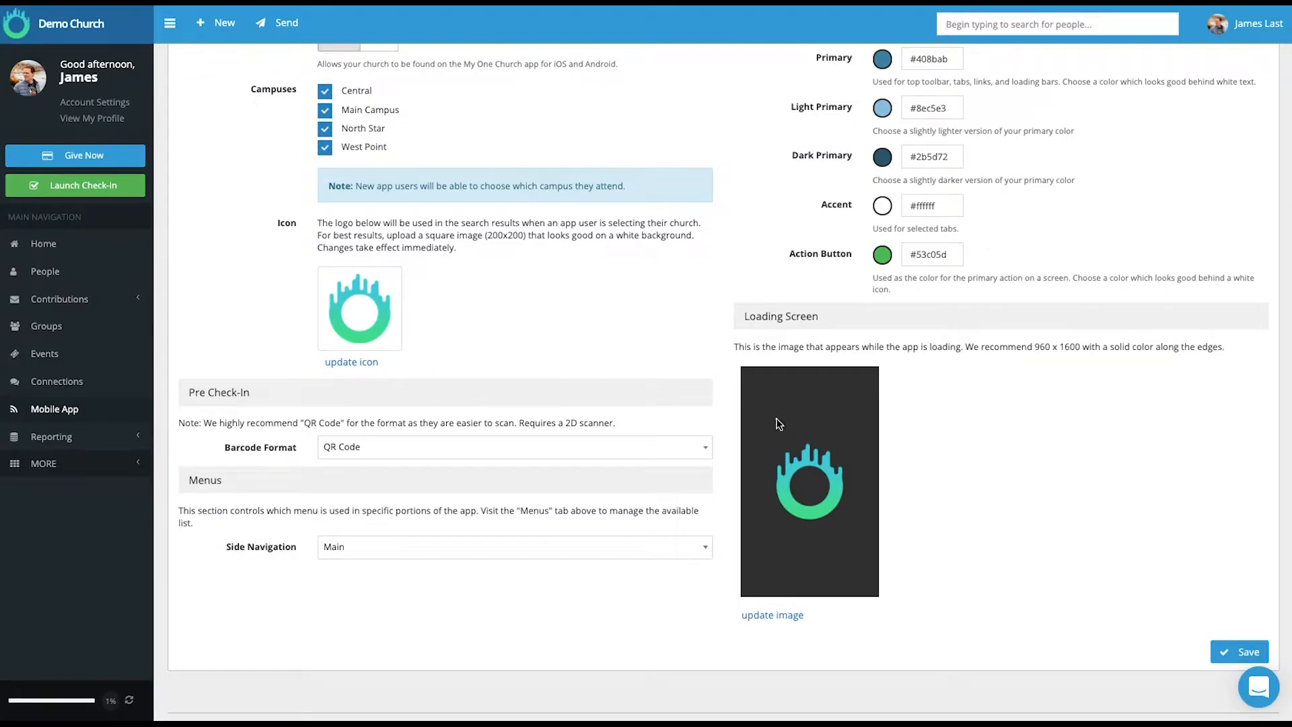
mouse_move(241, 395)
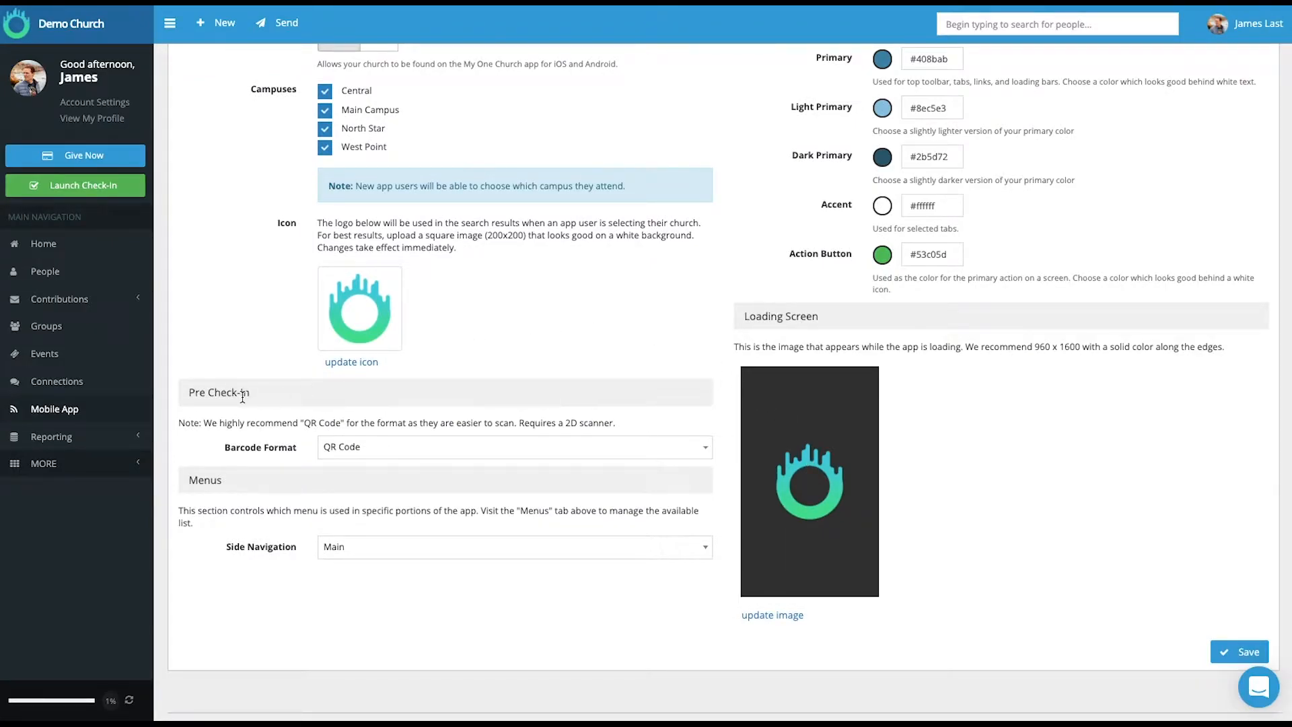
mouse_move(454, 450)
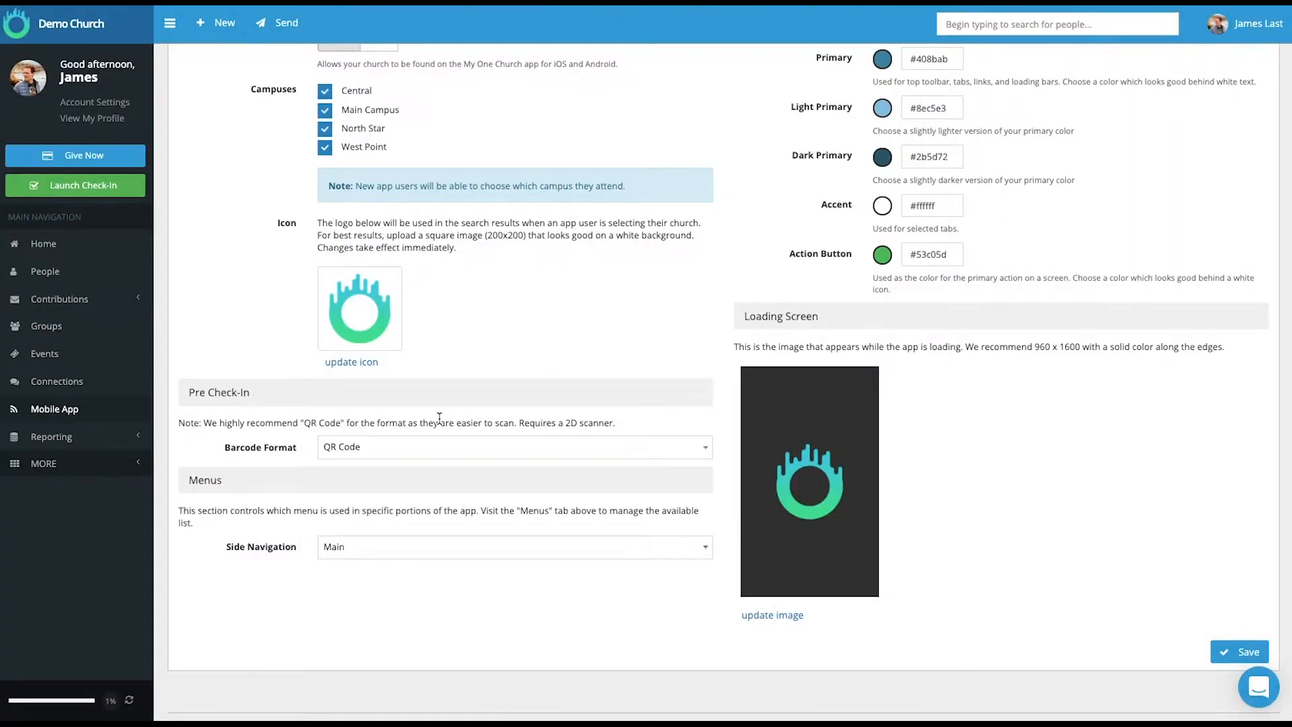
scroll("down", 3)
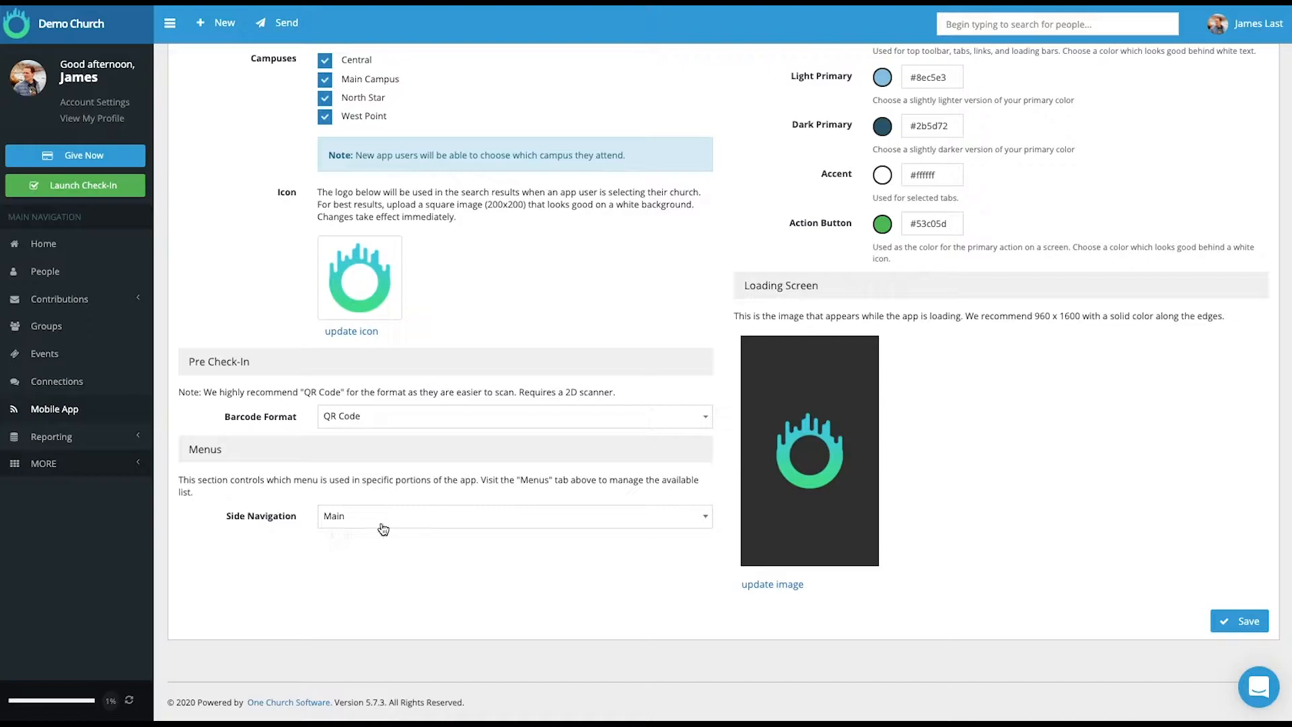
mouse_move(190, 451)
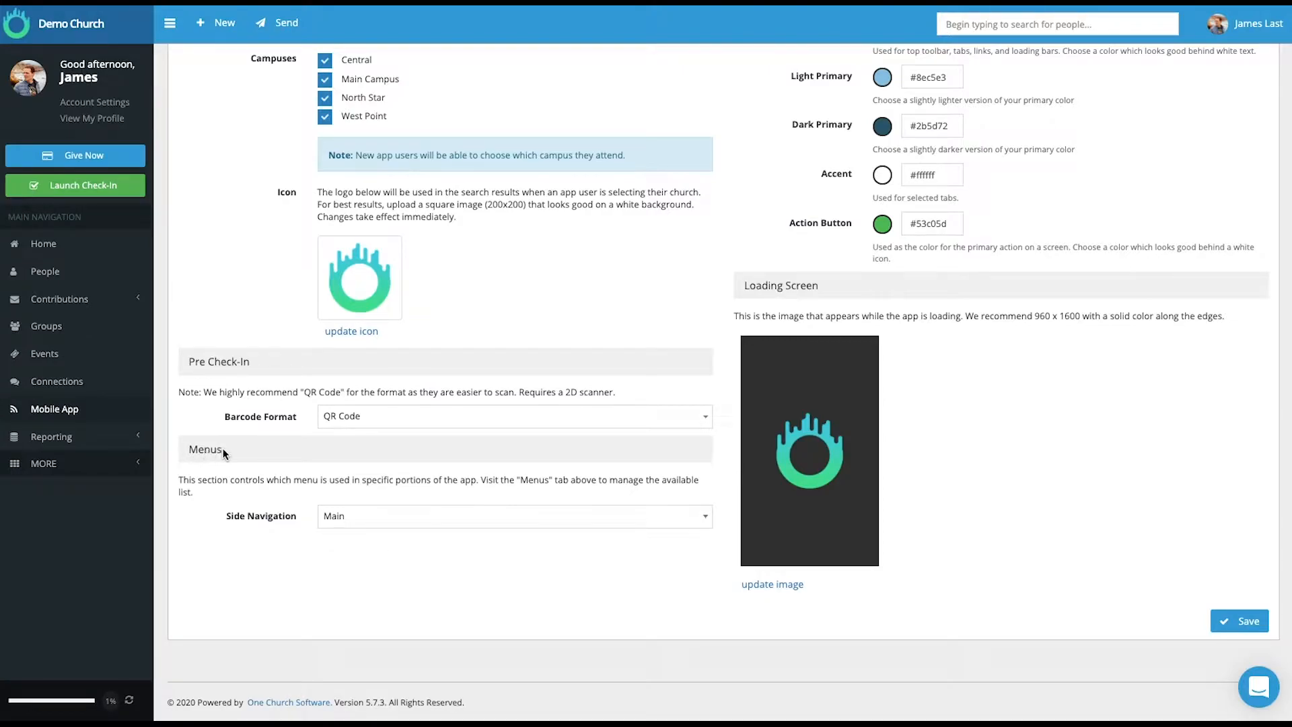
mouse_move(262, 458)
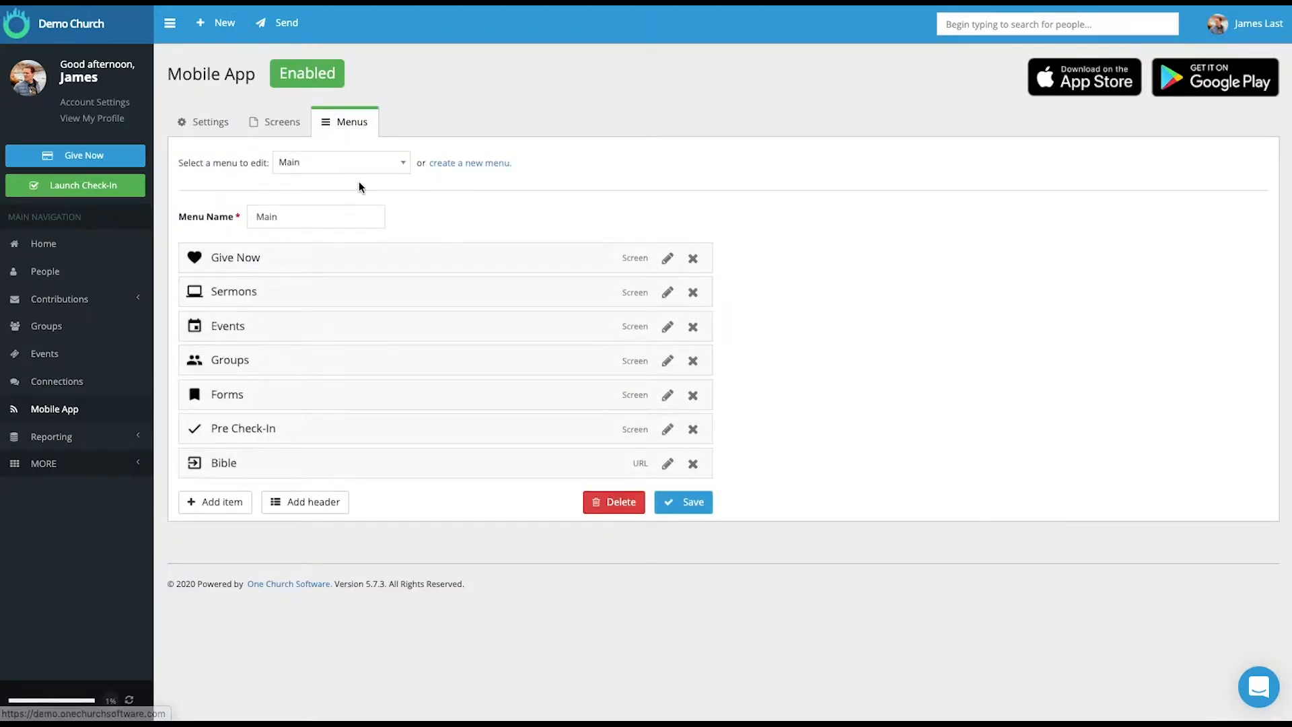
mouse_move(210, 121)
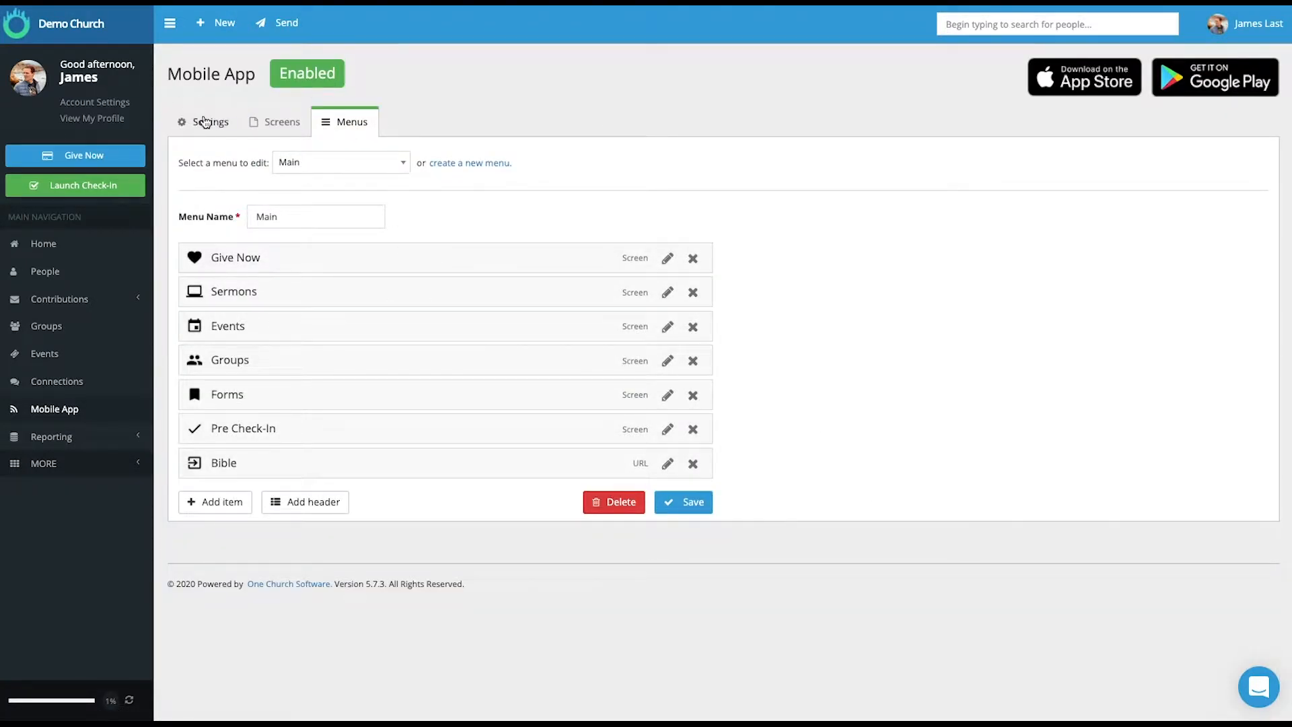
- Go back via Settings to the Screens tab's five thumbnails and start Add New Screen
left_click(209, 121)
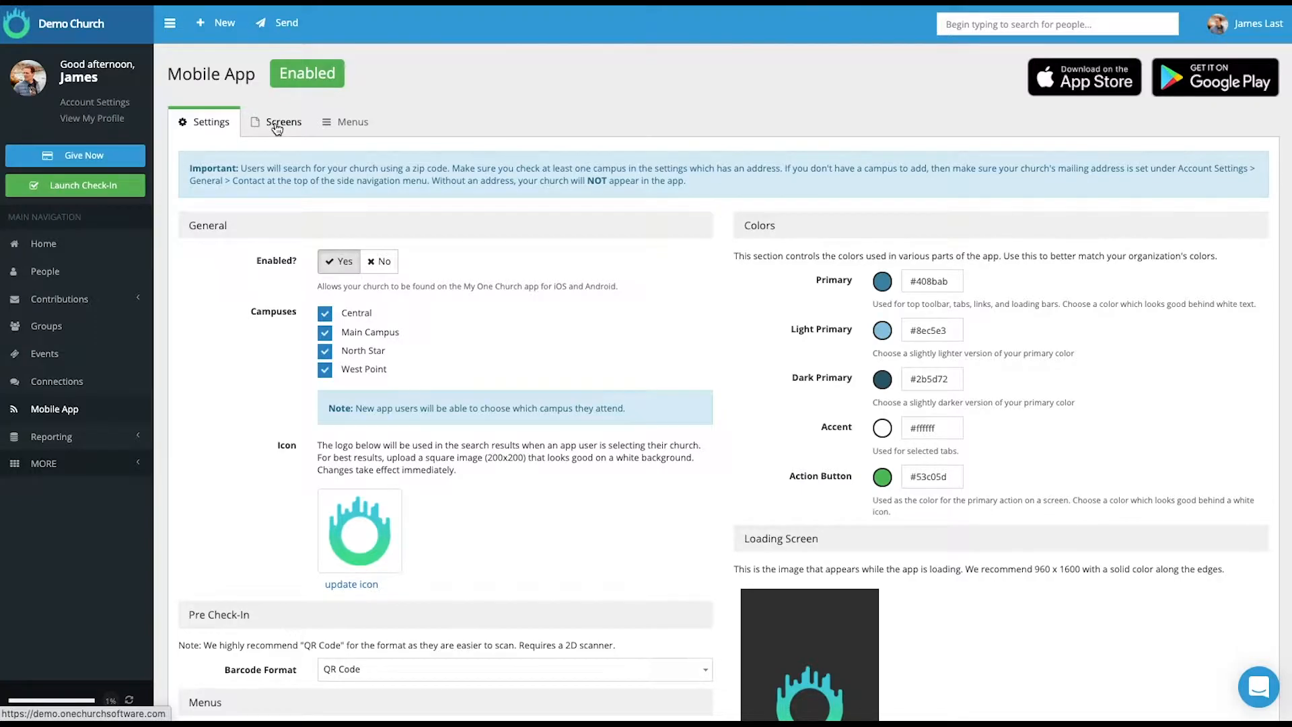
left_click(284, 122)
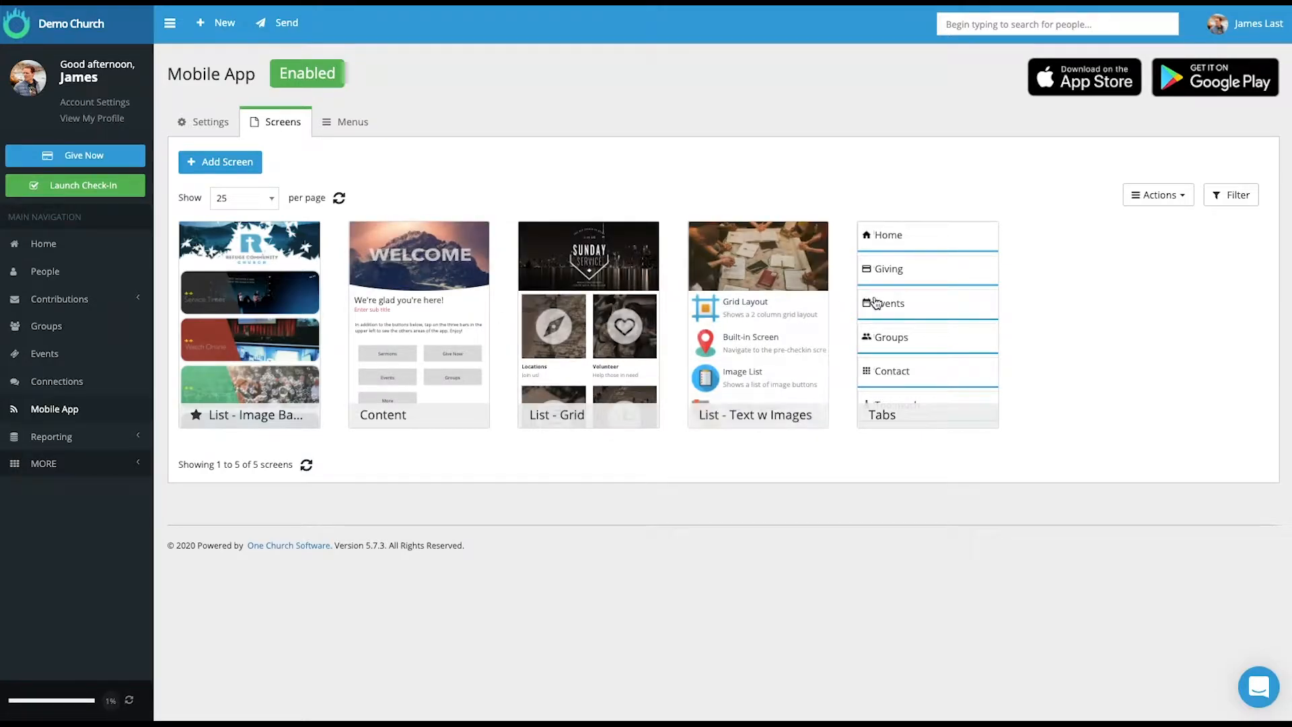
mouse_move(814, 183)
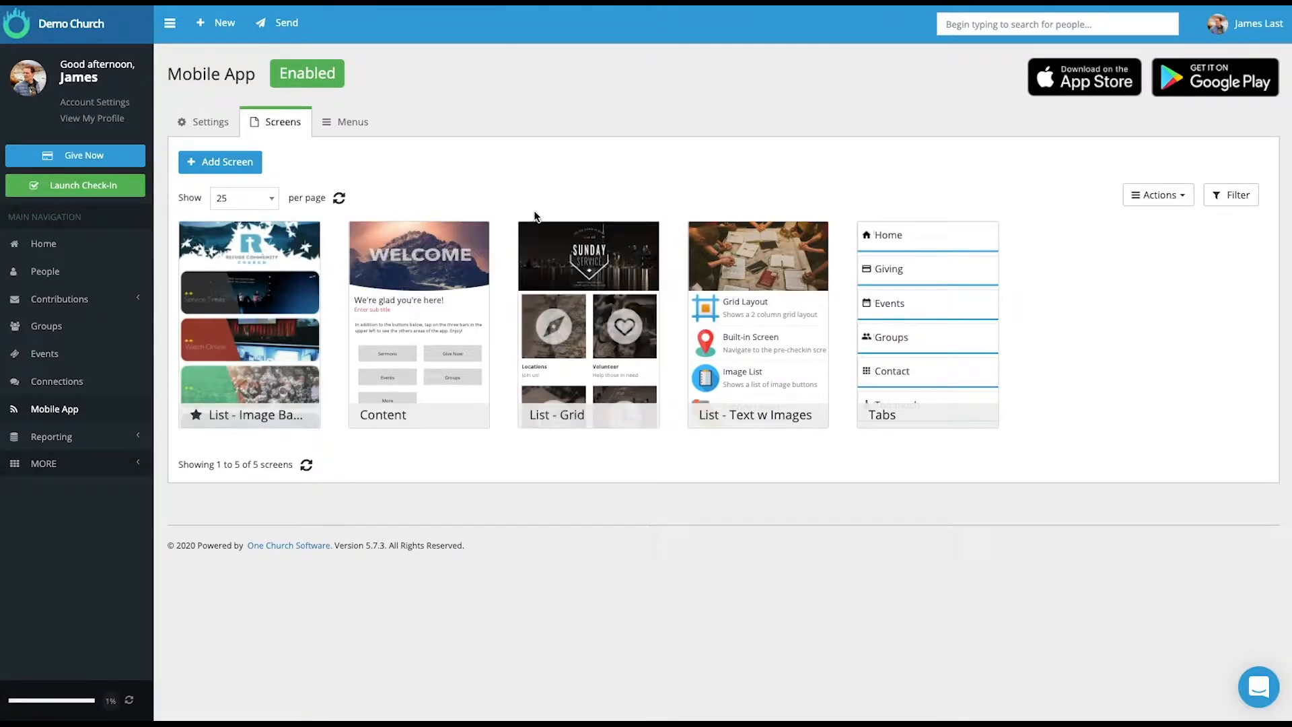
left_click(220, 161)
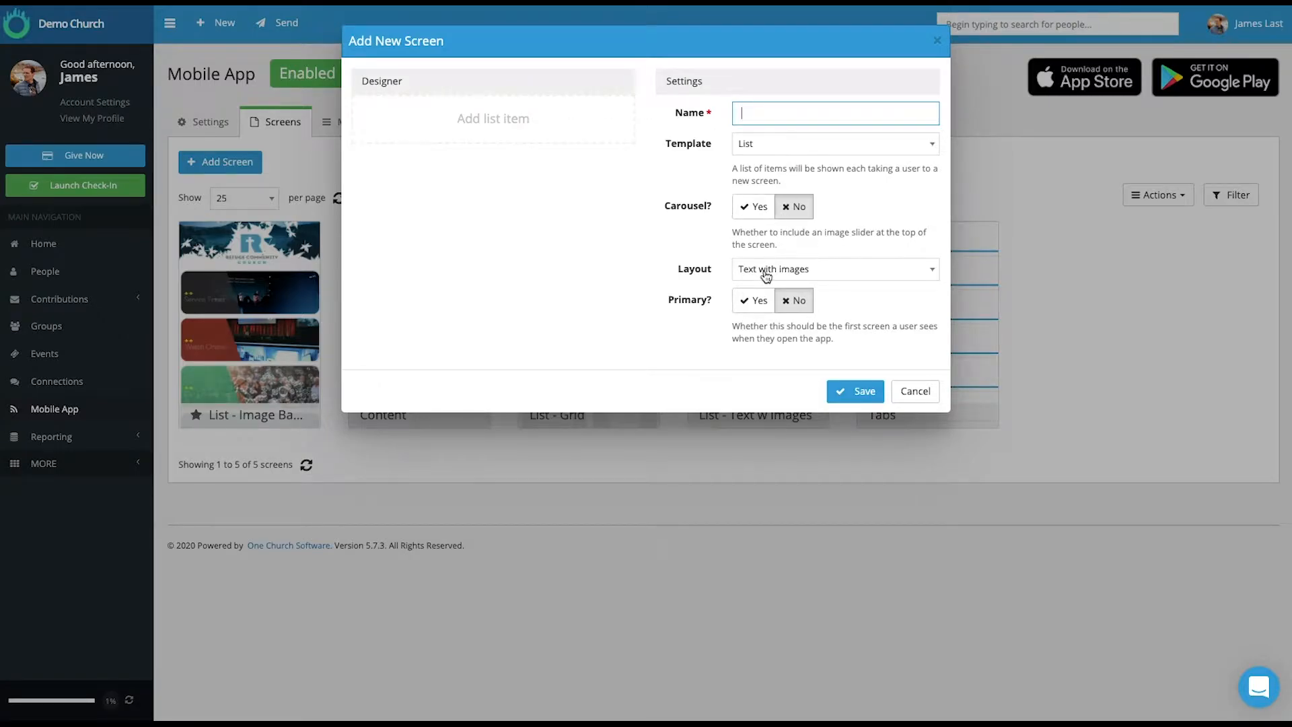
left_click(913, 390)
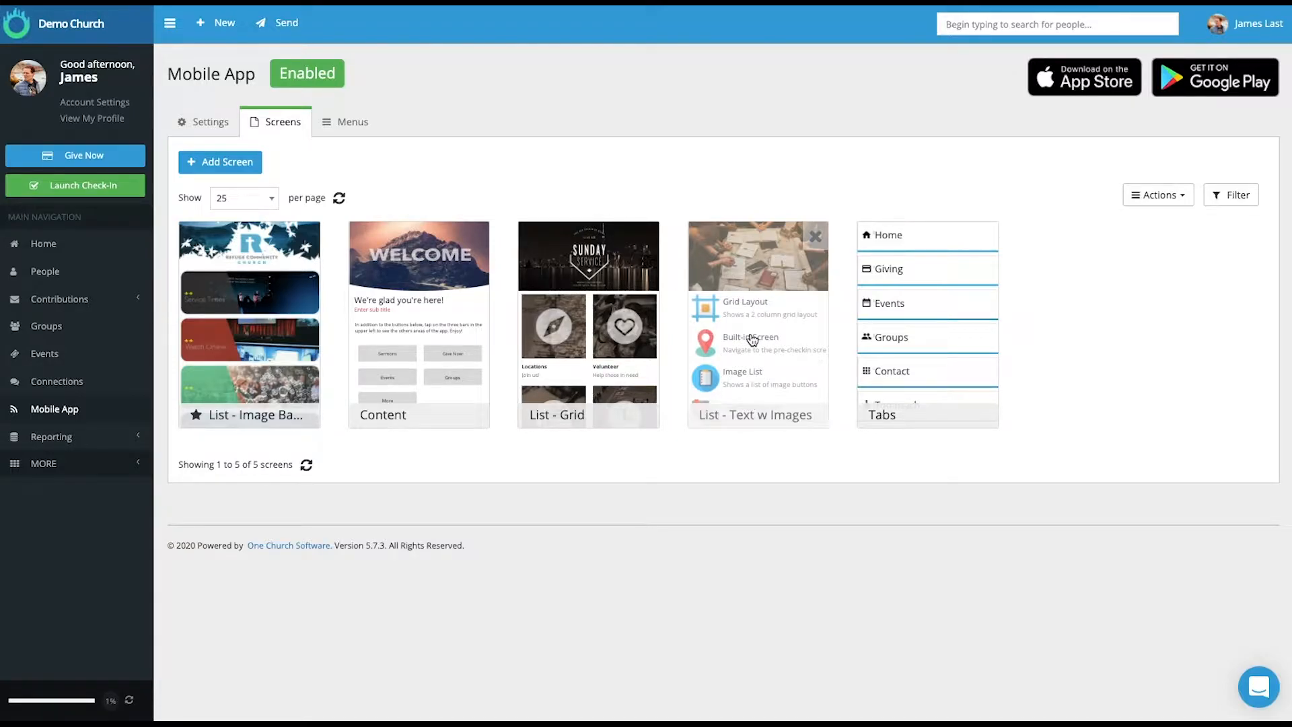
mouse_move(724, 192)
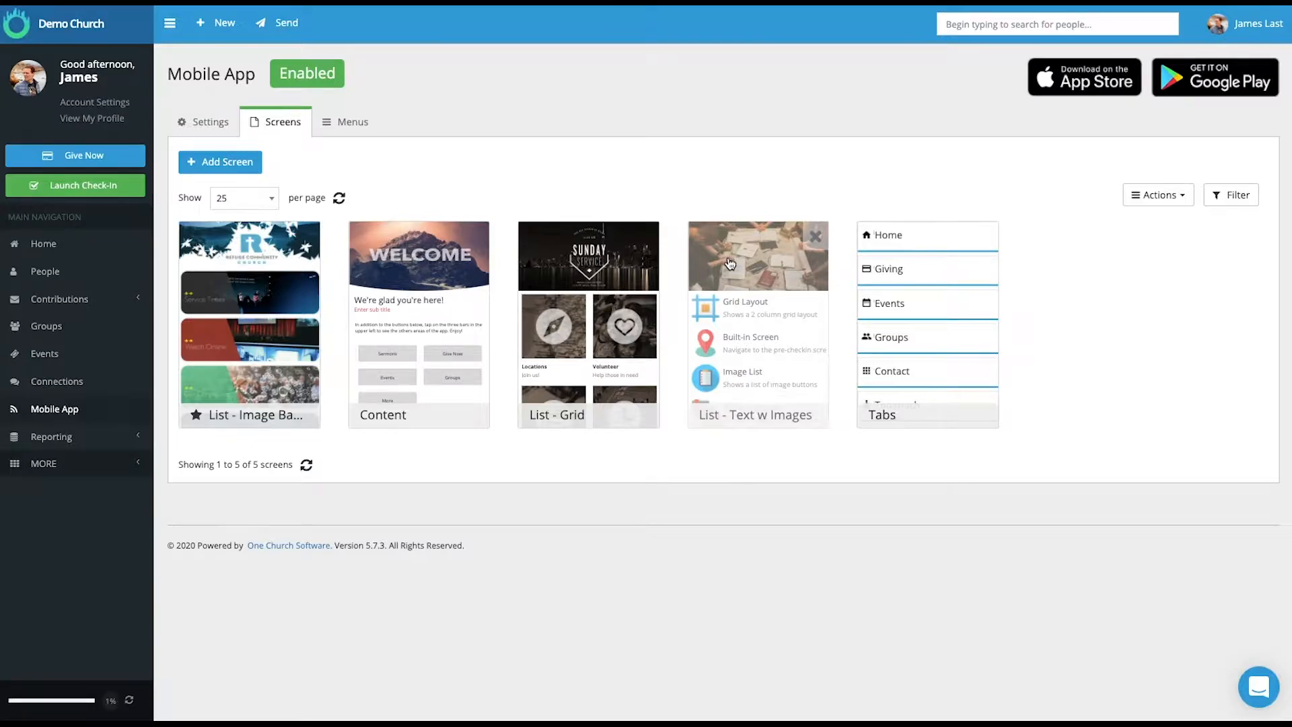
left_click(220, 162)
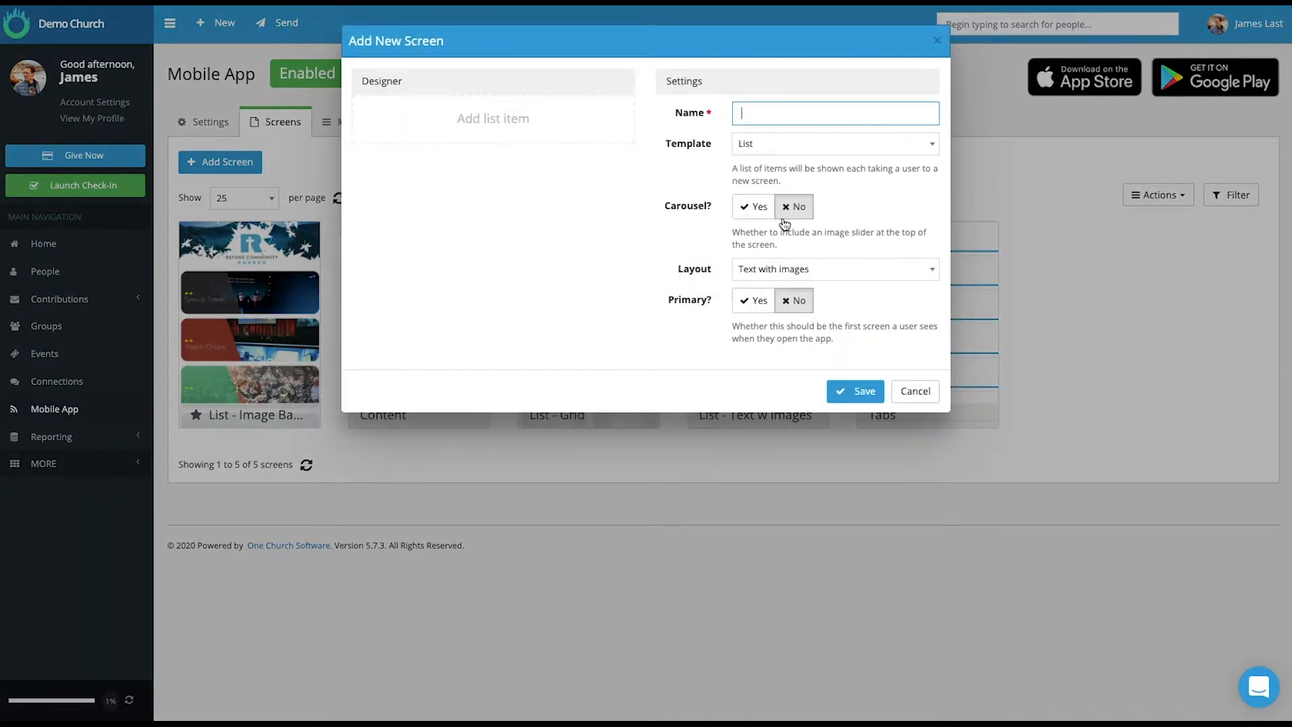
left_click(832, 268)
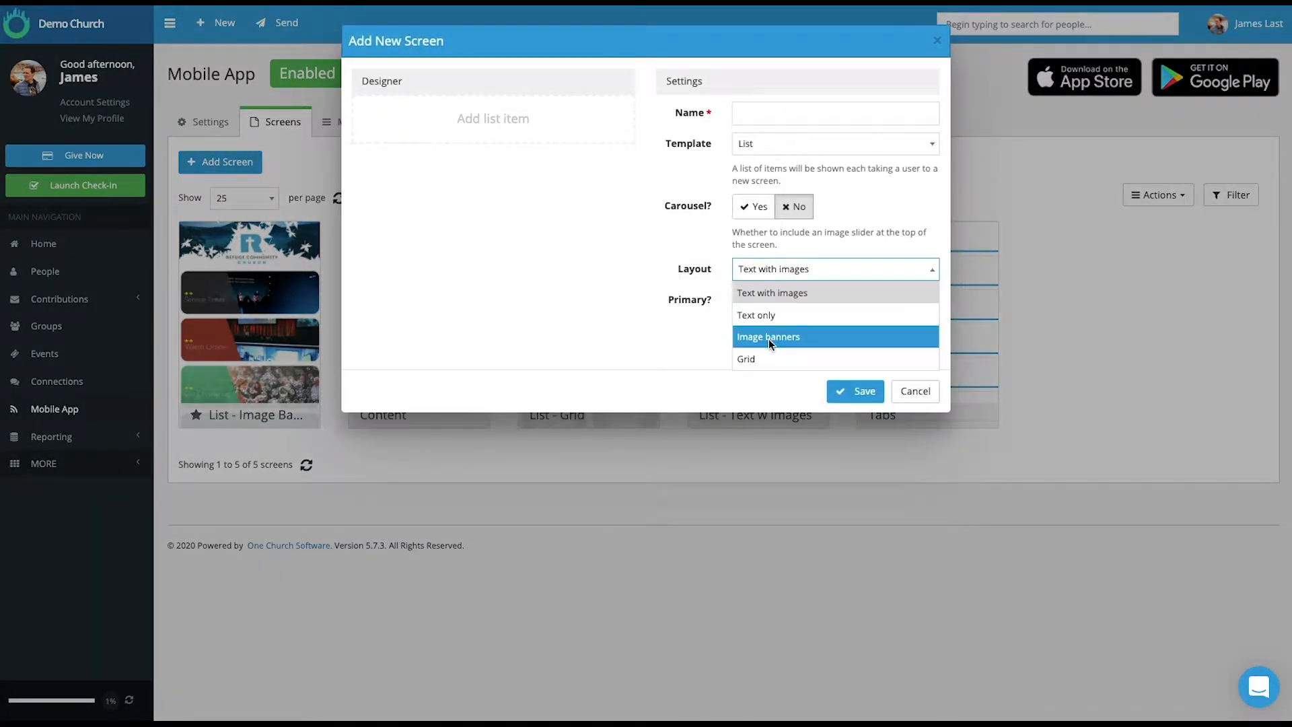
left_click(914, 390)
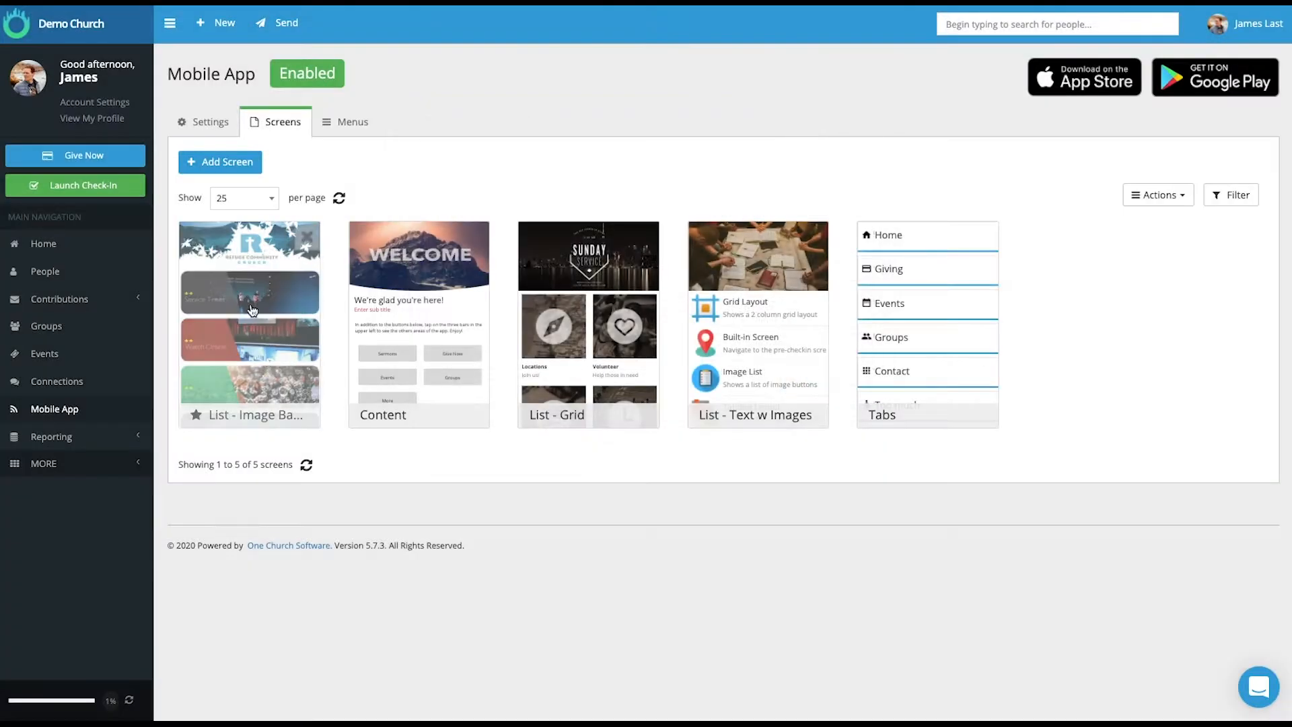
left_click(249, 289)
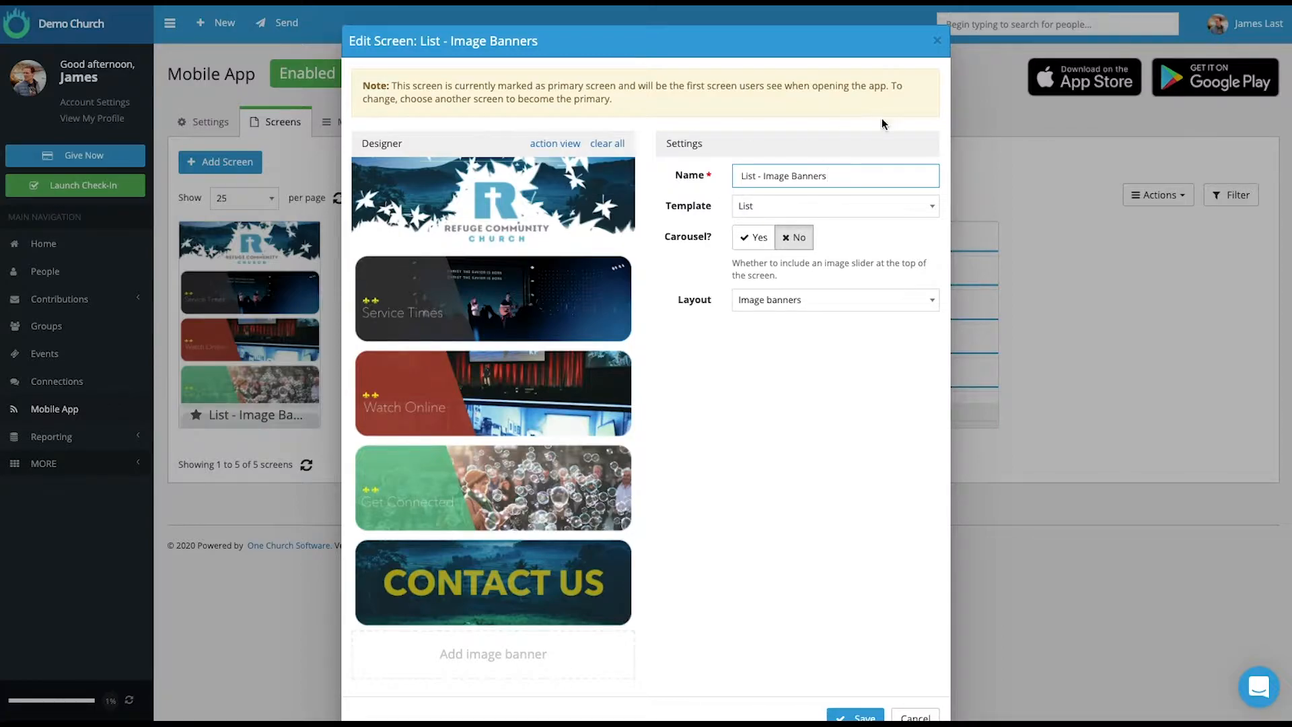
left_click(936, 40)
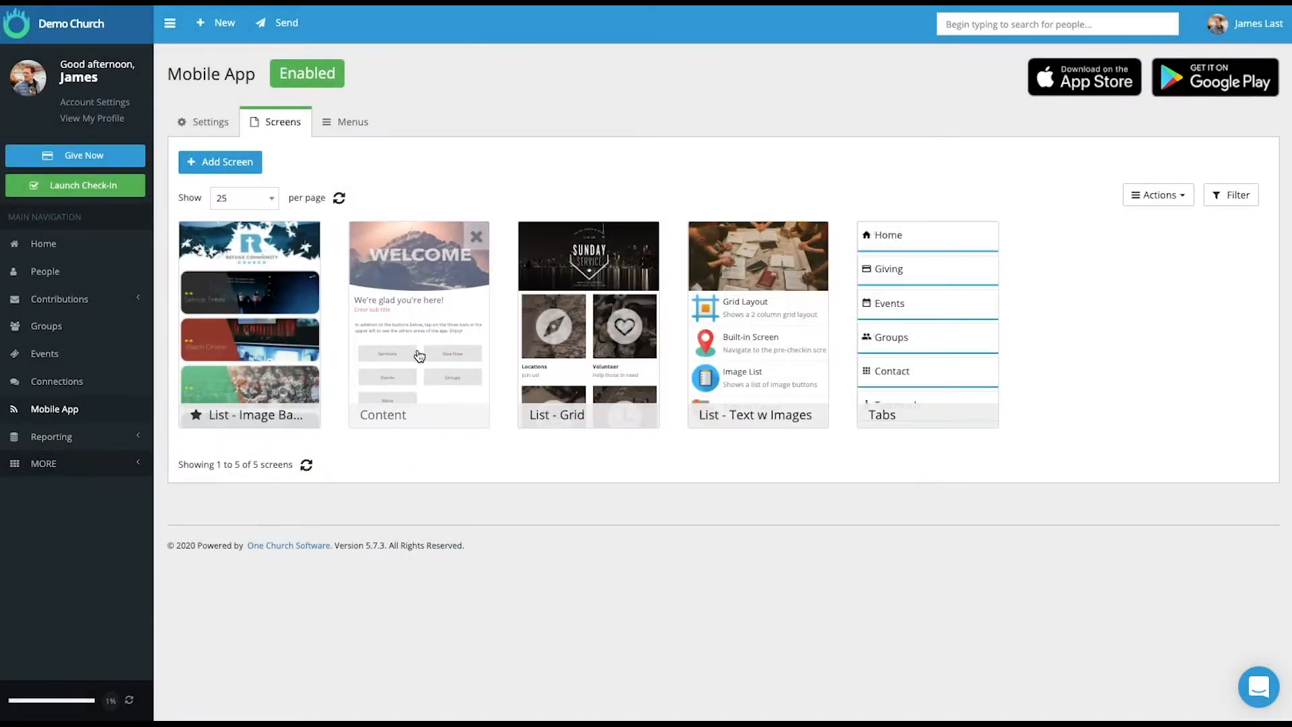
left_click(219, 162)
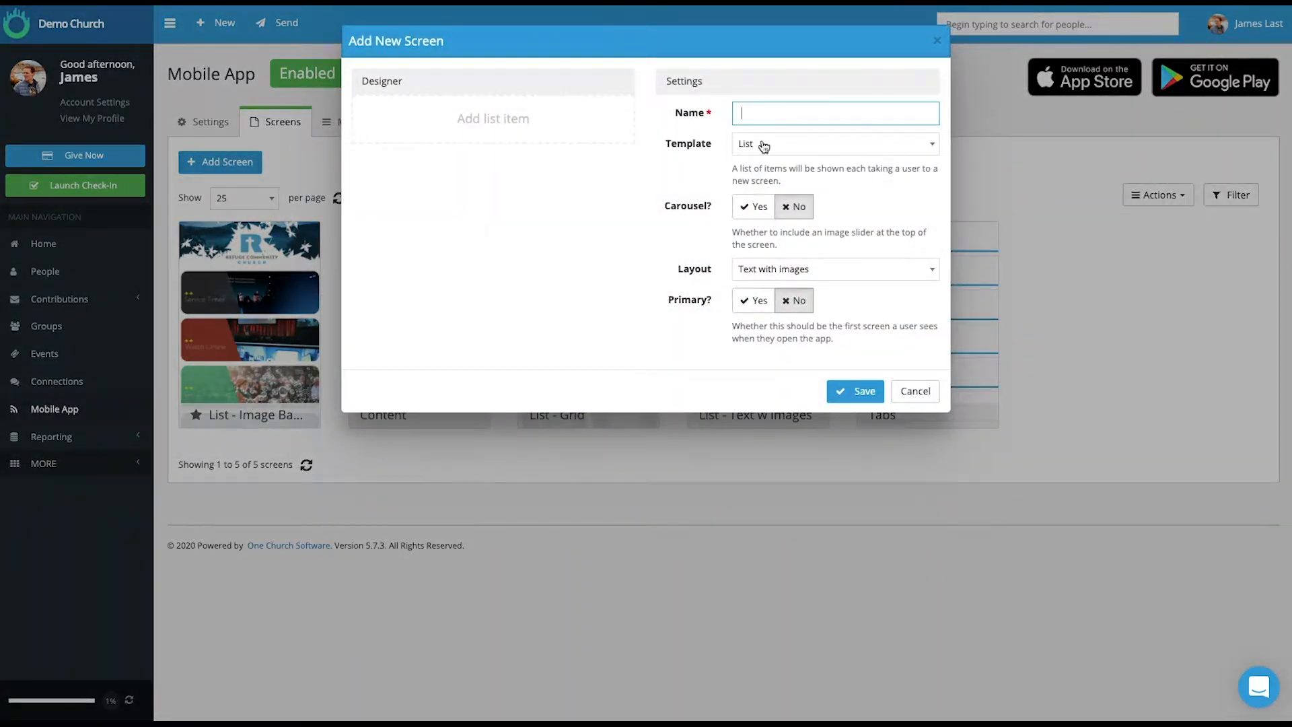
left_click(833, 143)
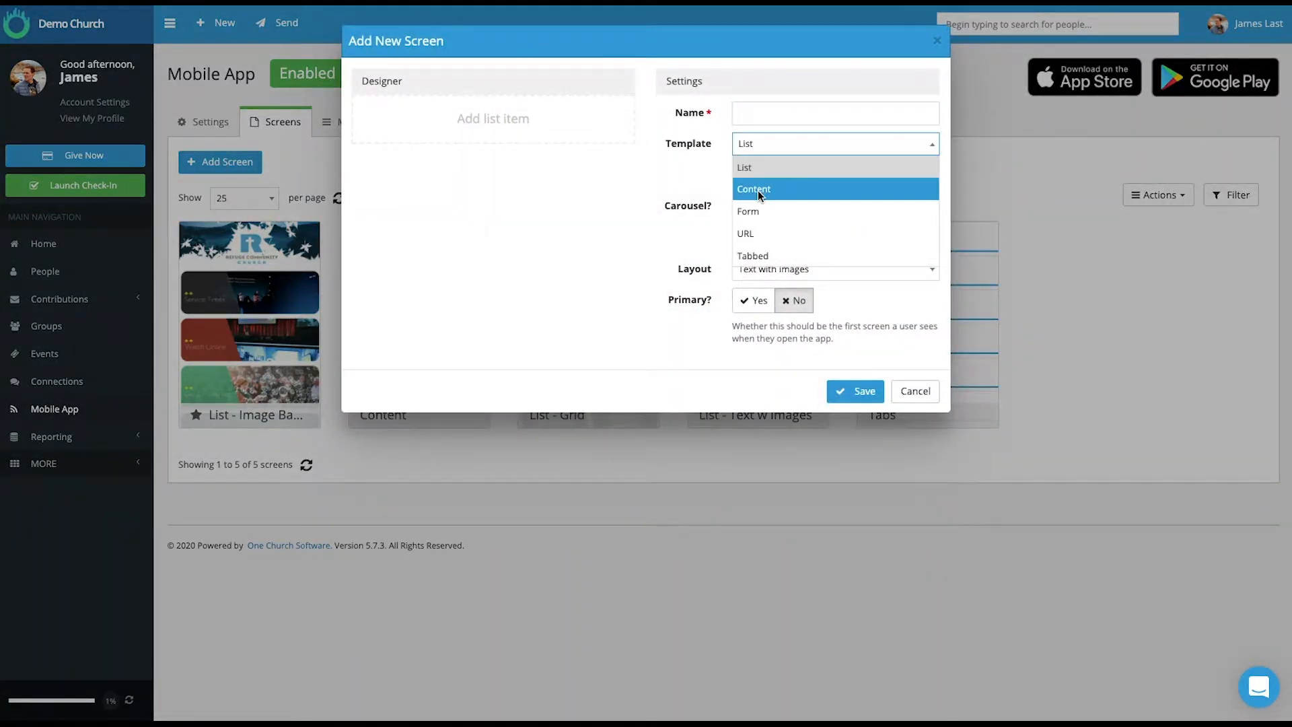
left_click(753, 189)
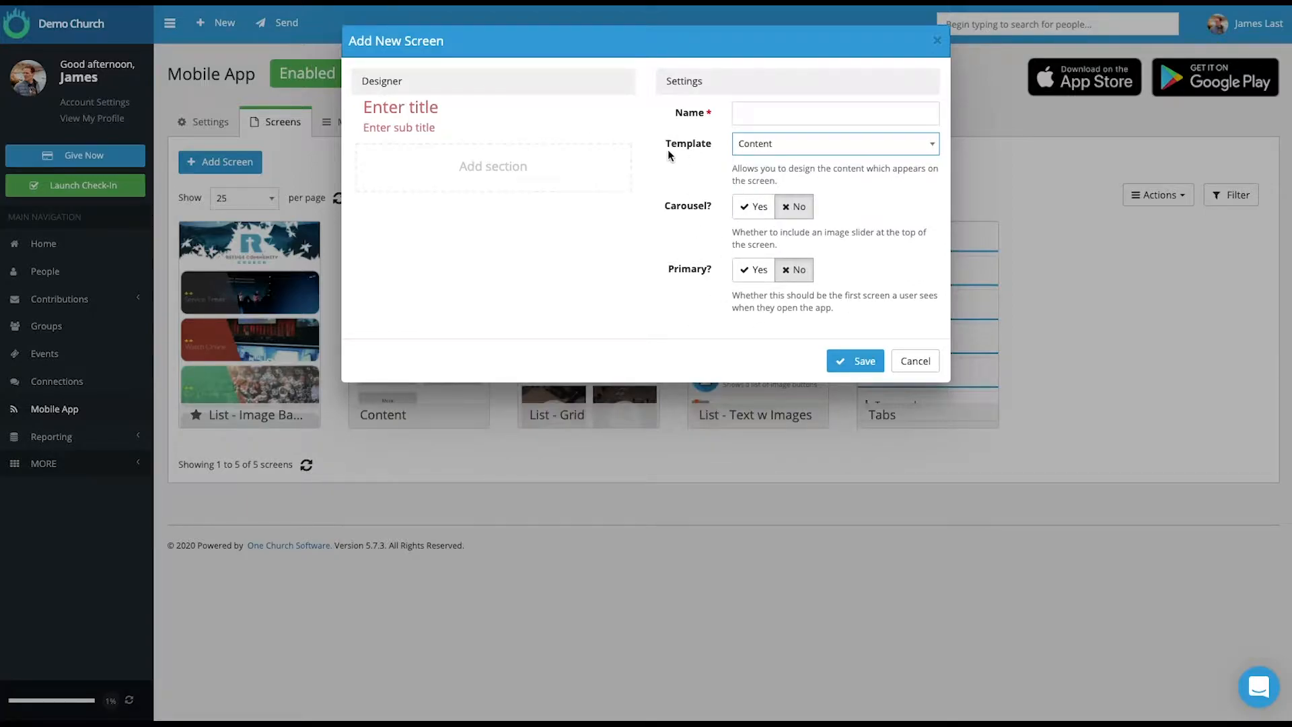
mouse_move(796, 320)
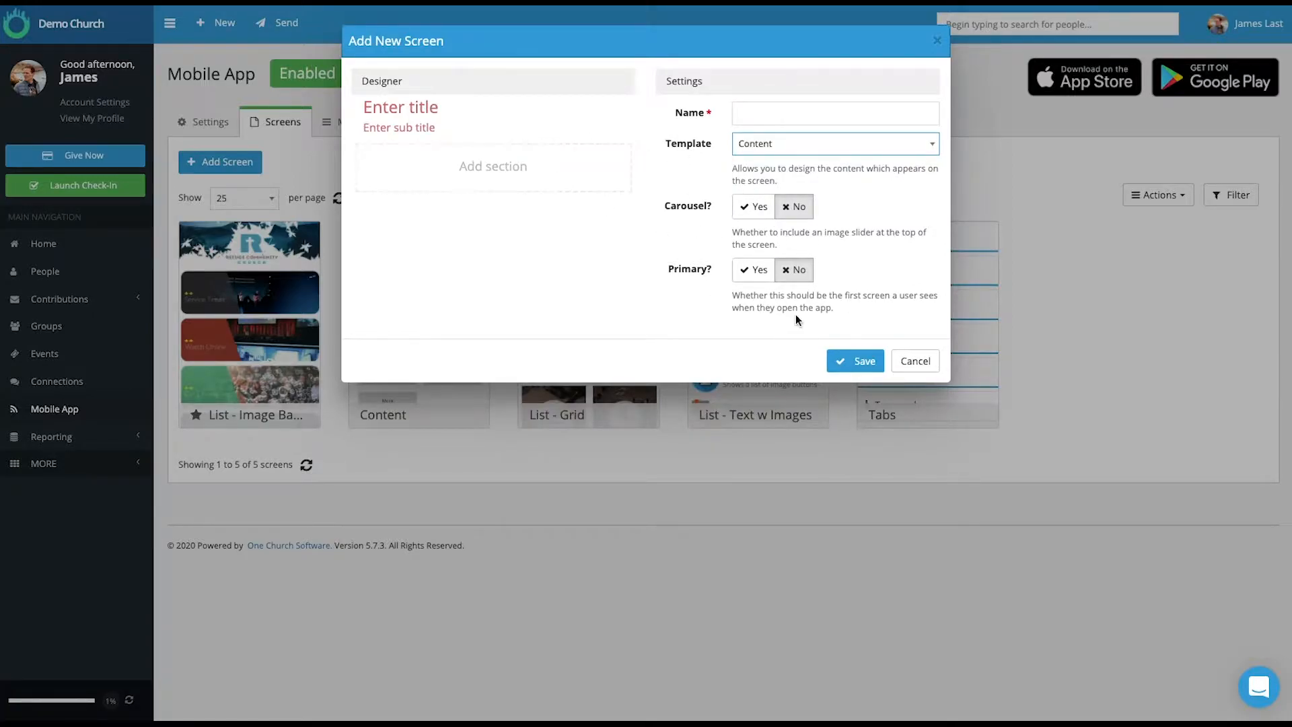
left_click(914, 365)
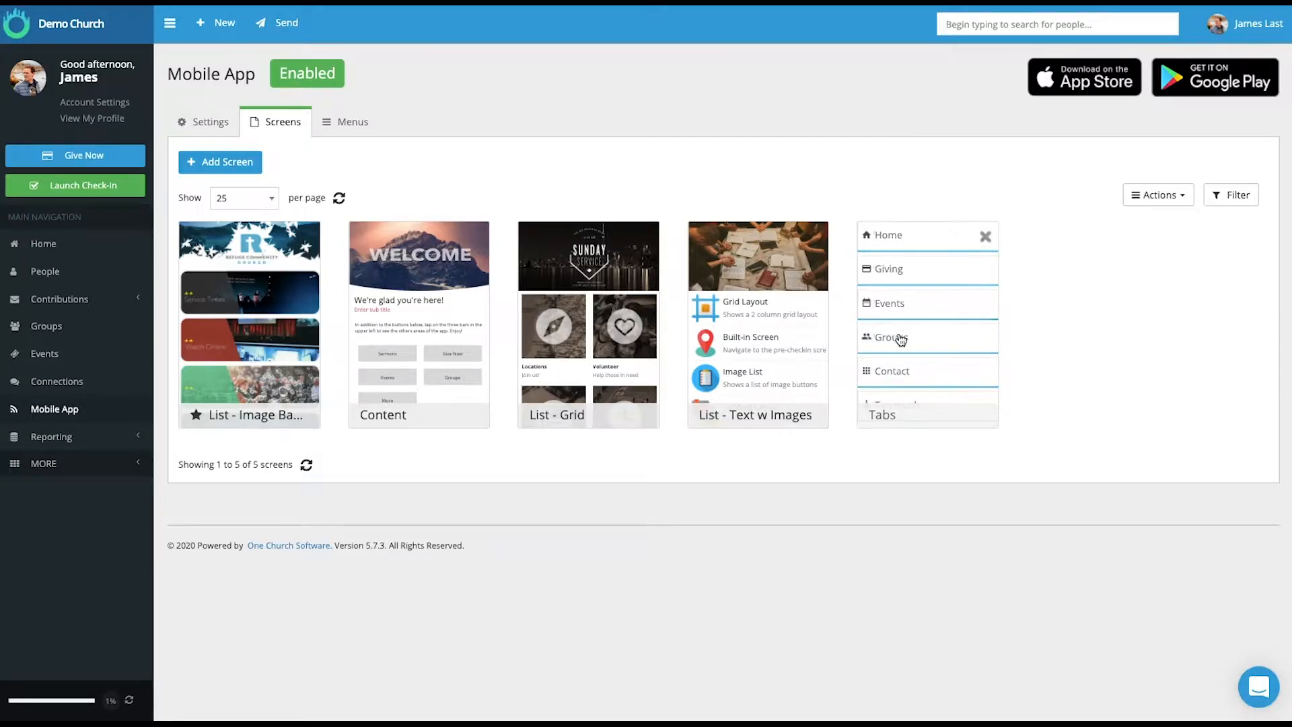
mouse_move(940, 385)
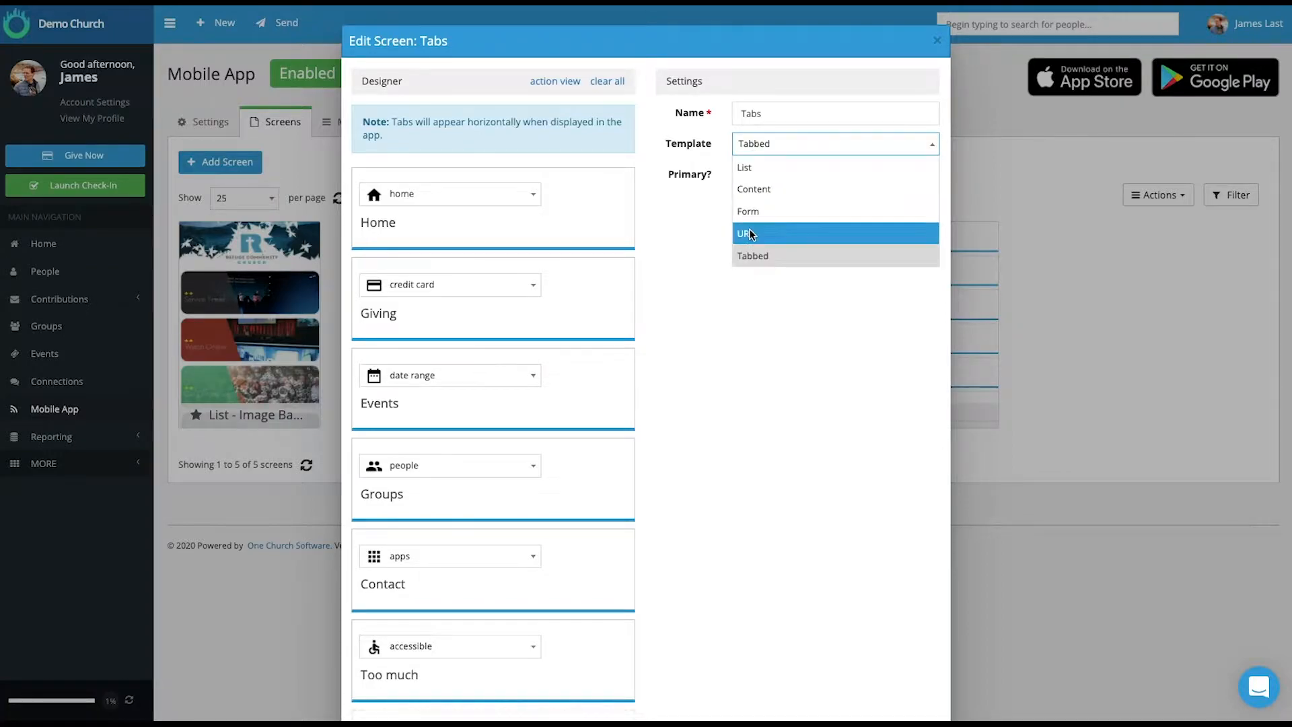
mouse_move(747, 212)
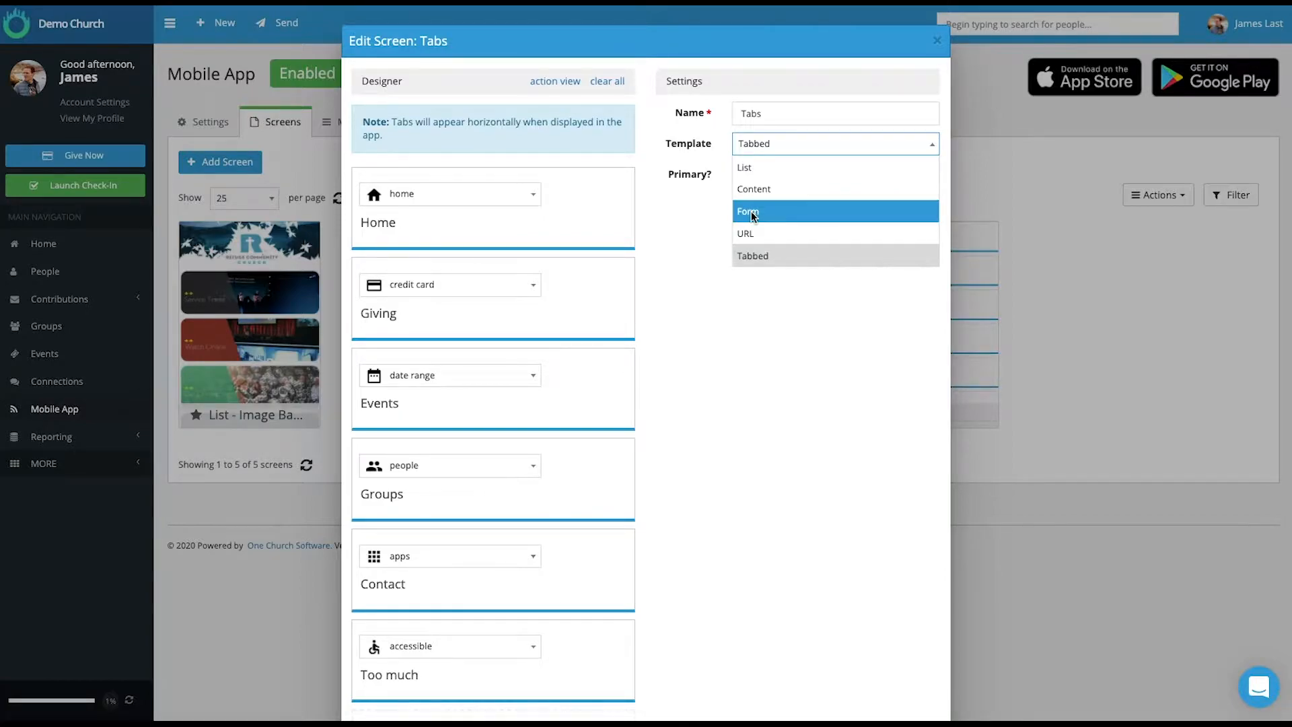
mouse_move(745, 234)
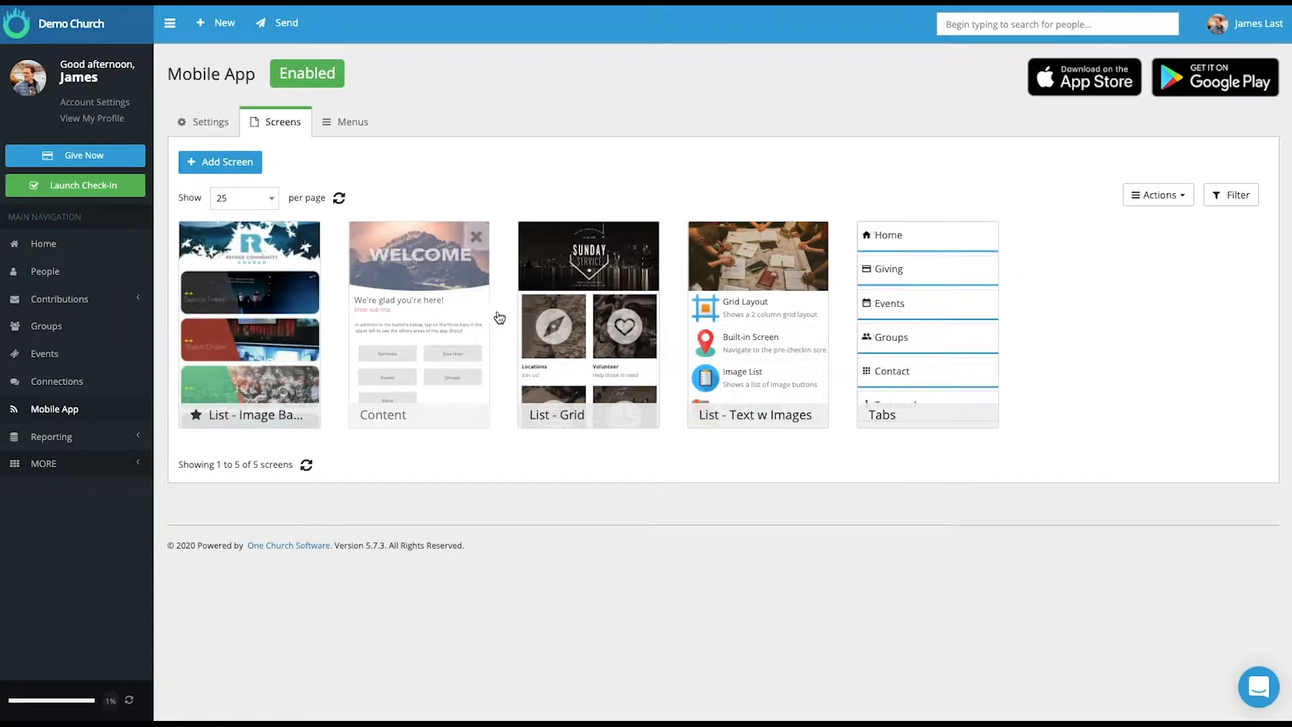
mouse_move(293, 210)
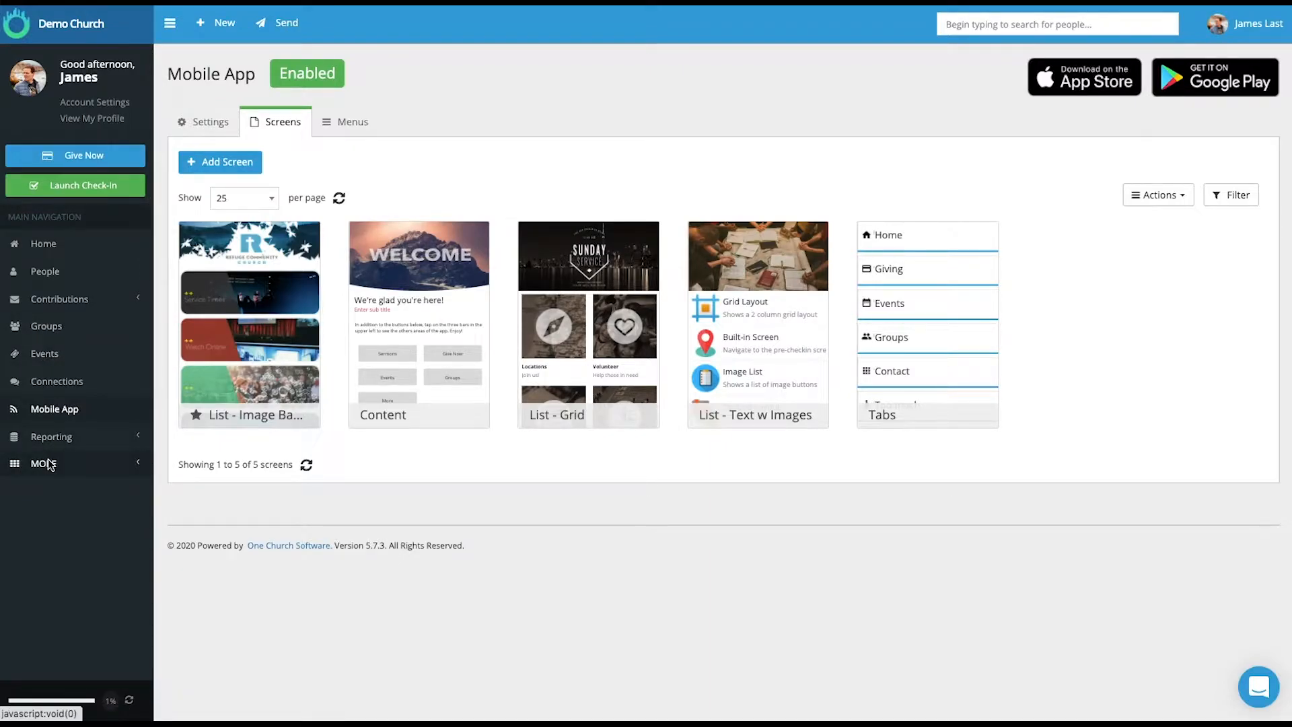
- Expand MORE in the left sidebar to show Sermons, Service Planning, Forms and Check-in
left_click(43, 463)
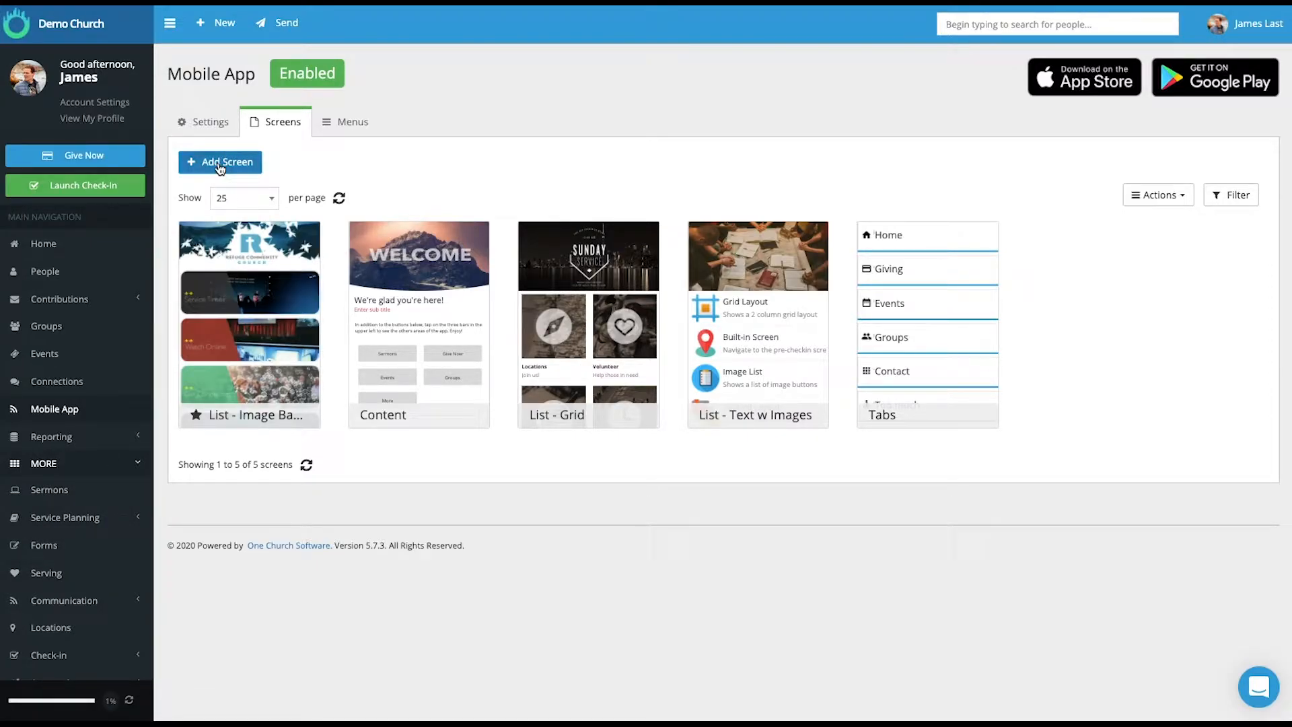
left_click(220, 162)
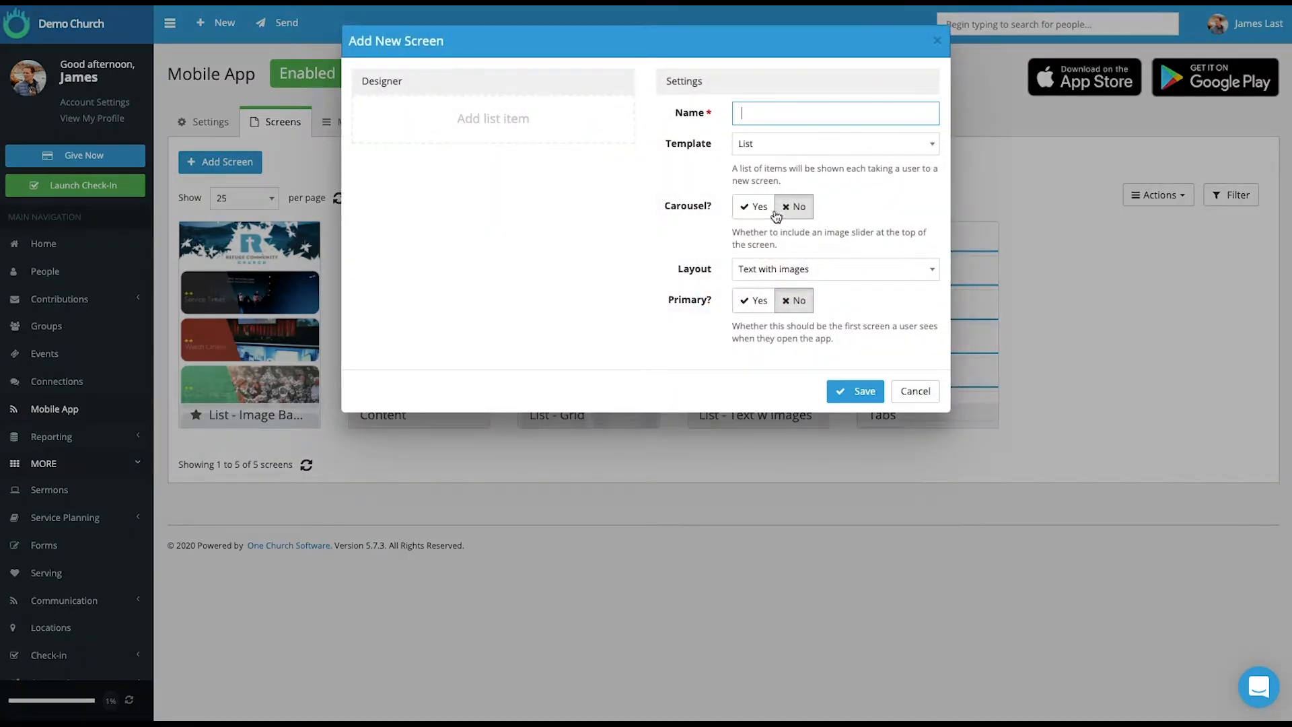
left_click(833, 144)
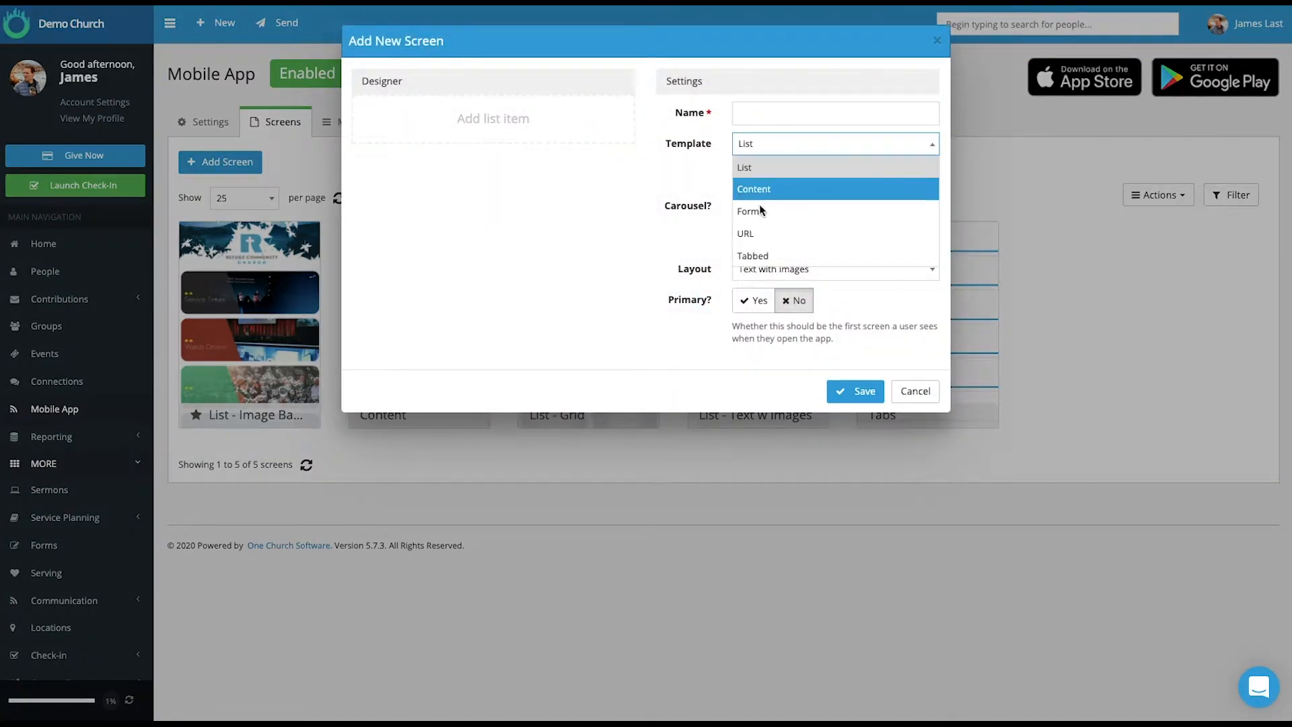
left_click(751, 211)
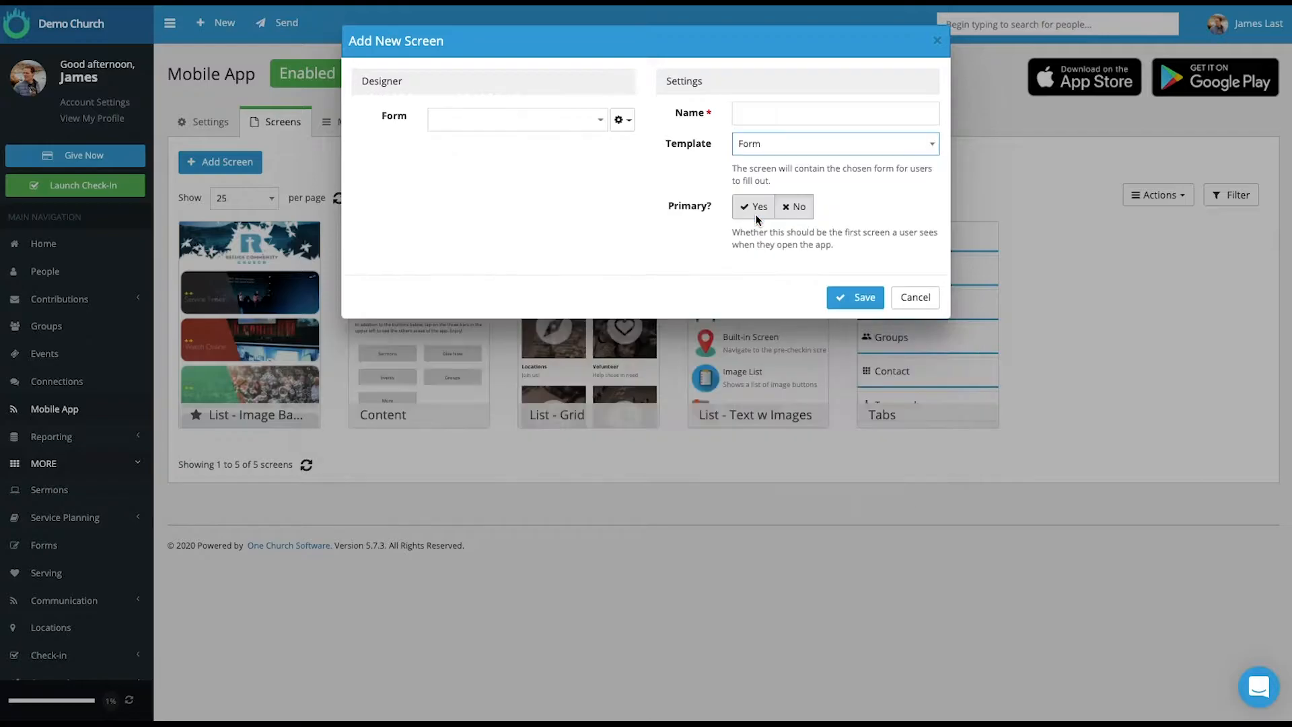
left_click(516, 120)
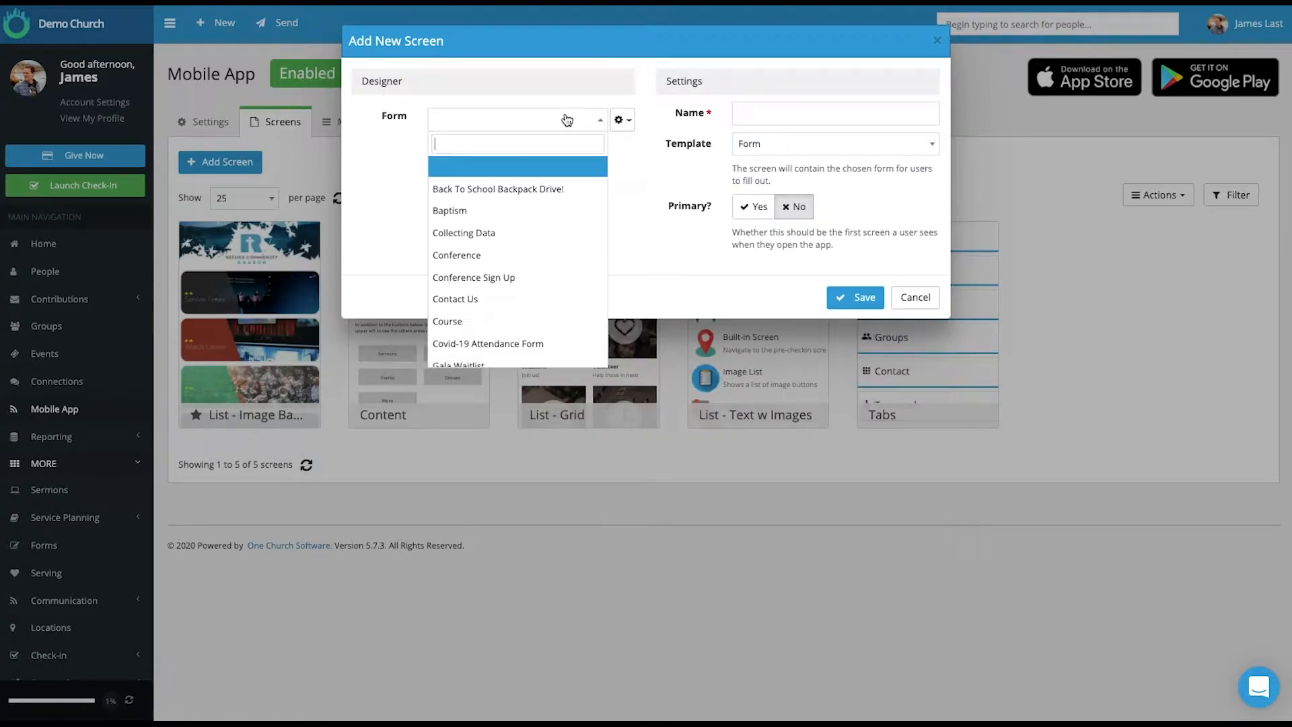
mouse_move(527, 236)
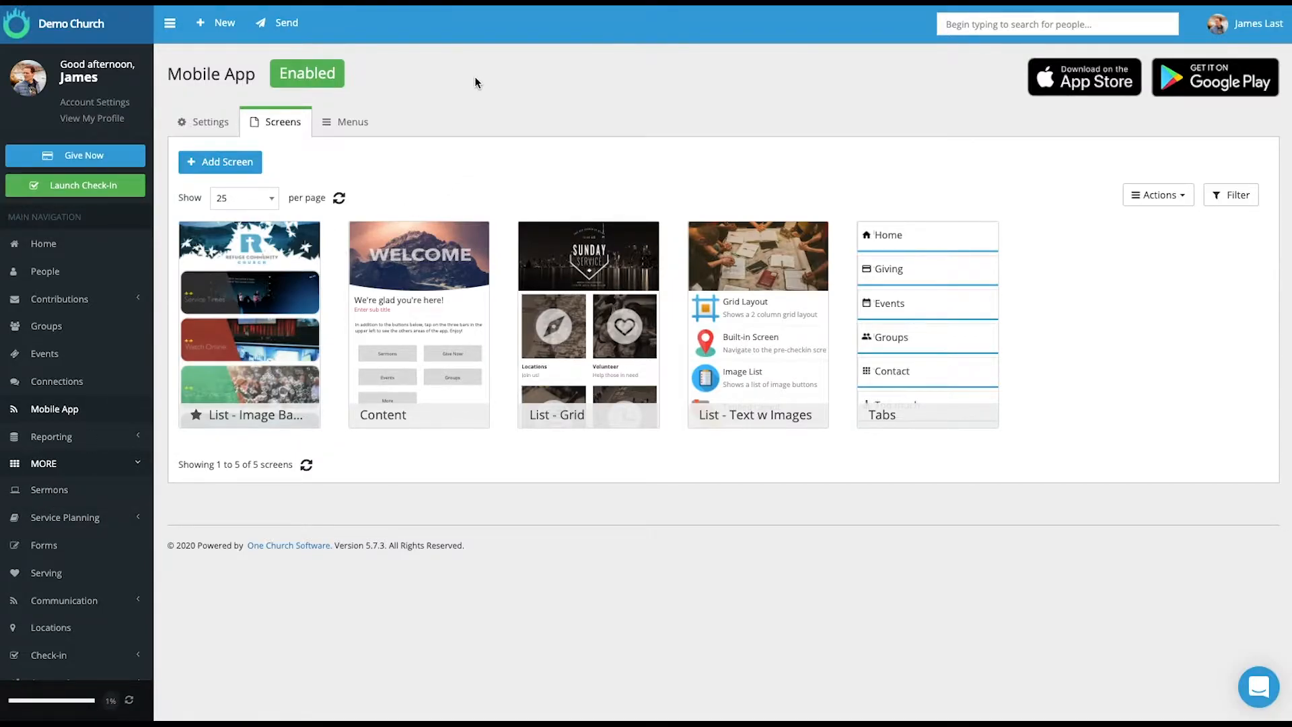
mouse_move(312, 172)
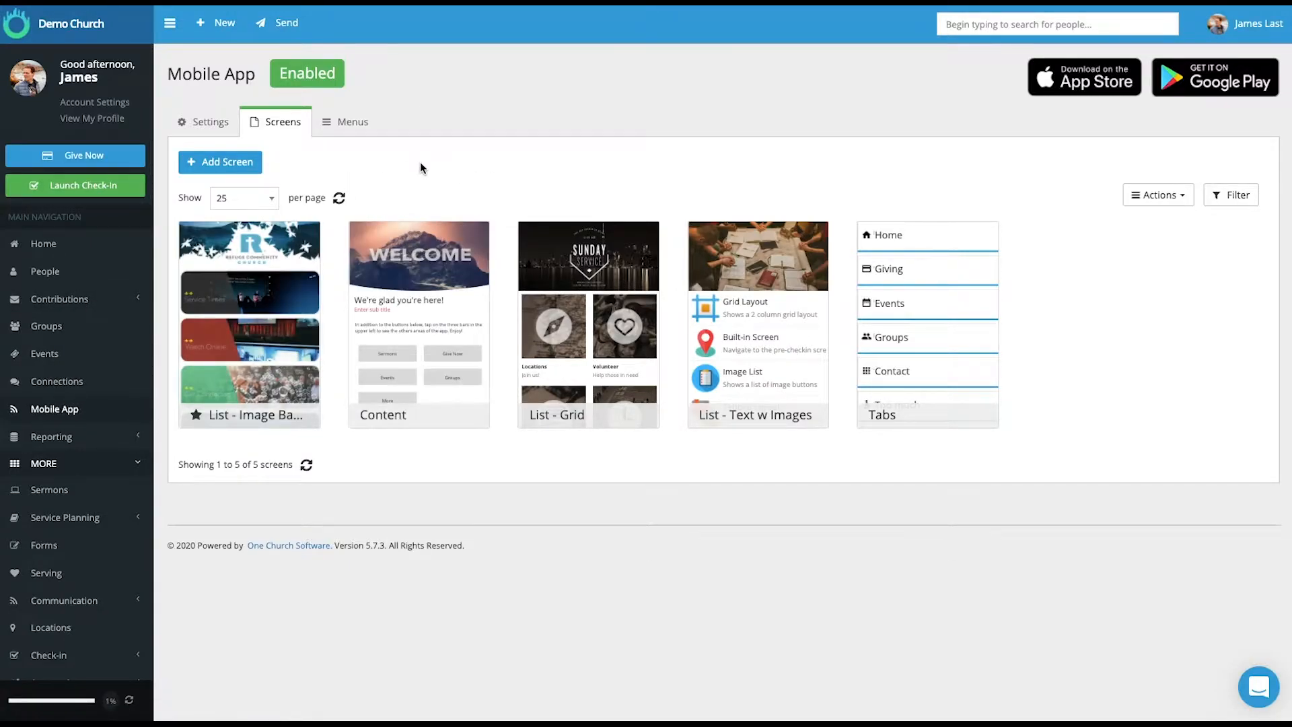
mouse_move(587, 256)
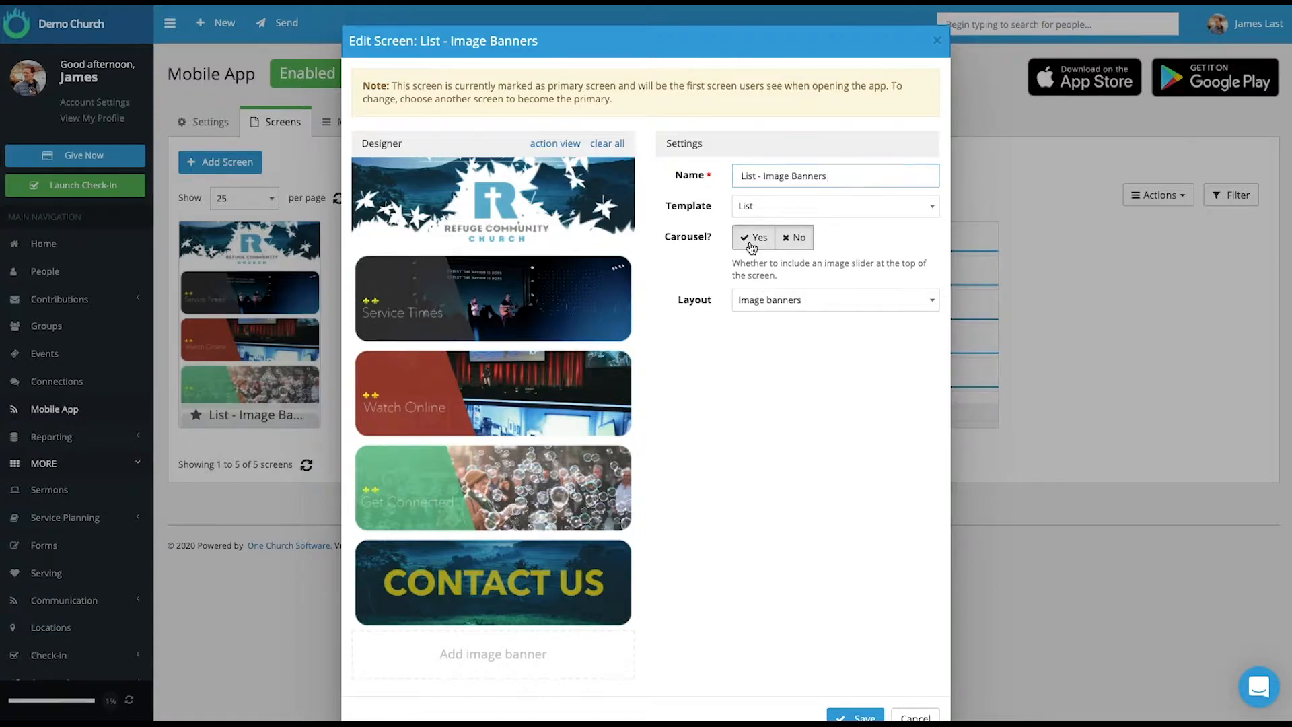
- Toggle Carousel Yes then No and review the banners' destinations in action view
left_click(752, 238)
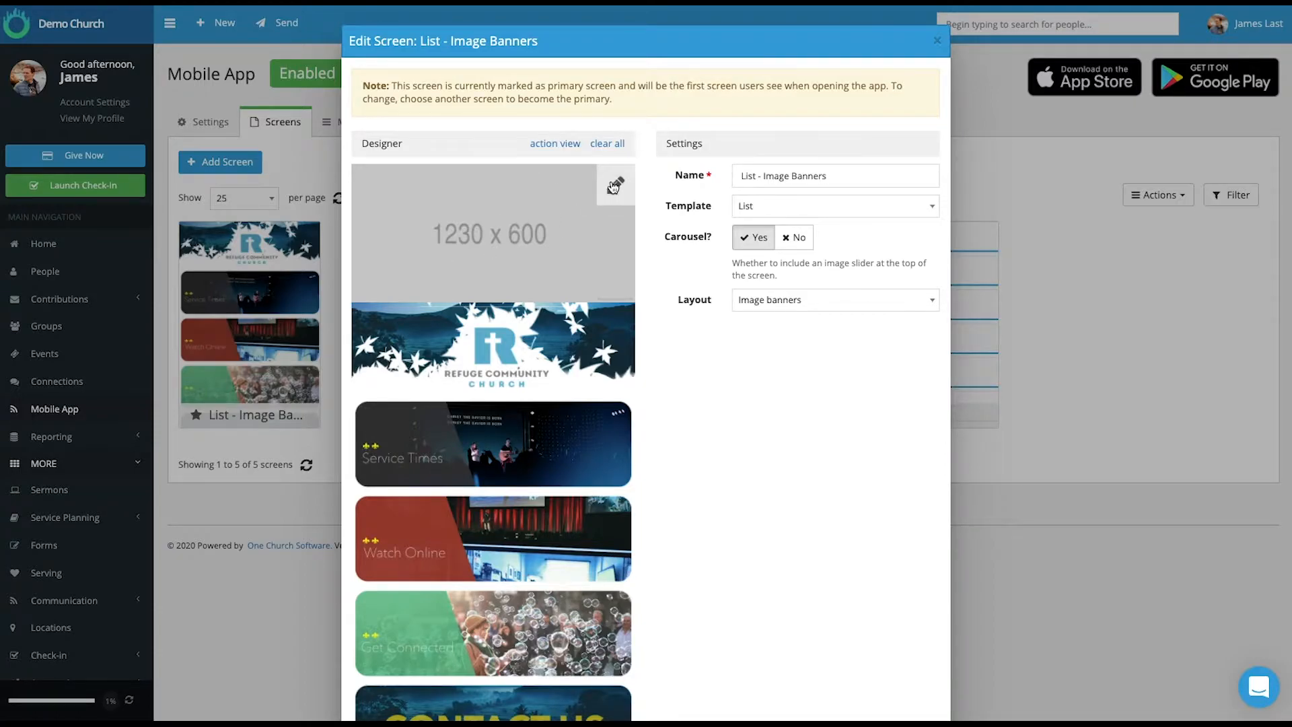
left_click(791, 237)
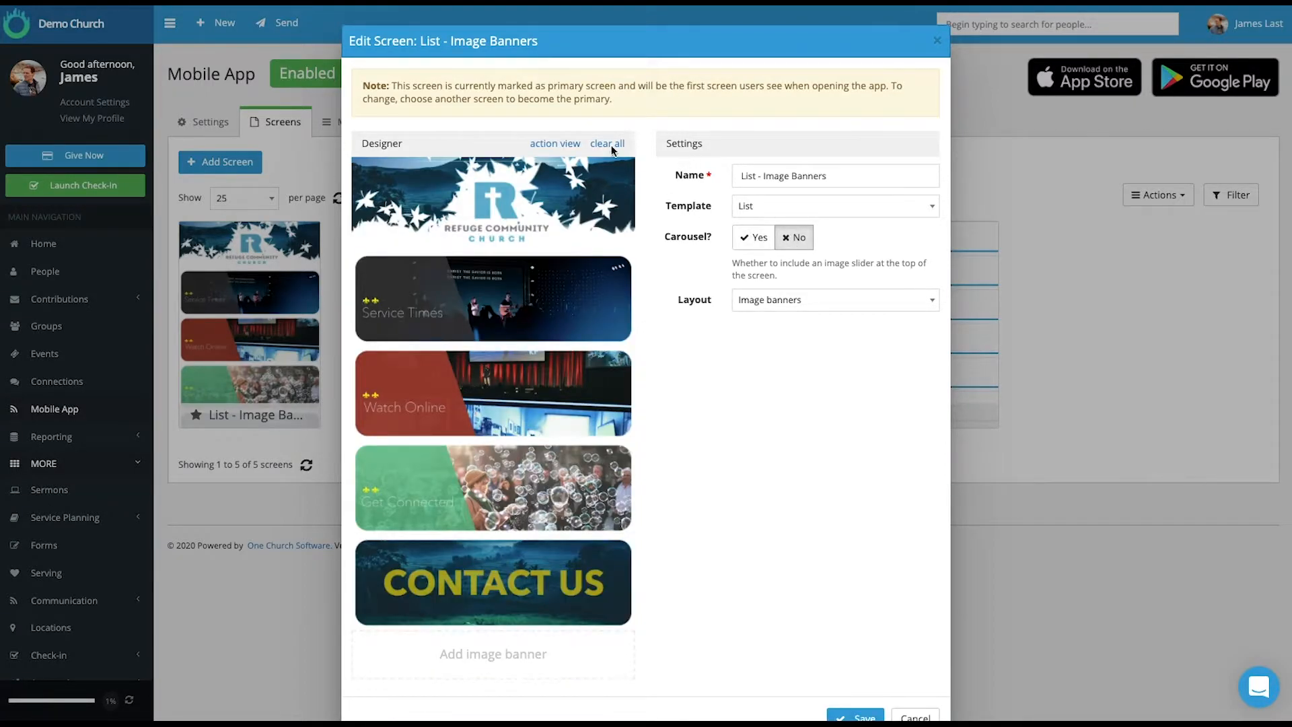
mouse_move(531, 212)
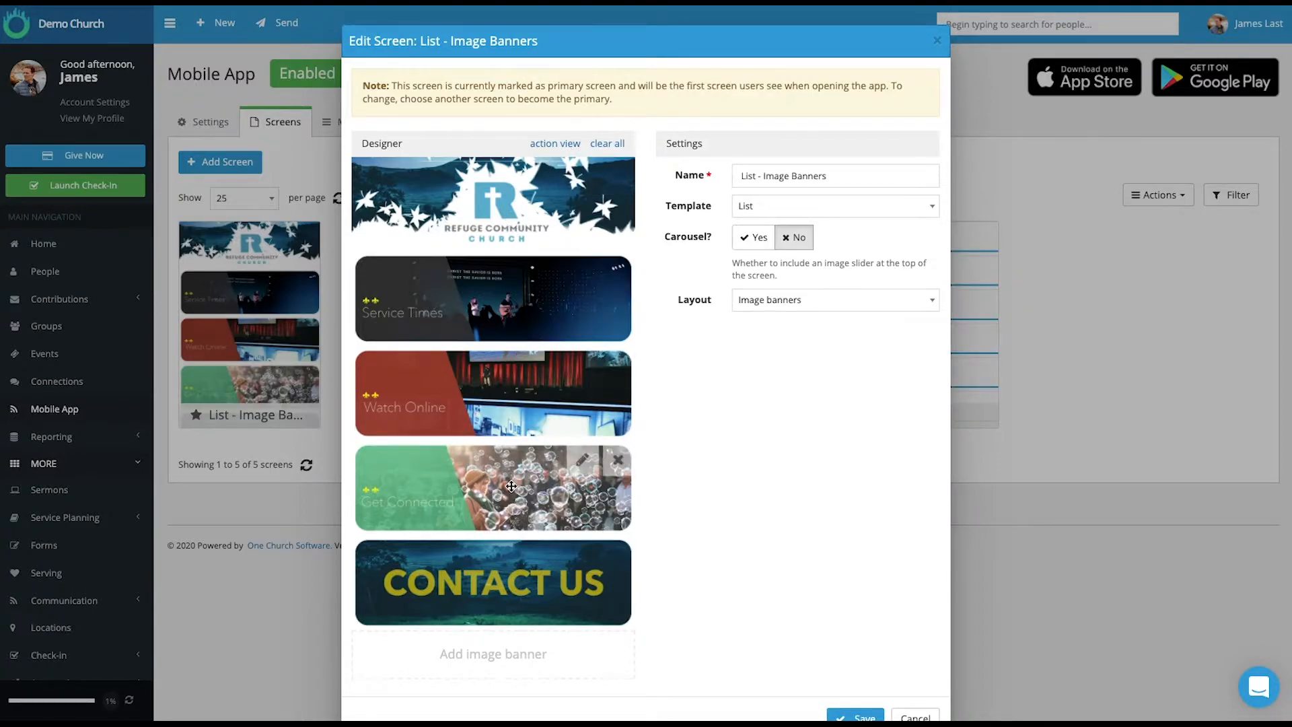
left_click(555, 143)
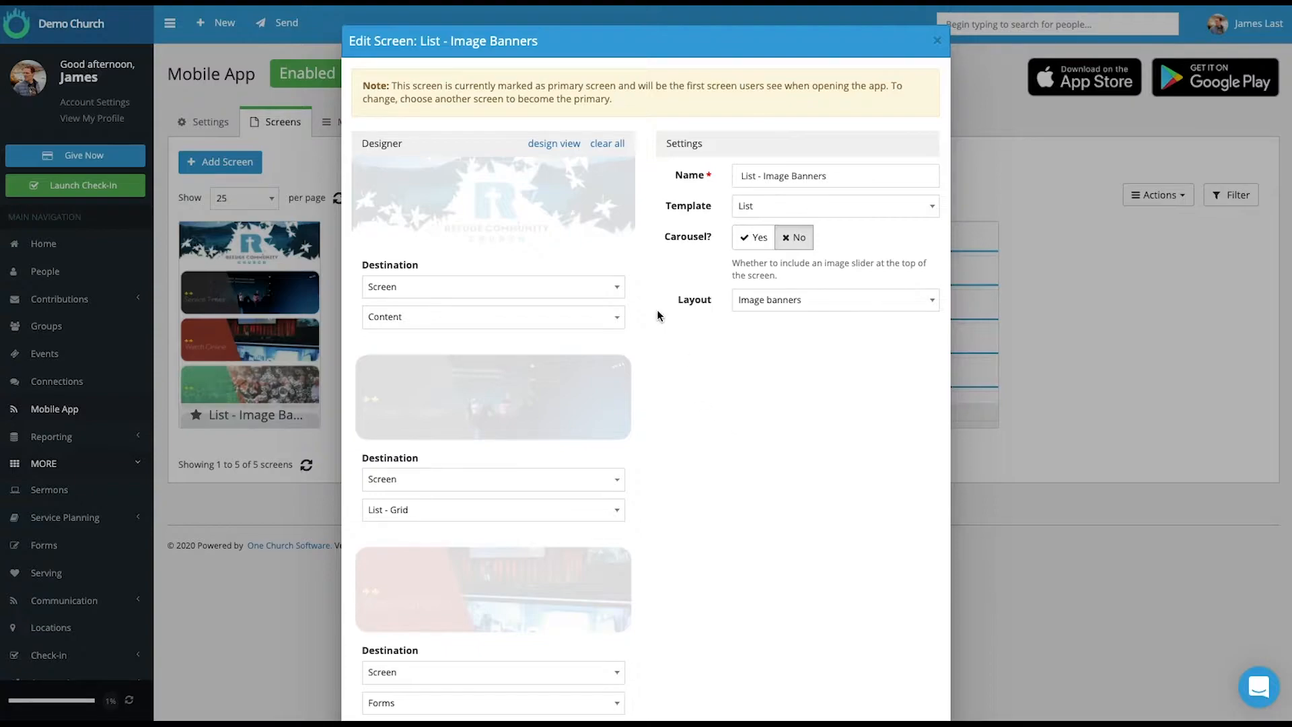
left_click(492, 286)
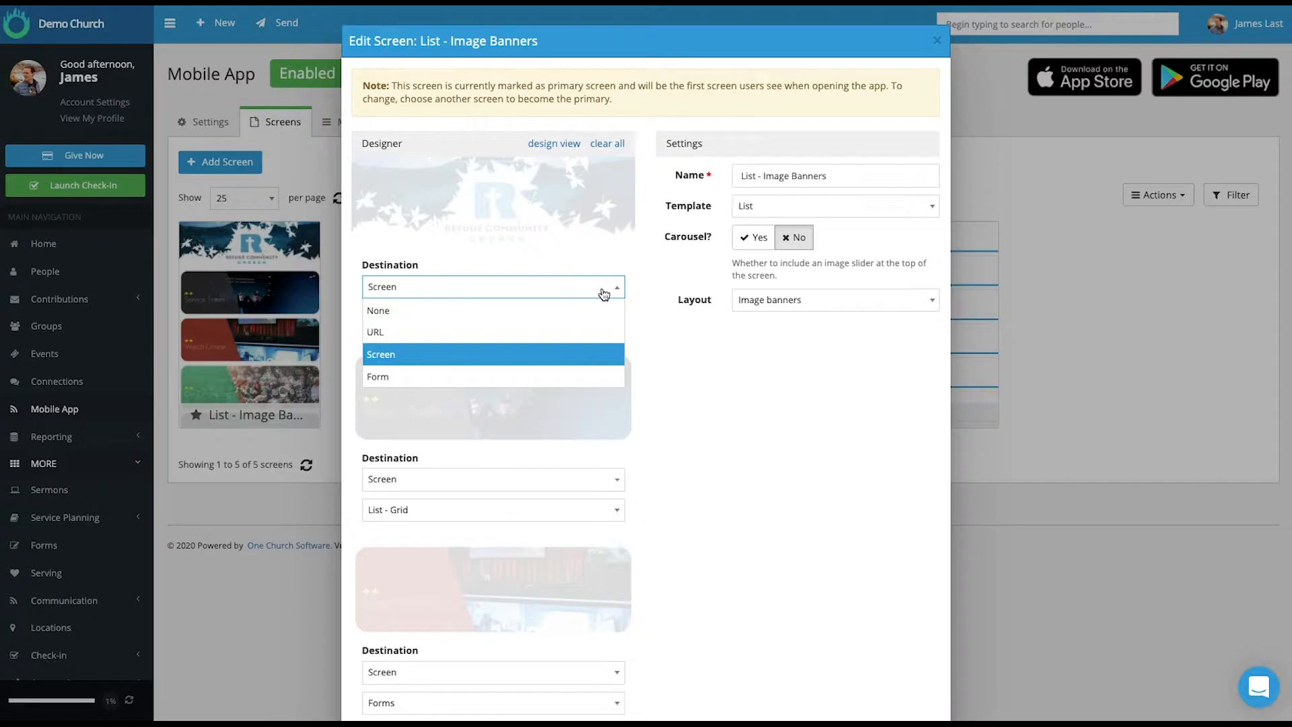
mouse_move(422, 381)
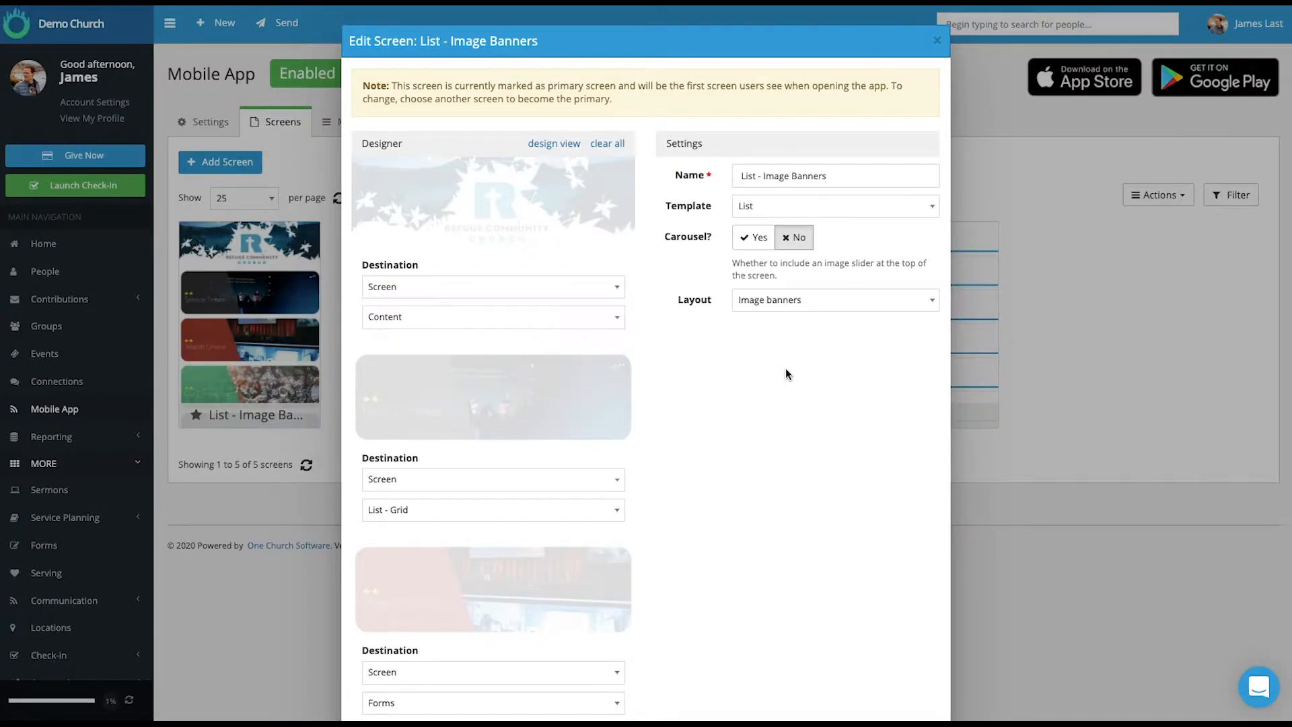
left_click(553, 142)
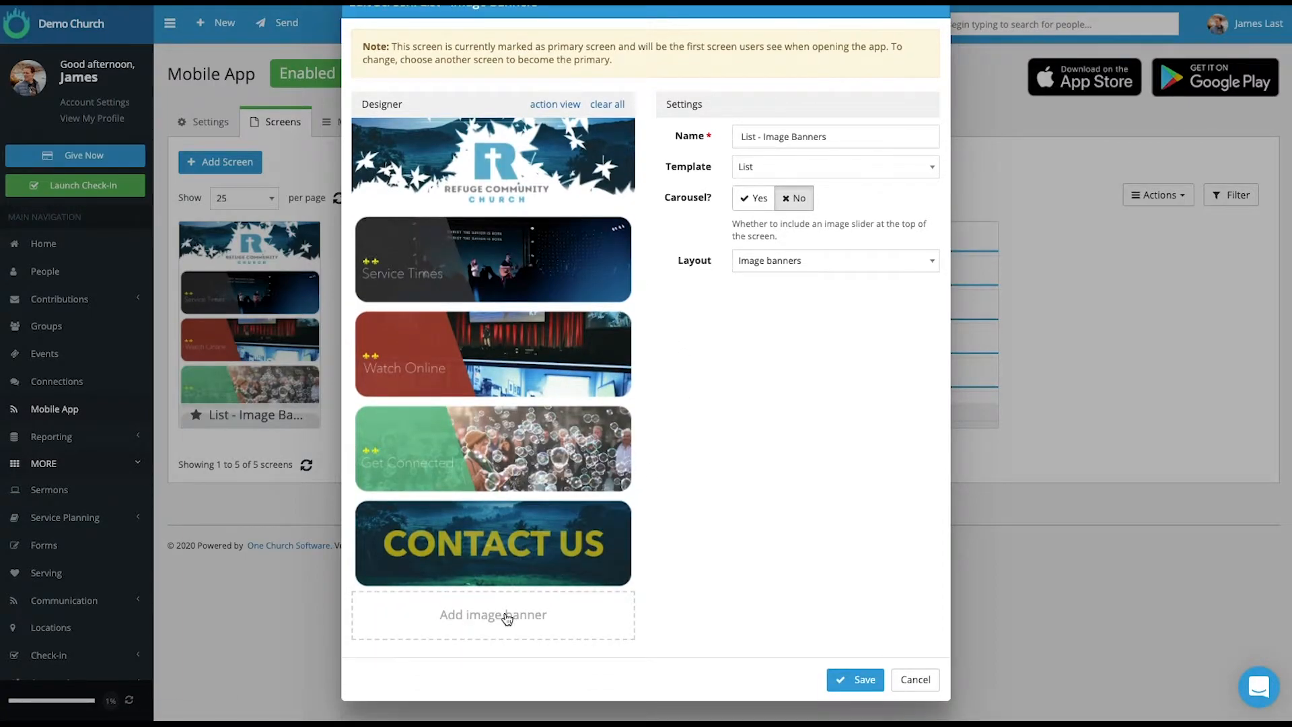
- Add a sixth banner using the 11optW Watch Online image
left_click(492, 614)
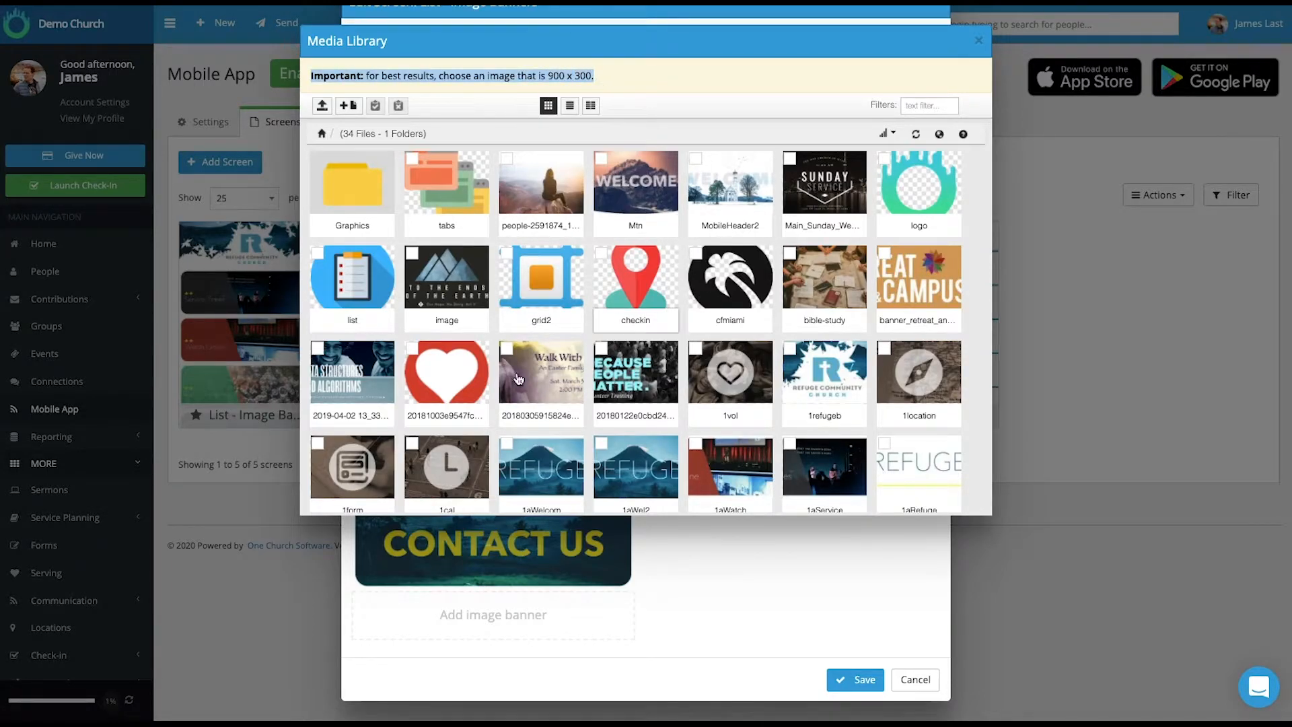
scroll("down", 3)
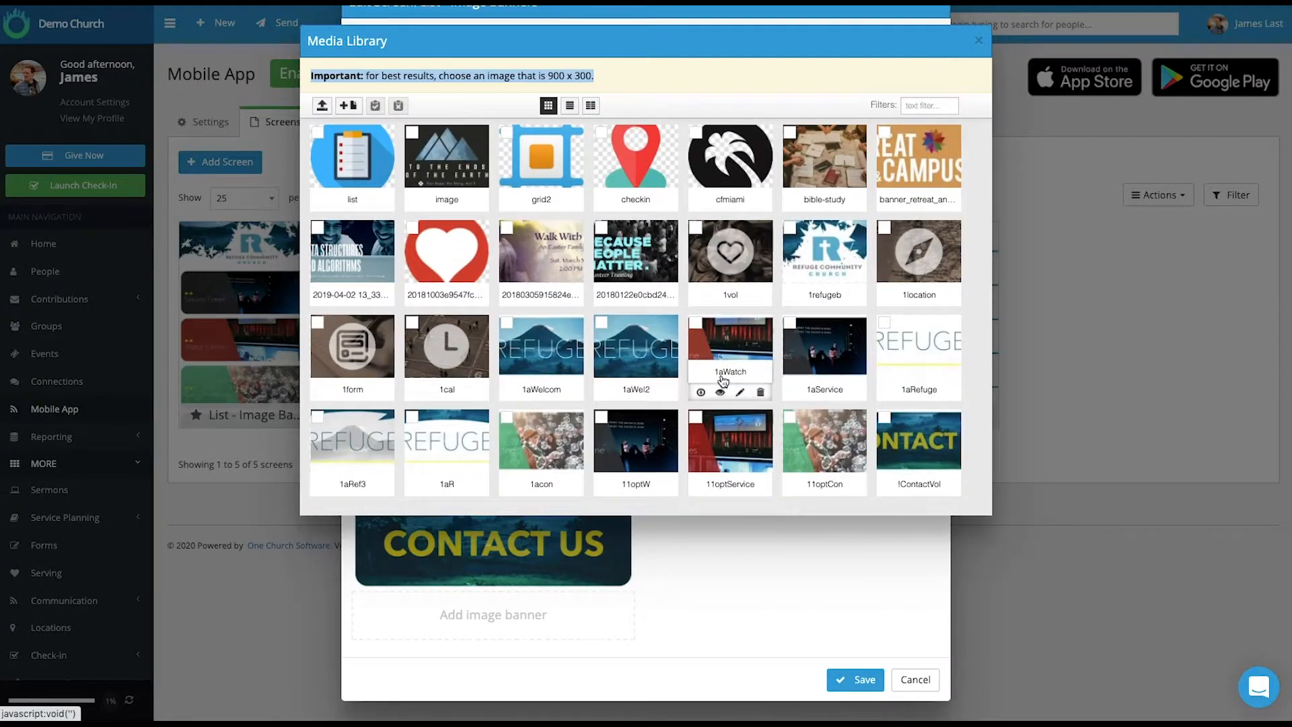
left_click(601, 415)
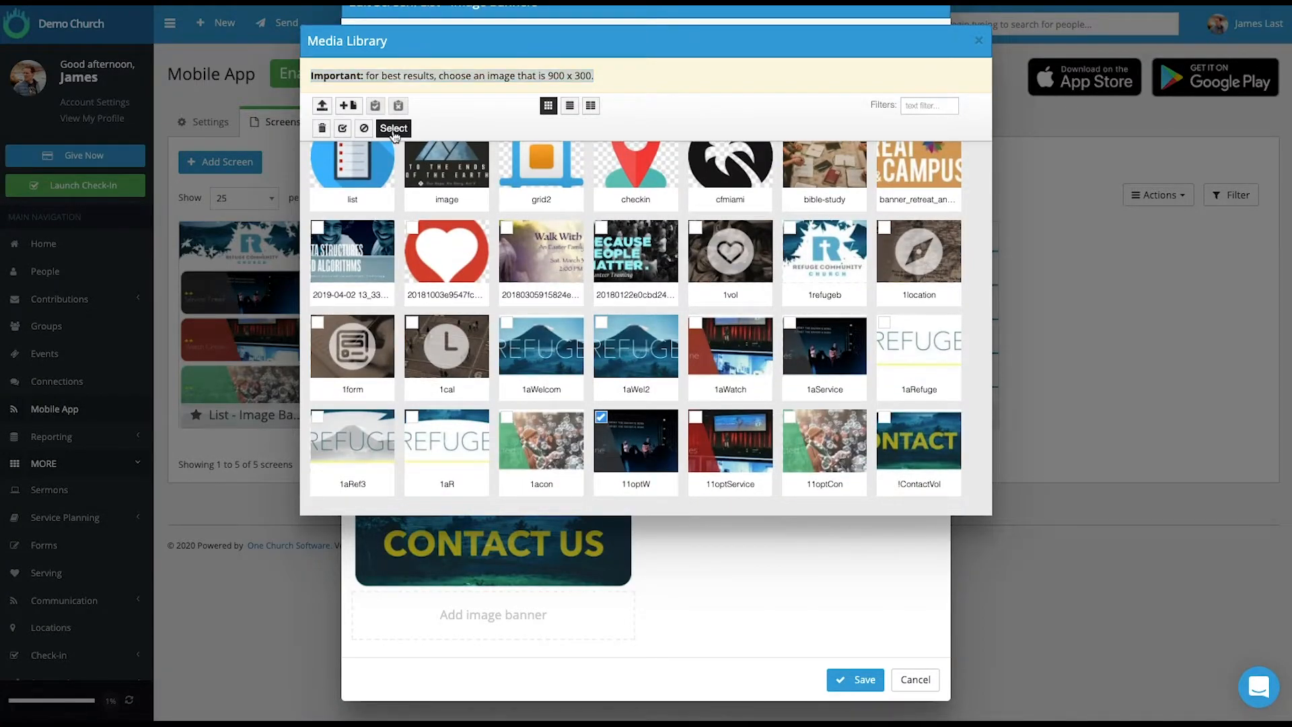
left_click(393, 129)
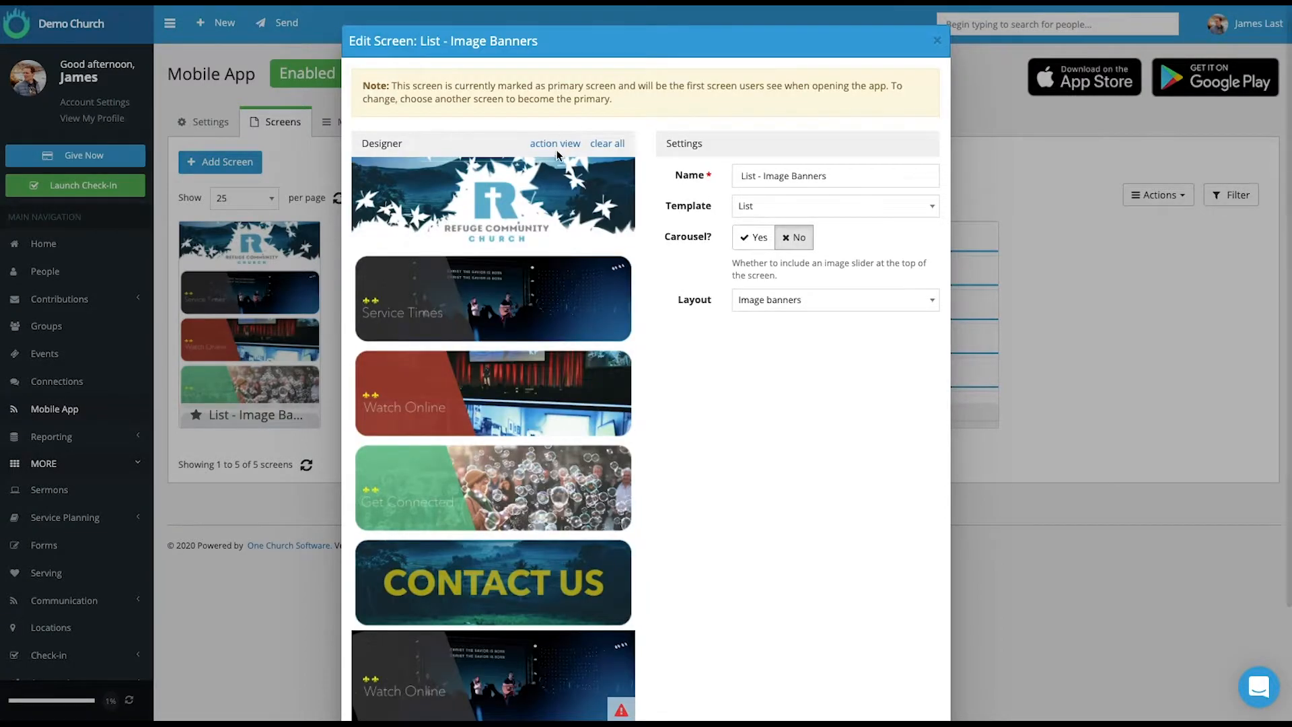
left_click(554, 144)
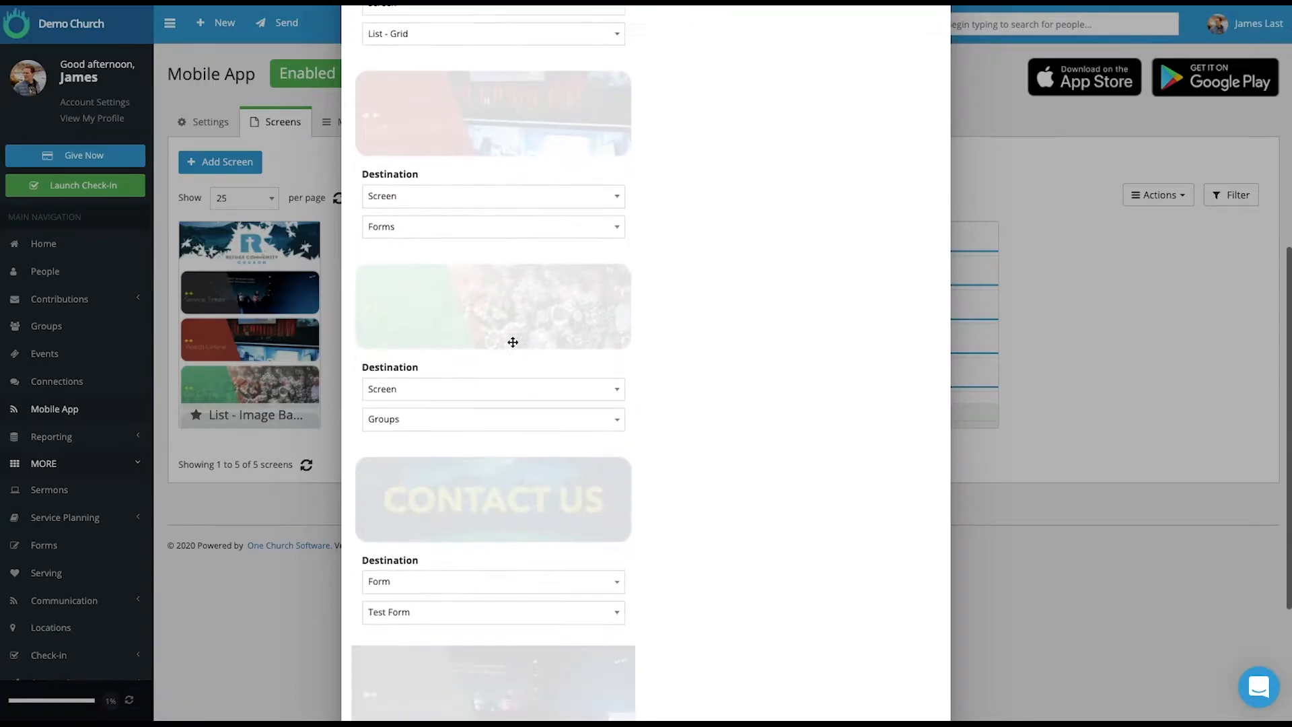
left_click(492, 557)
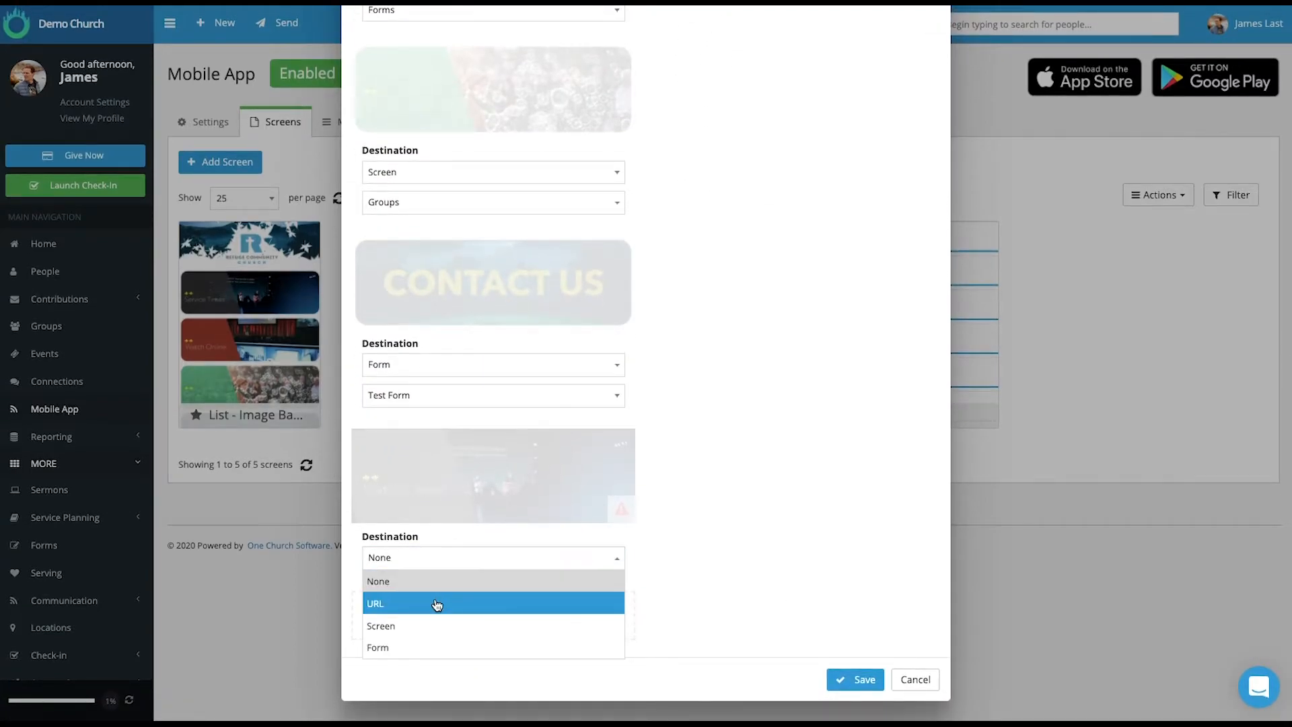
left_click(375, 602)
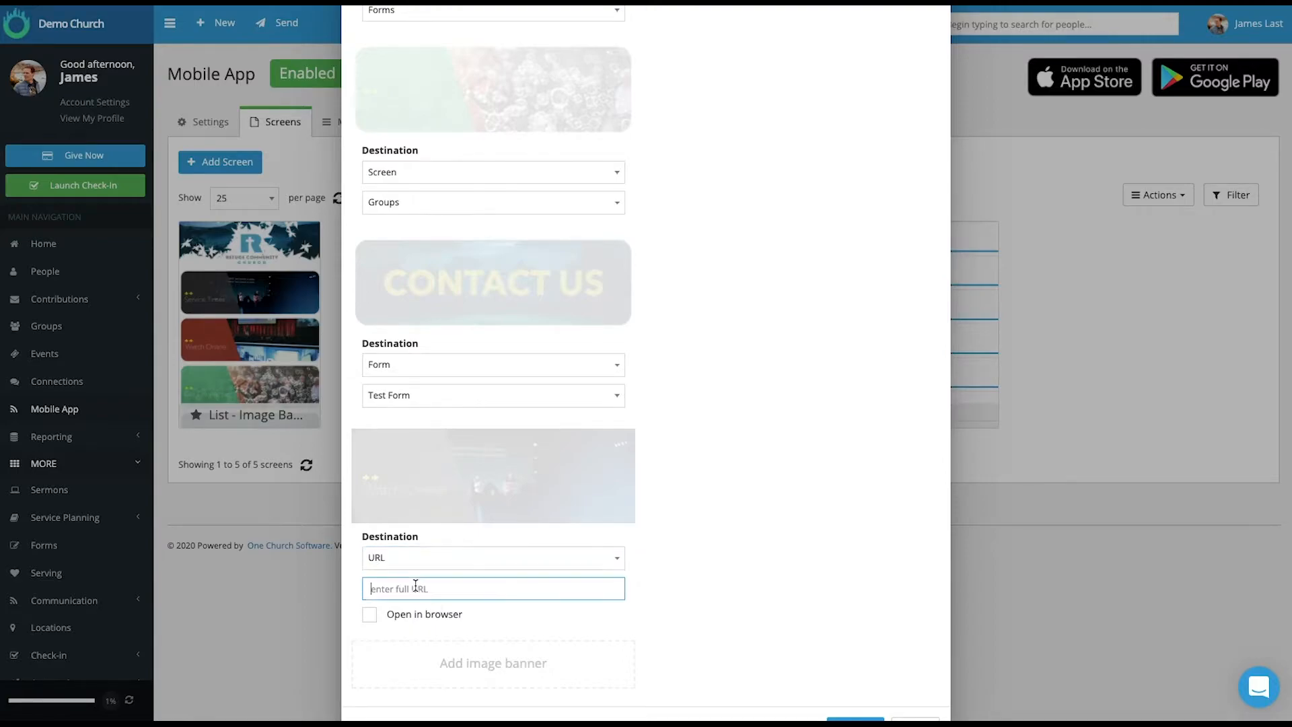
type("https://www.onechurchsoftware.com/")
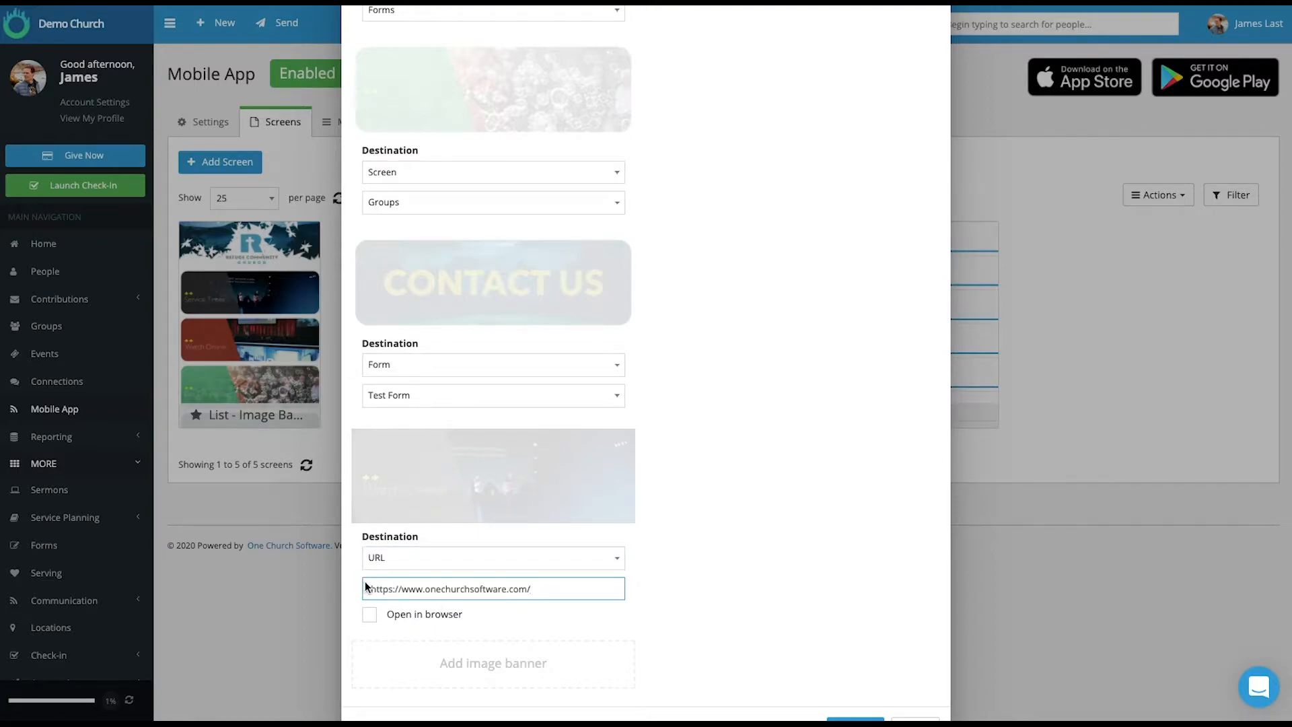
left_click(369, 614)
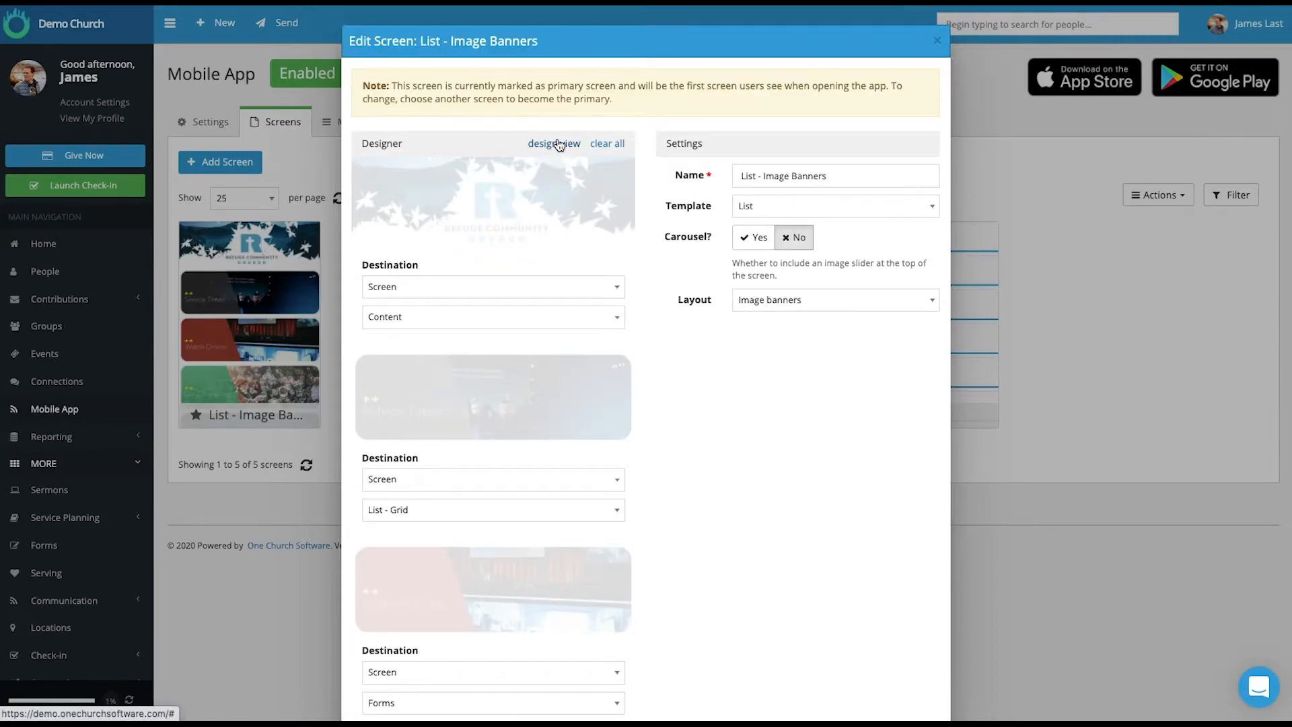
scroll("down", 3)
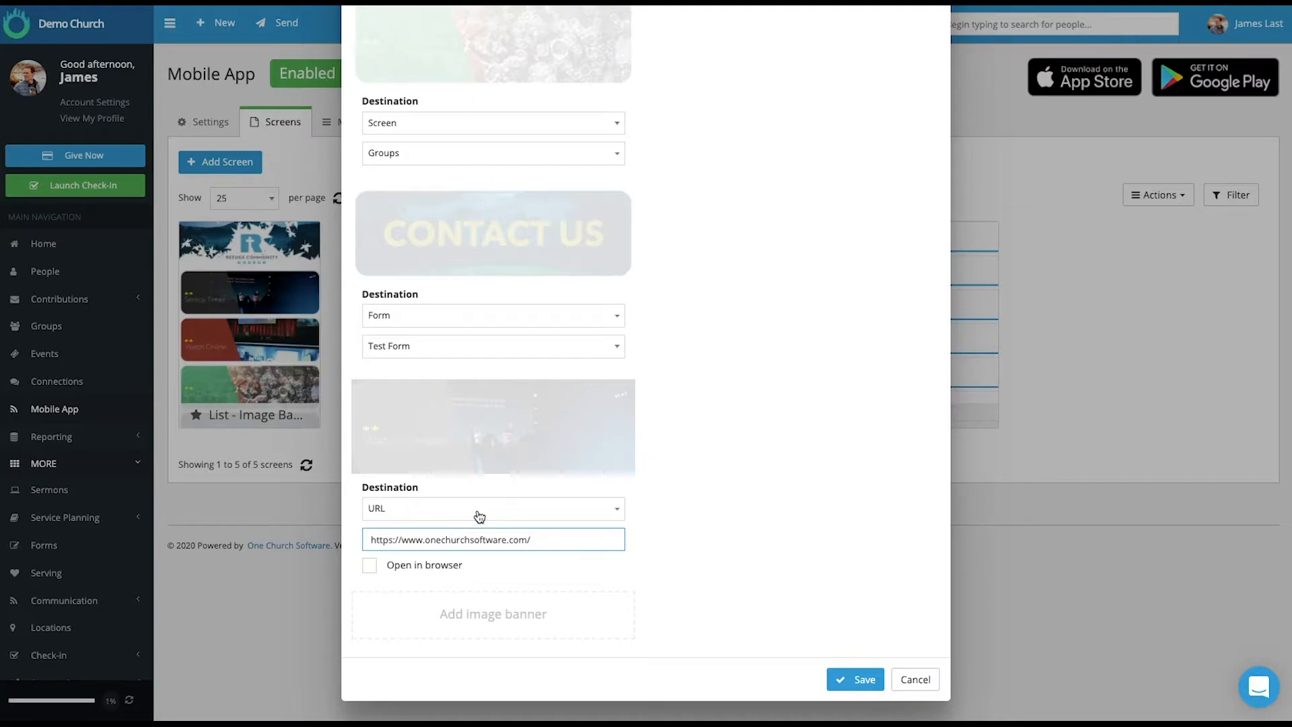
left_click(491, 507)
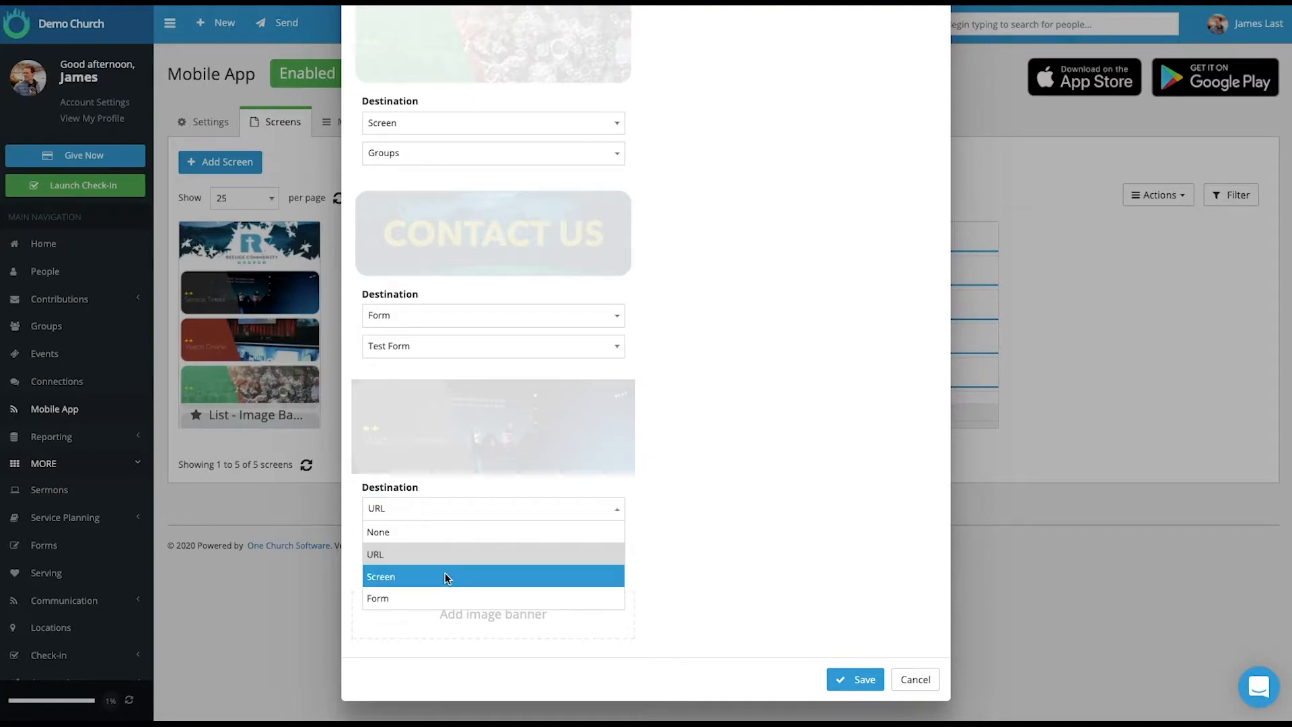
left_click(381, 576)
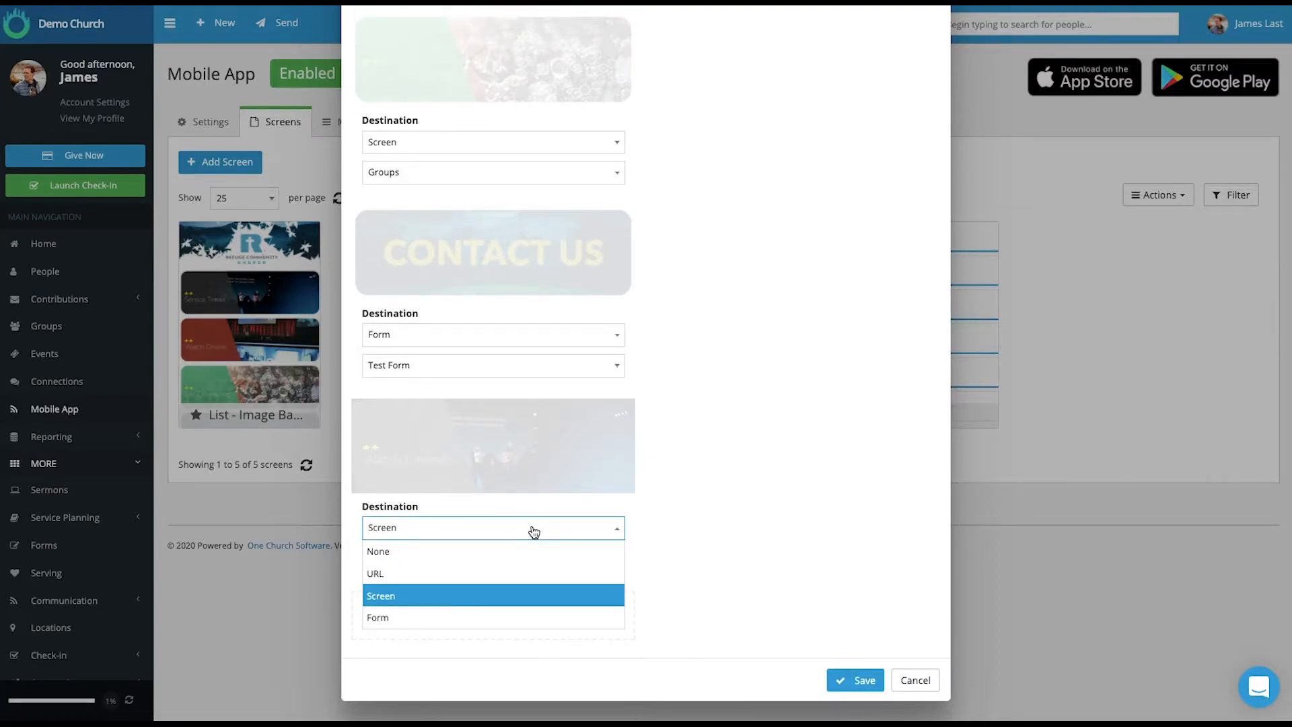
left_click(377, 617)
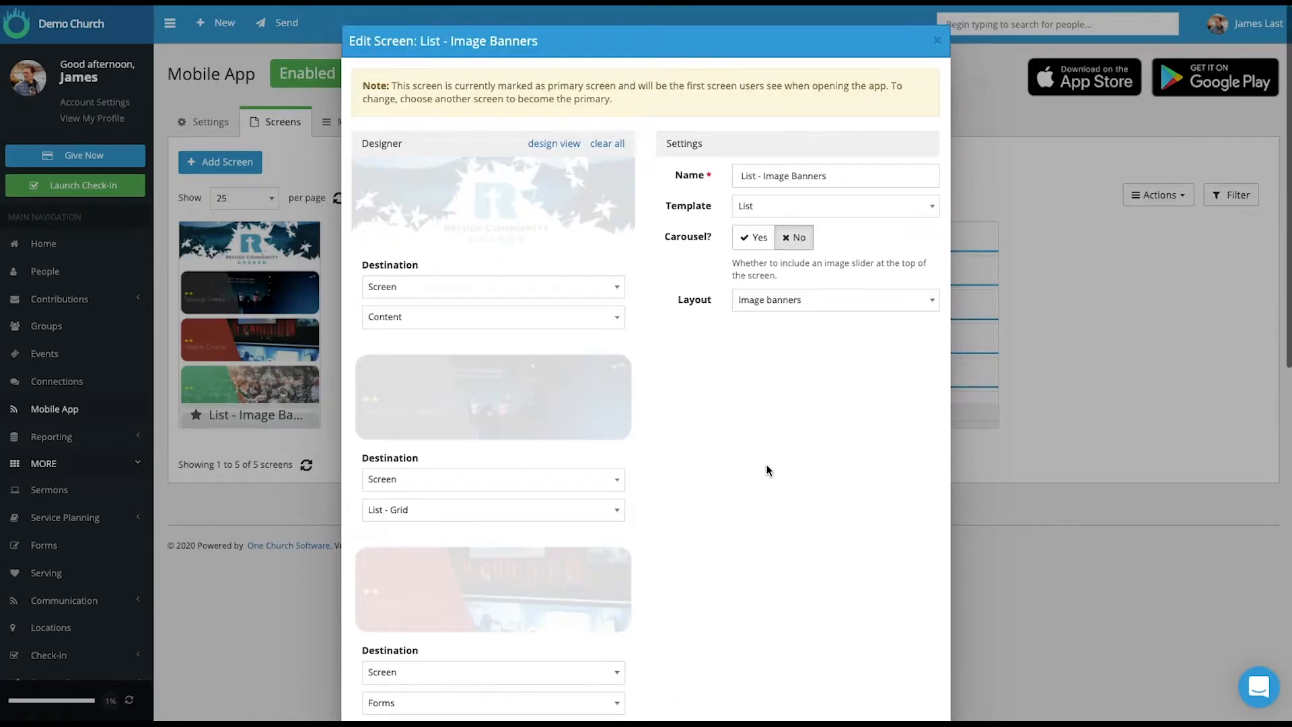
- Close the banners editor and review List - Grid tile destinations (Groups, Forms, Giving, Sermons) in action view
left_click(937, 40)
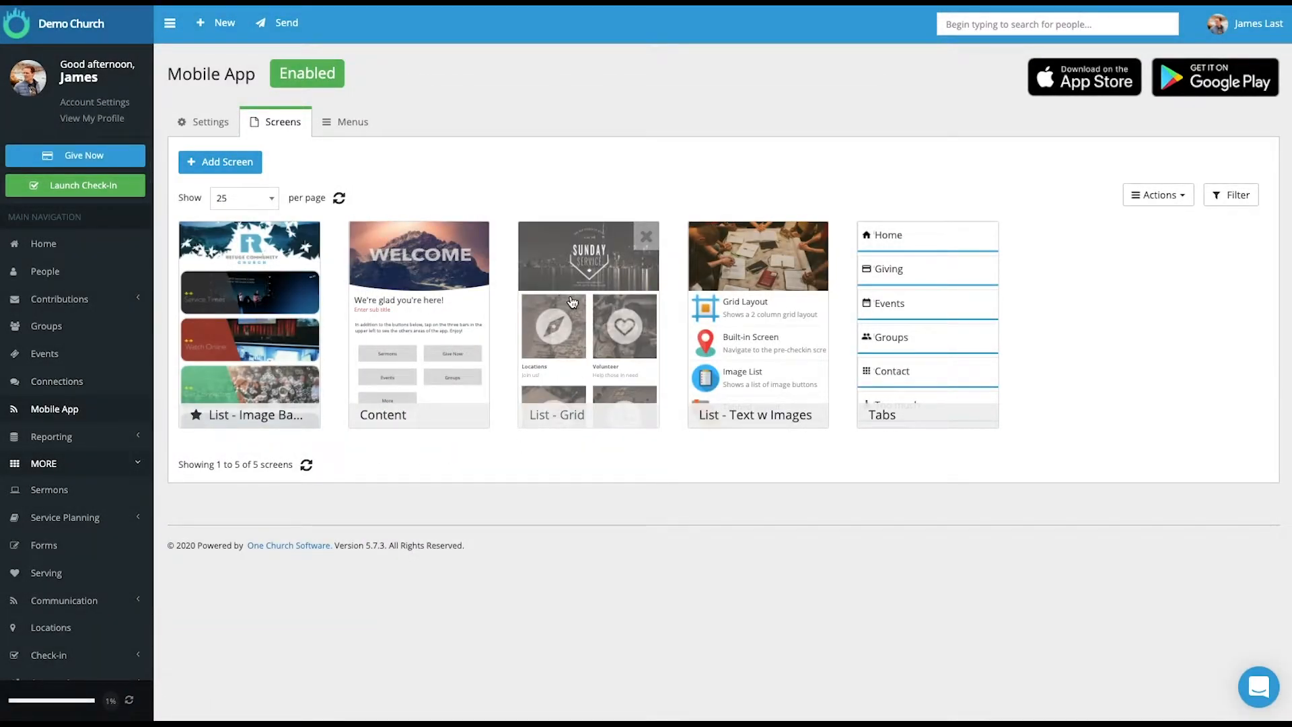
left_click(587, 256)
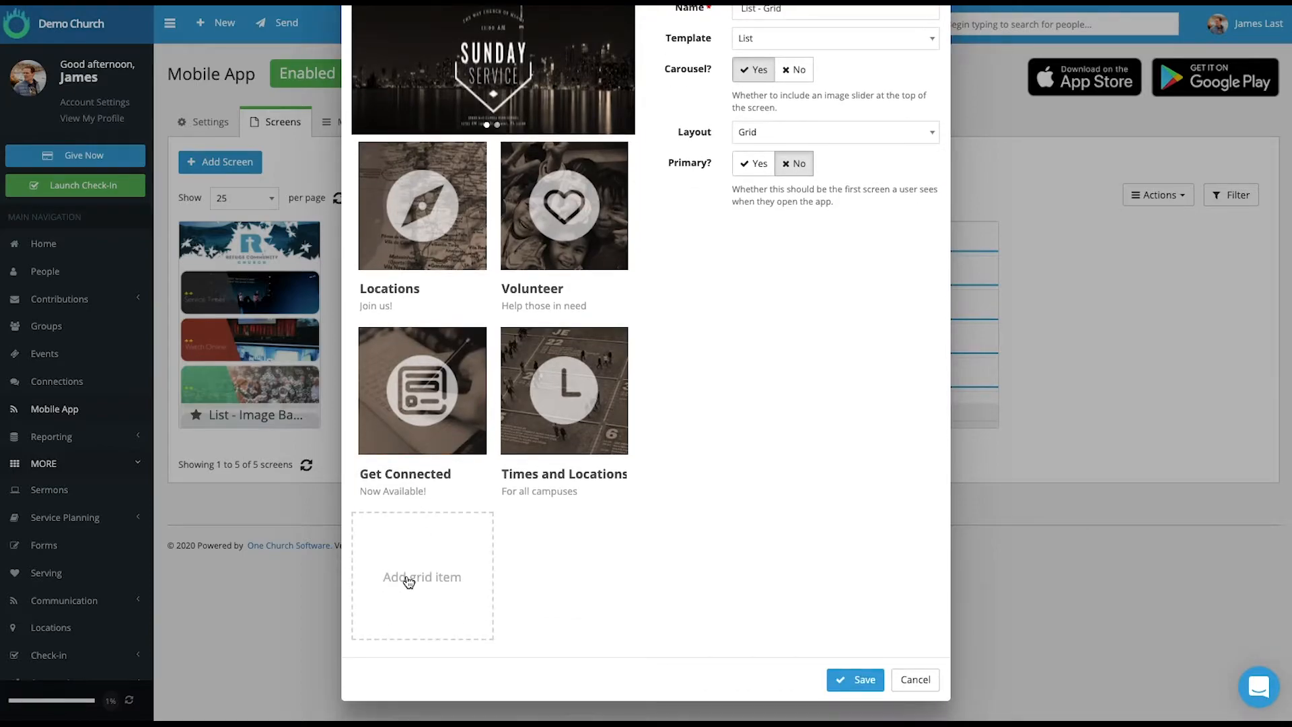
left_click(421, 576)
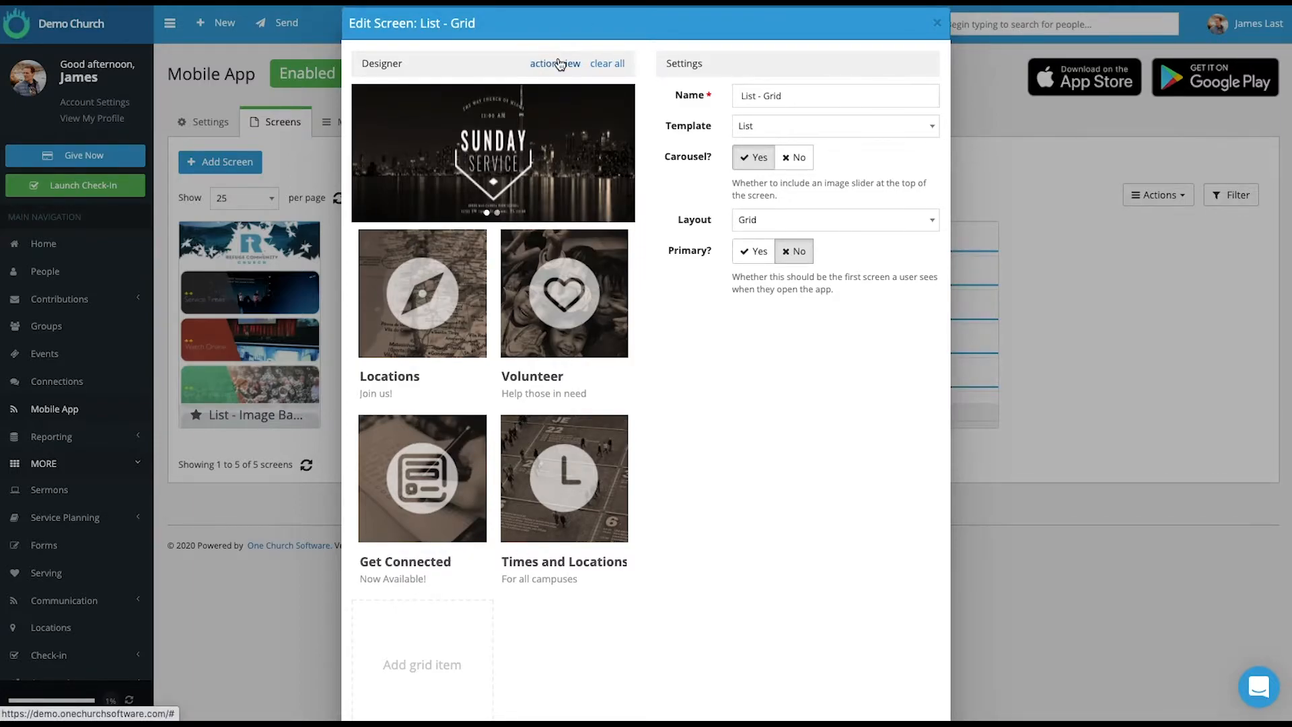
left_click(554, 63)
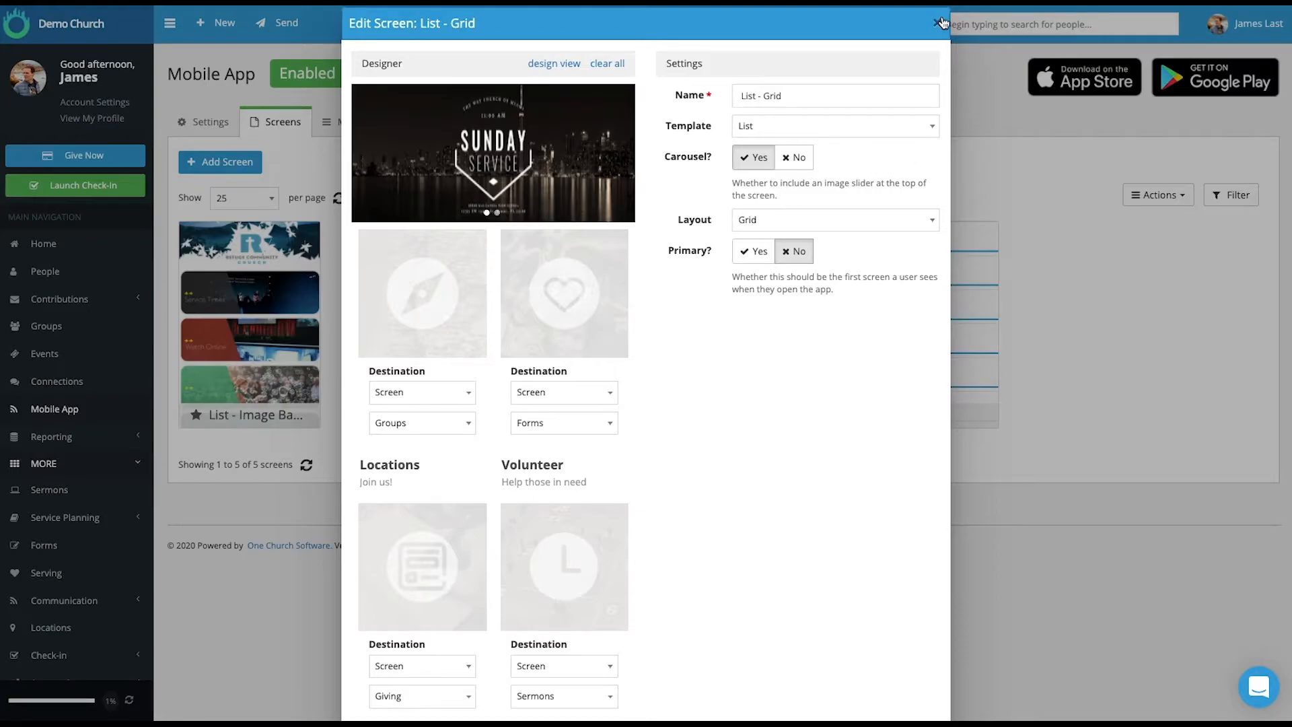
left_click(942, 23)
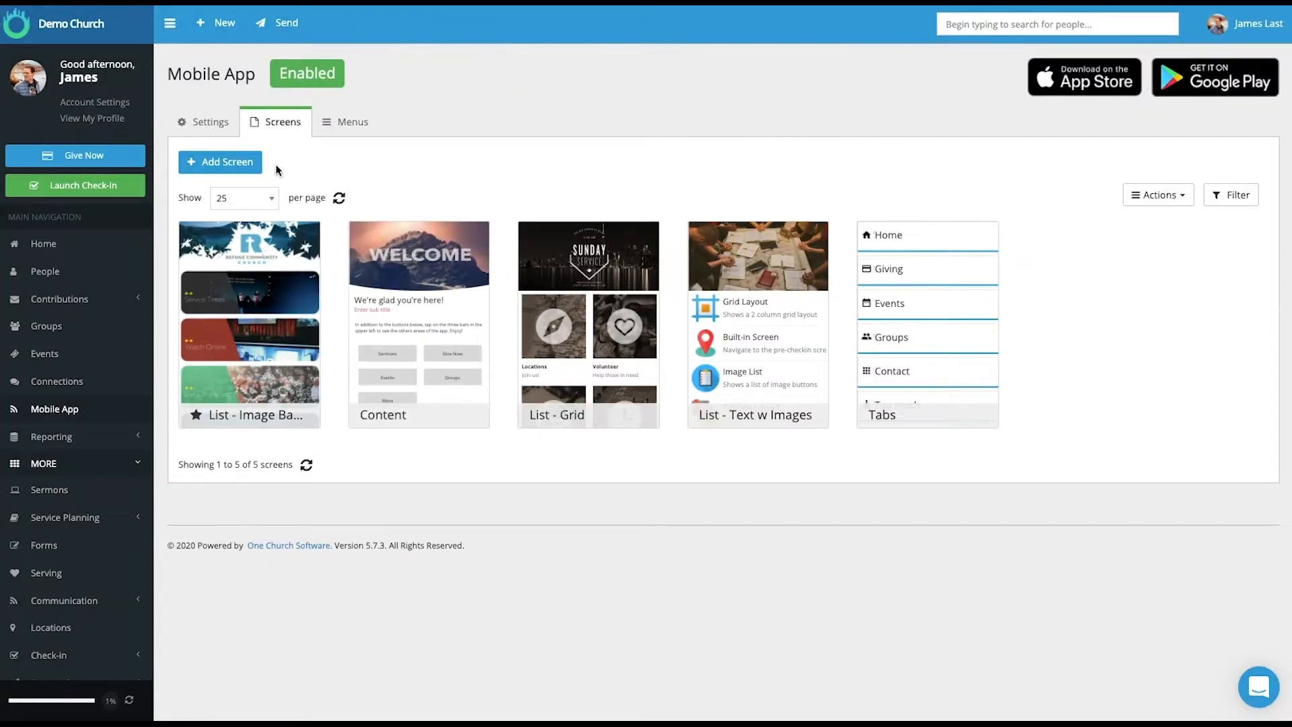
- Start a new screen and add a Text section reading "General text goes here...Hello all."
left_click(219, 162)
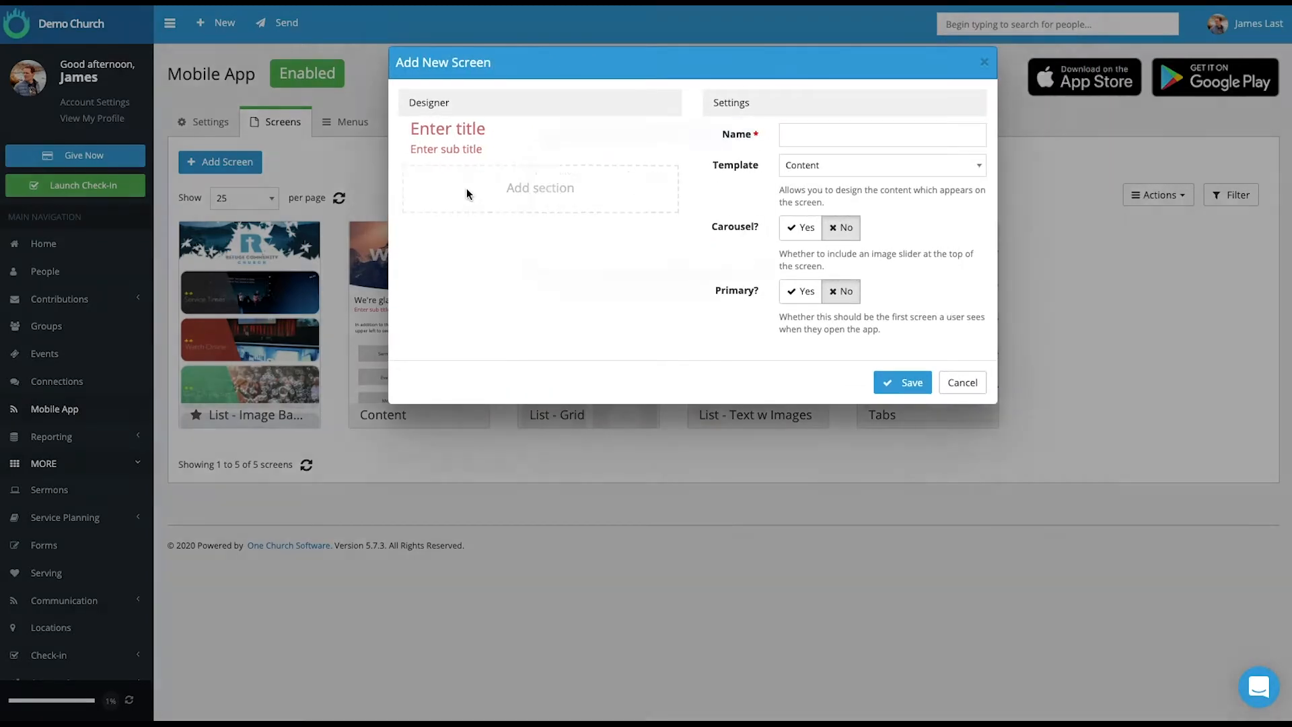
left_click(538, 187)
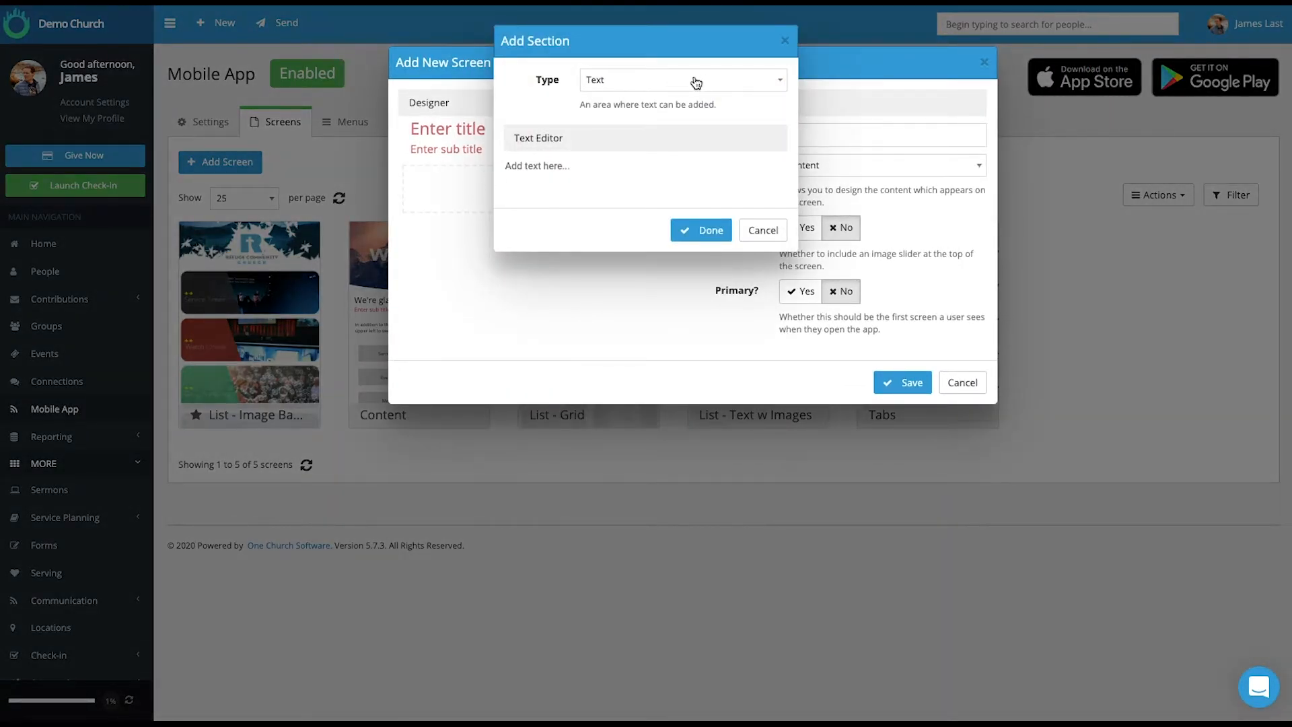
left_click(680, 80)
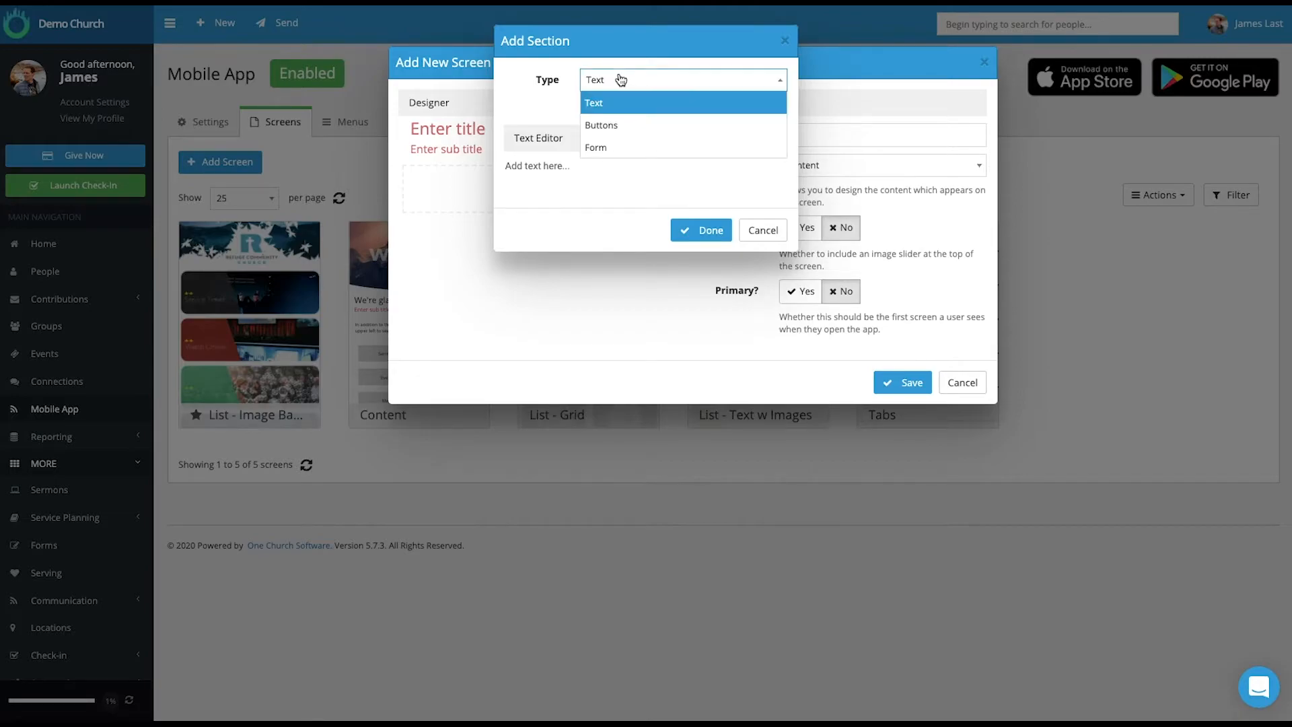
mouse_move(598, 147)
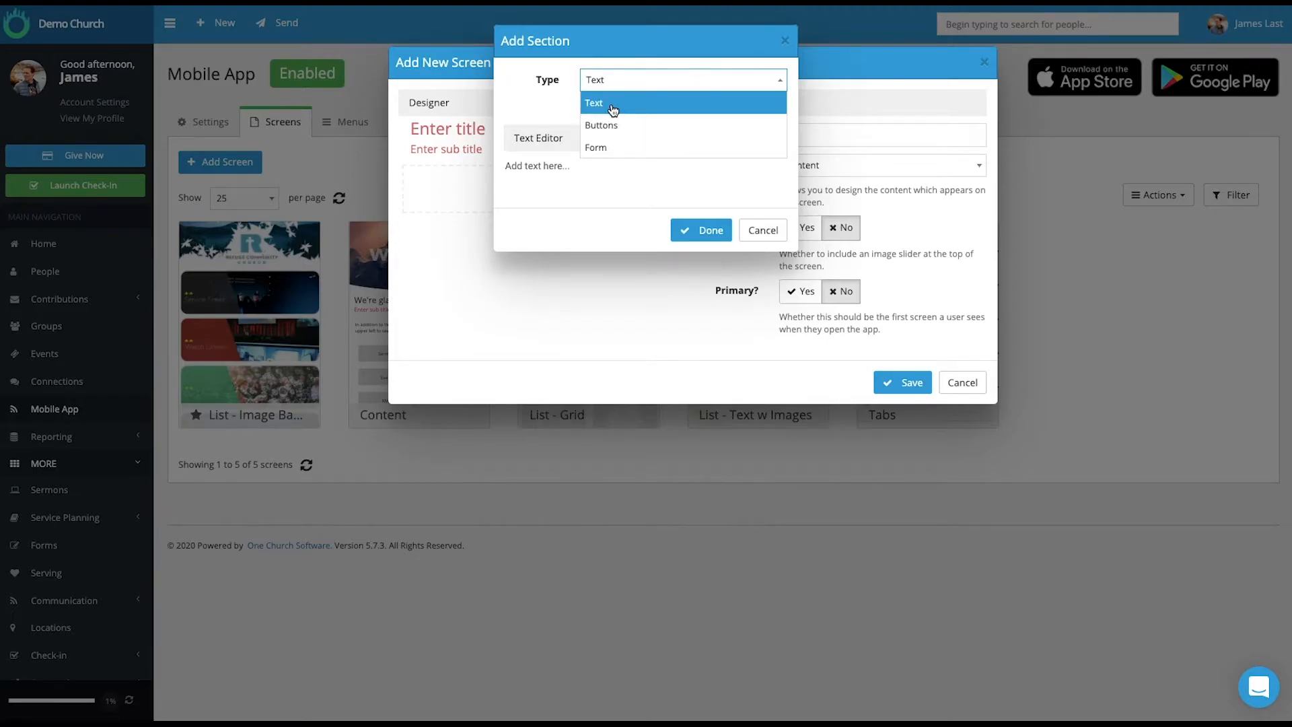
left_click(592, 103)
type("General text goes here...Hello all.")
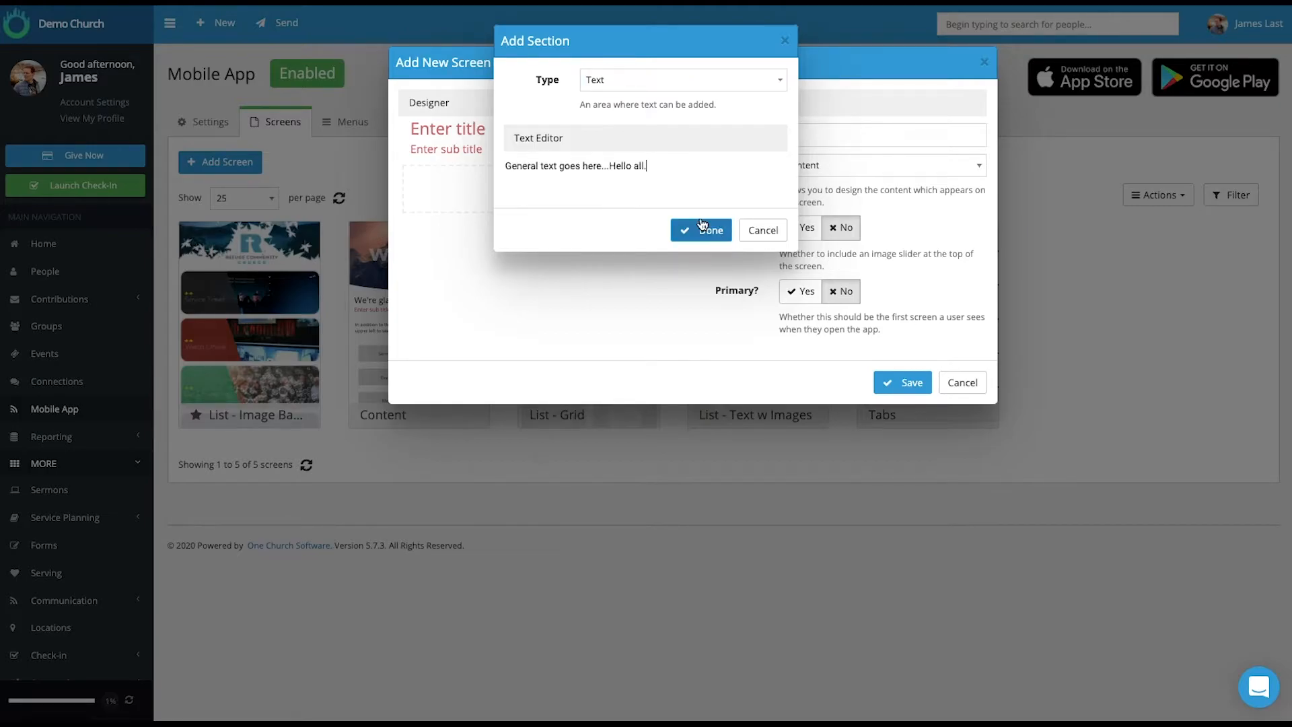
left_click(699, 230)
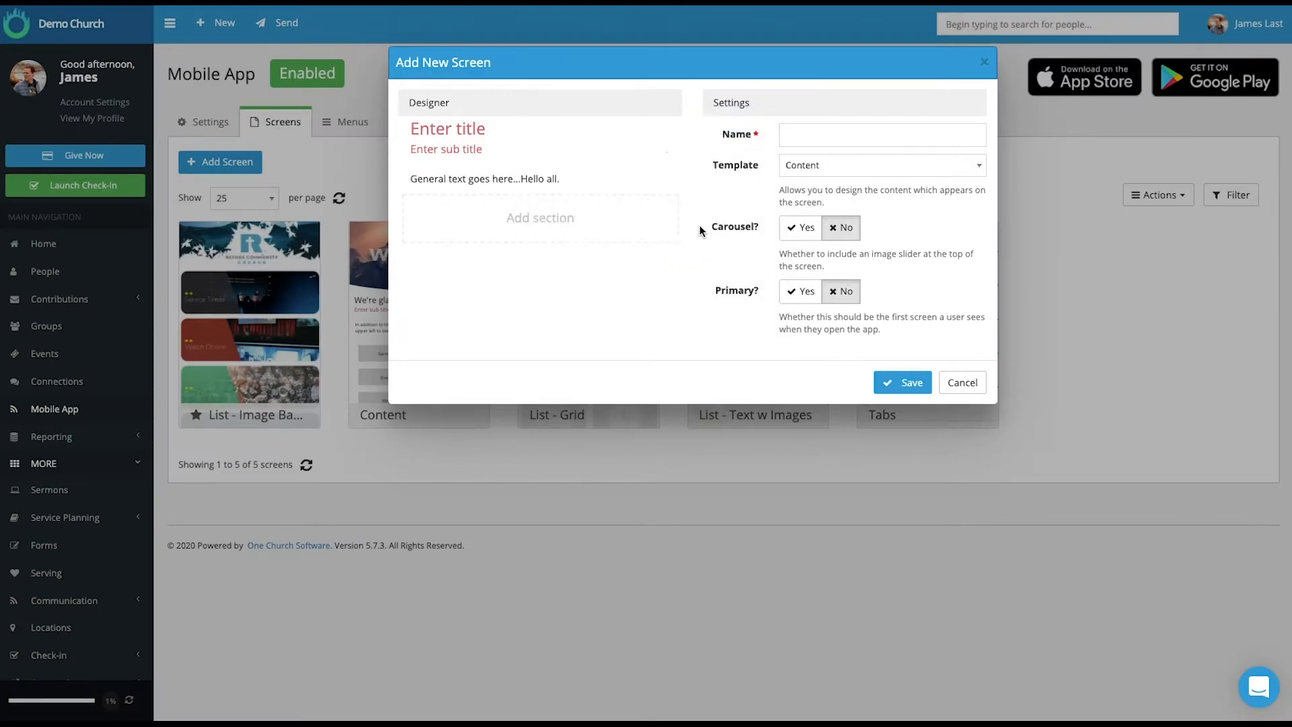
mouse_move(505, 205)
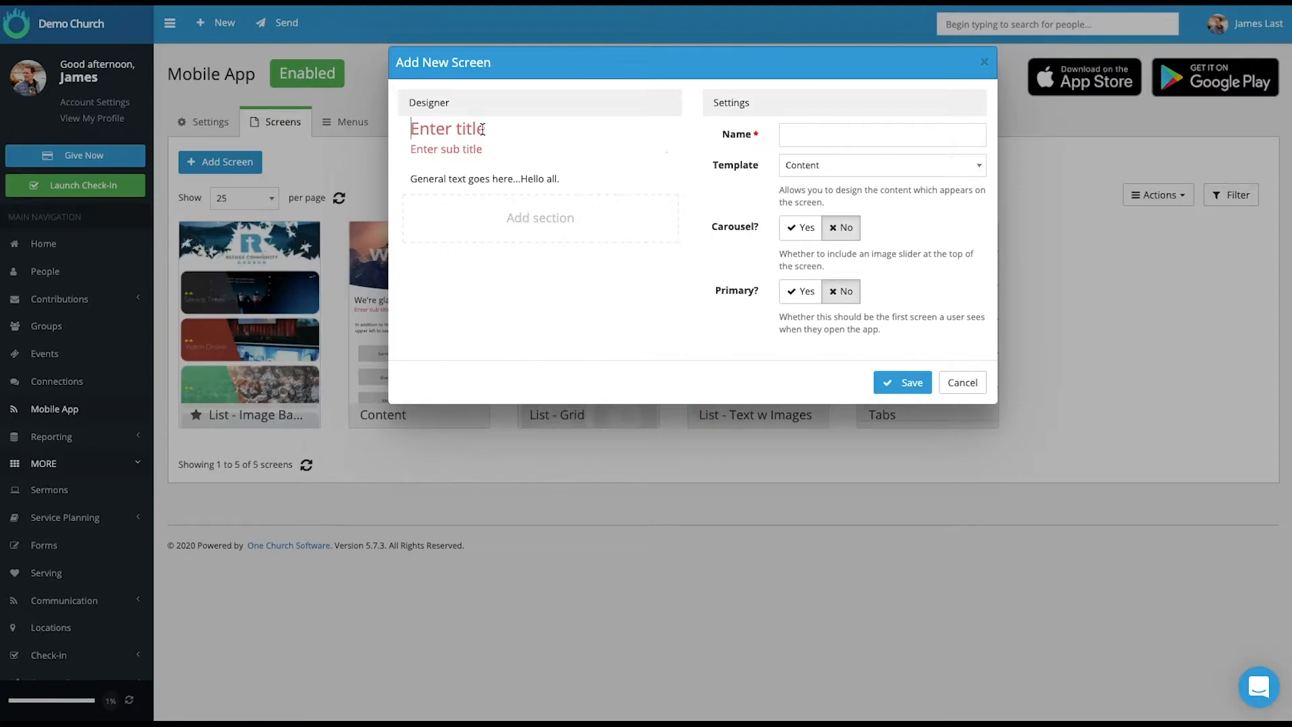
mouse_move(472, 87)
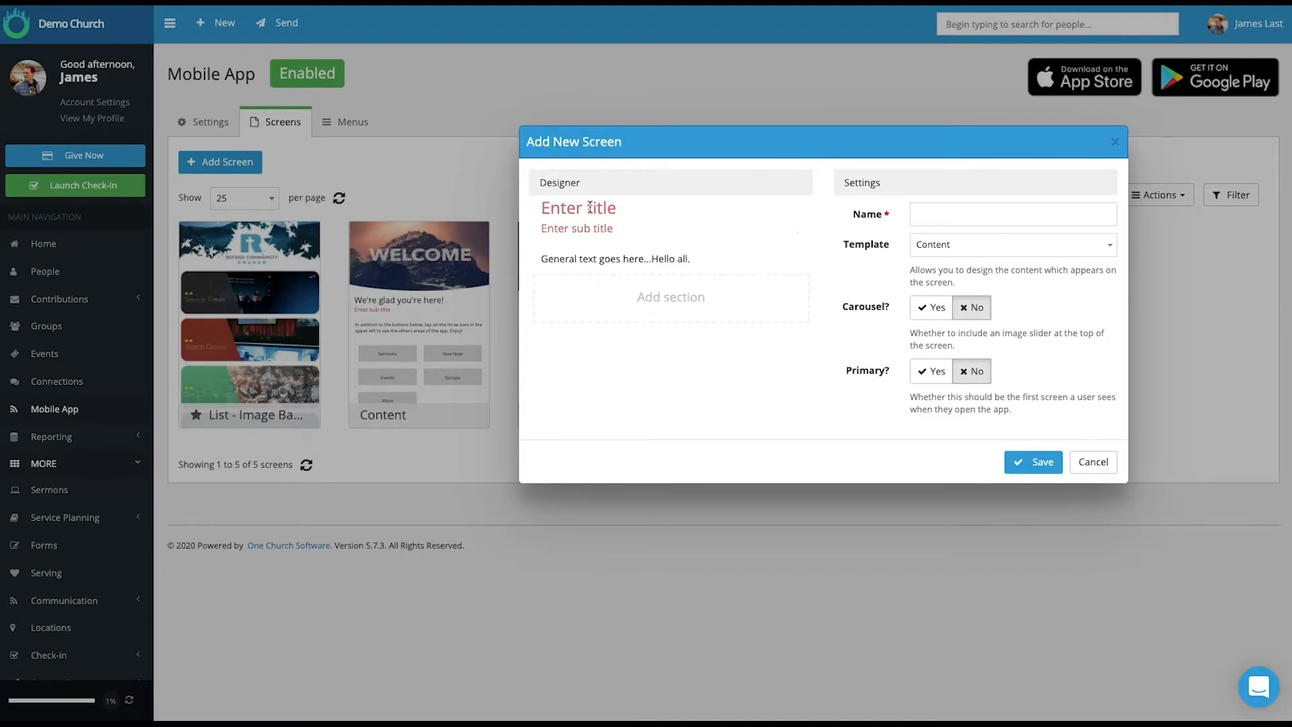
mouse_move(983, 358)
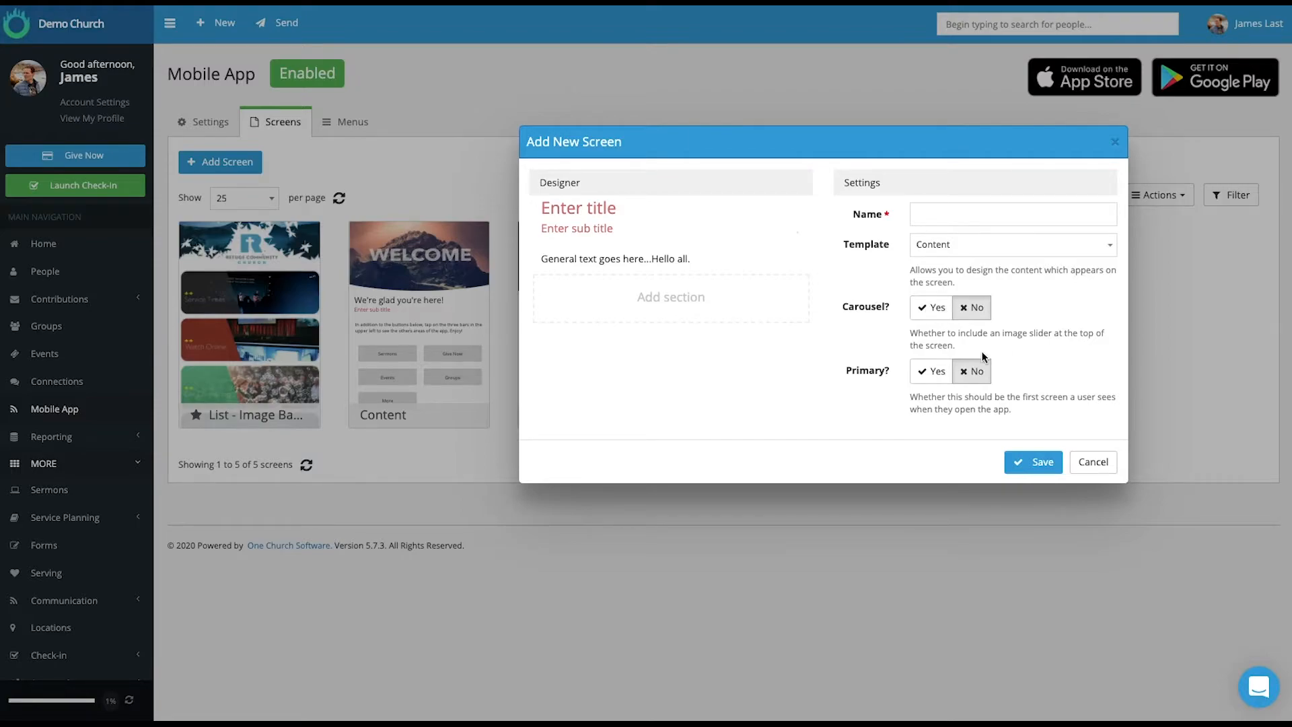
- Keep the mountain WELCOME image with Destination None in the Image Carousel and confirm it
left_click_drag(910, 333, 1050, 333)
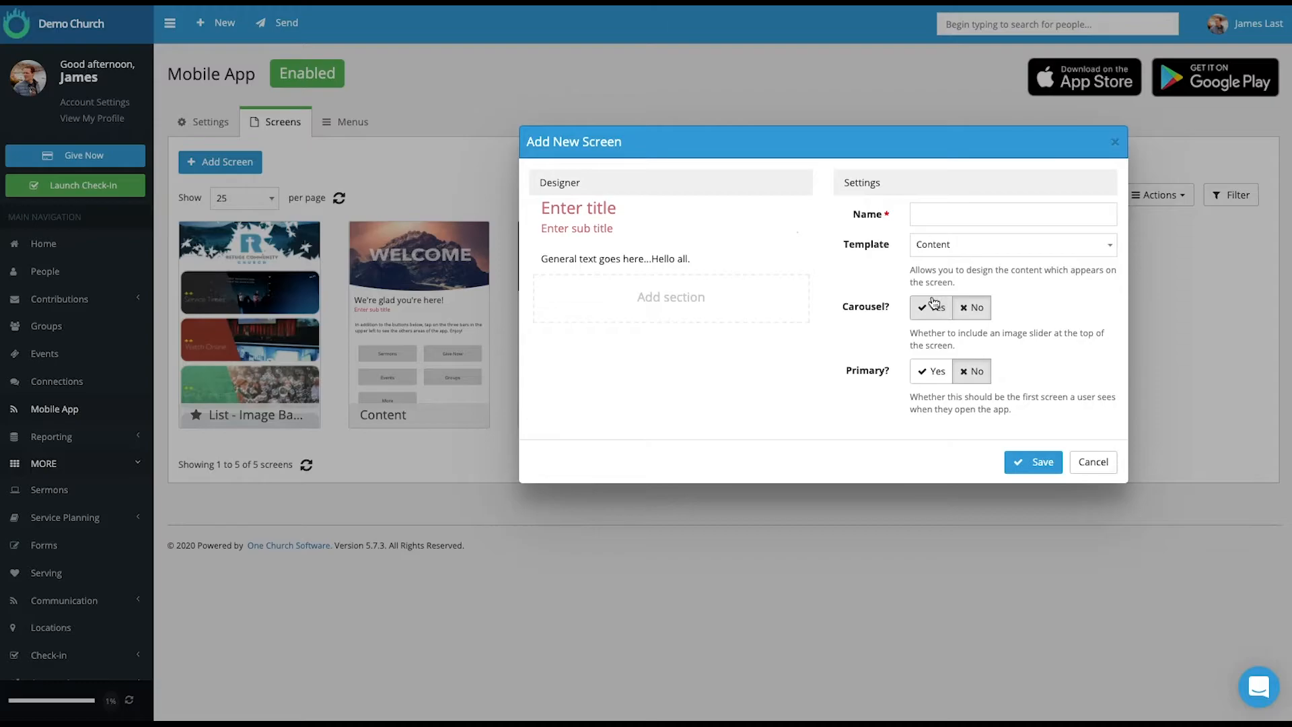
left_click(929, 307)
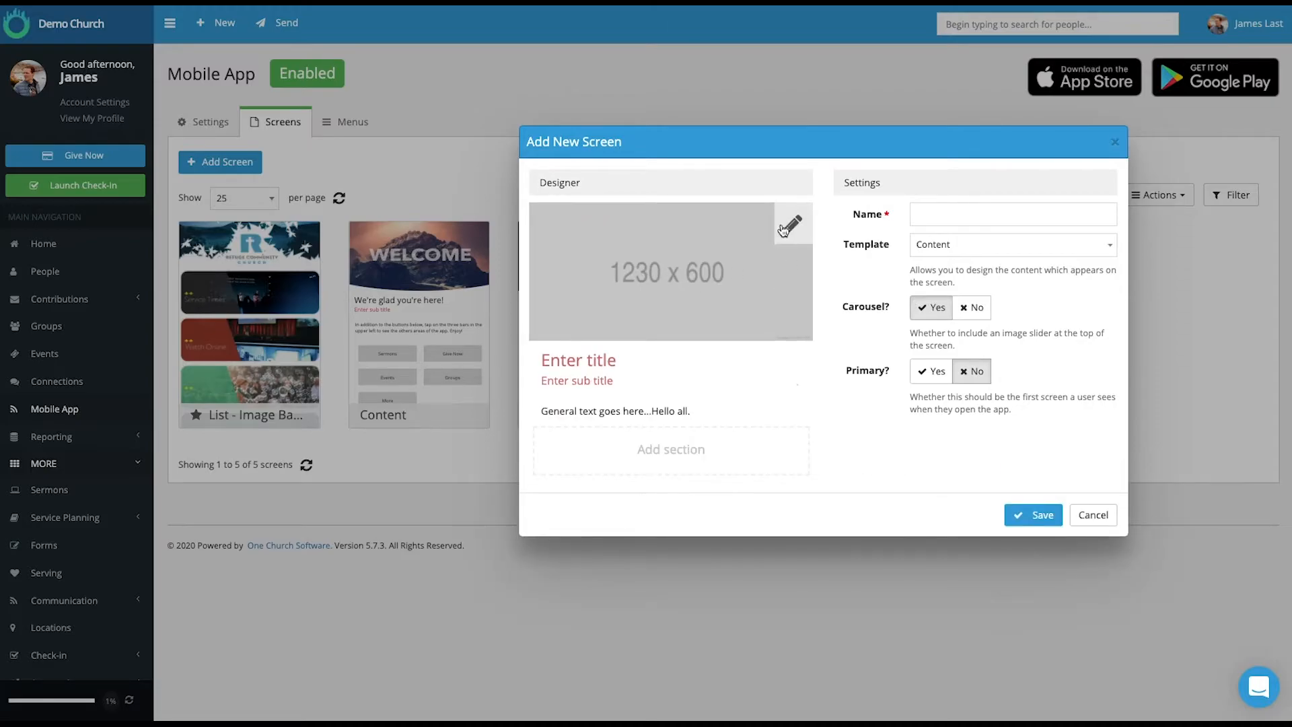
left_click(788, 226)
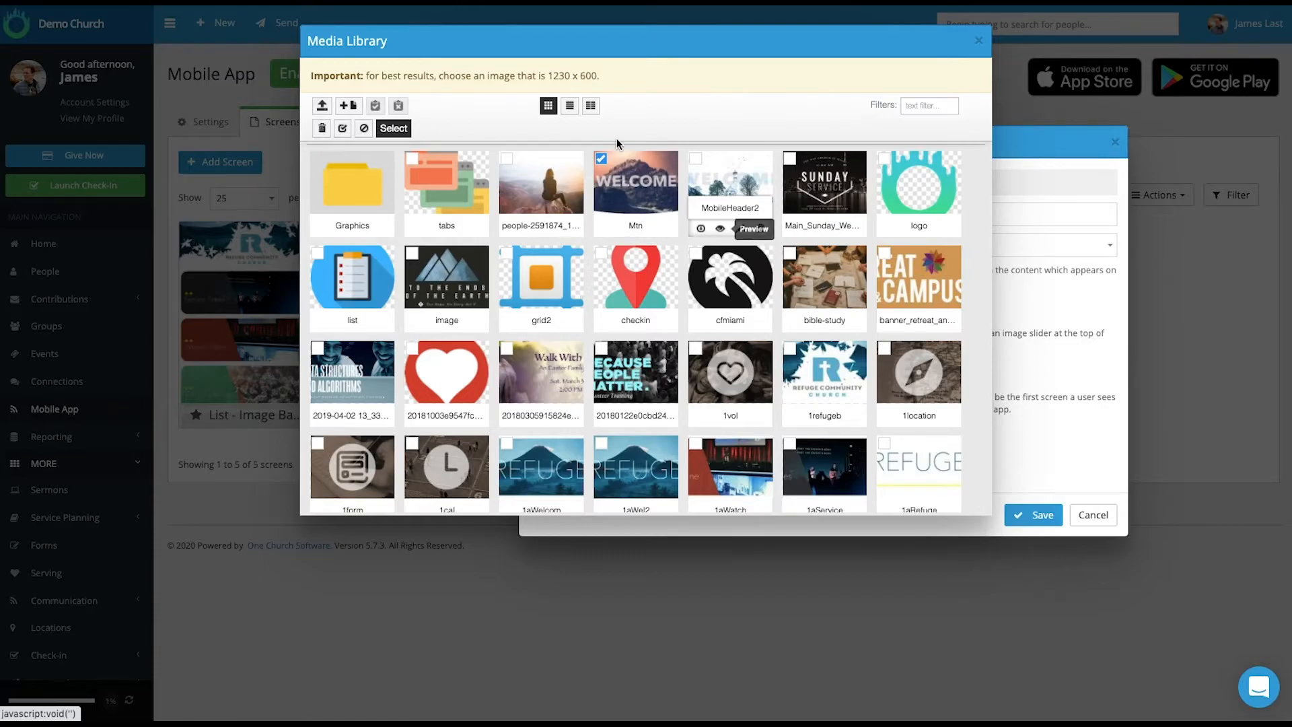
mouse_move(635, 176)
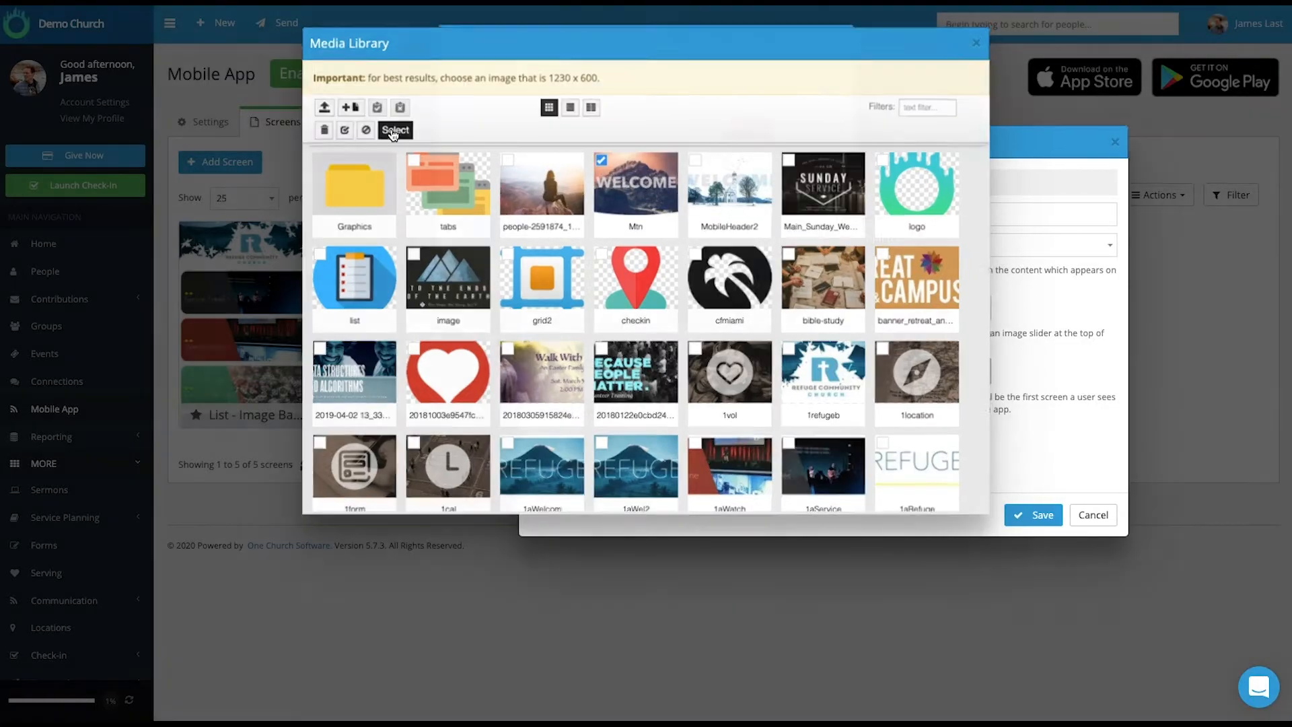
left_click(395, 129)
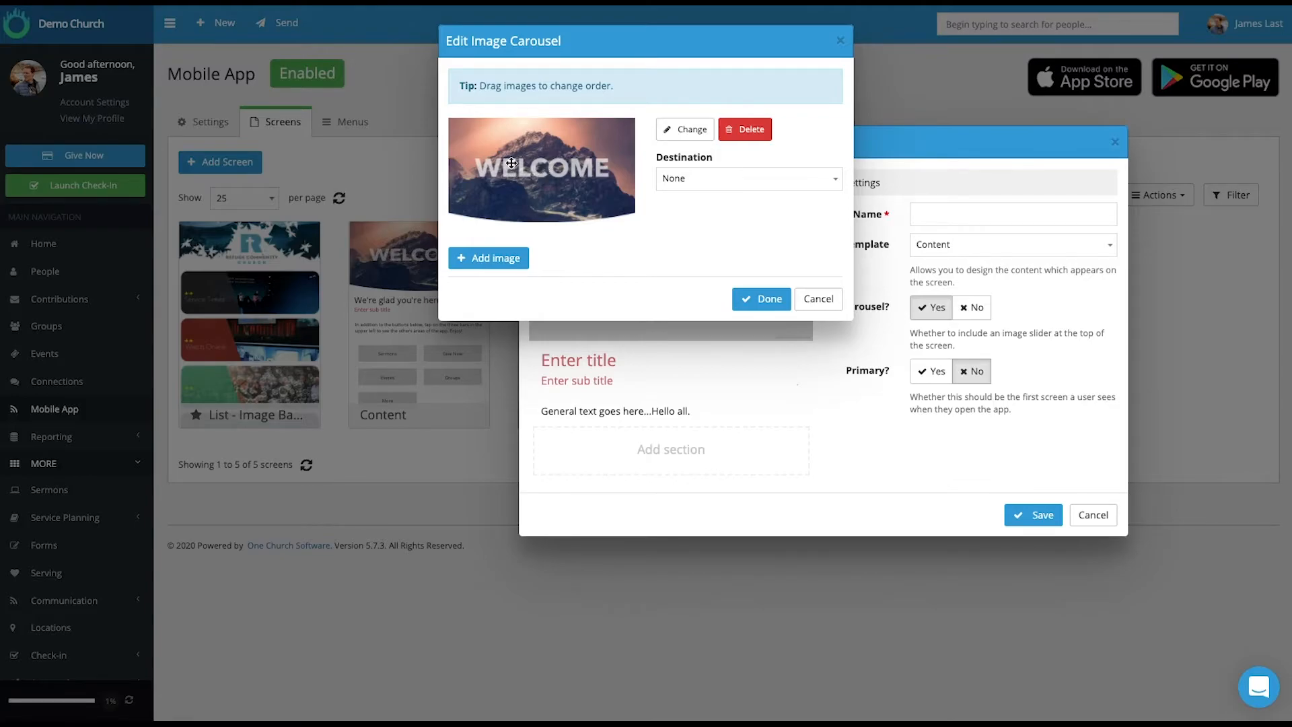
mouse_move(676, 266)
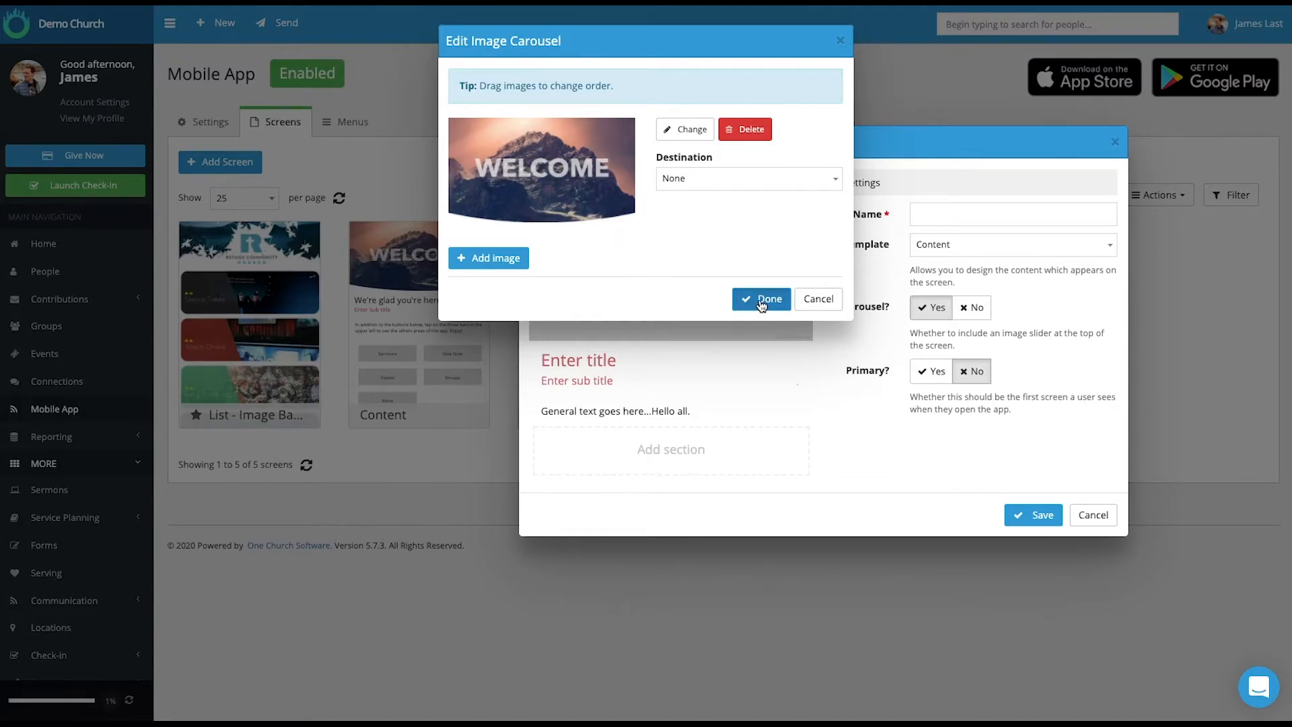
left_click(760, 298)
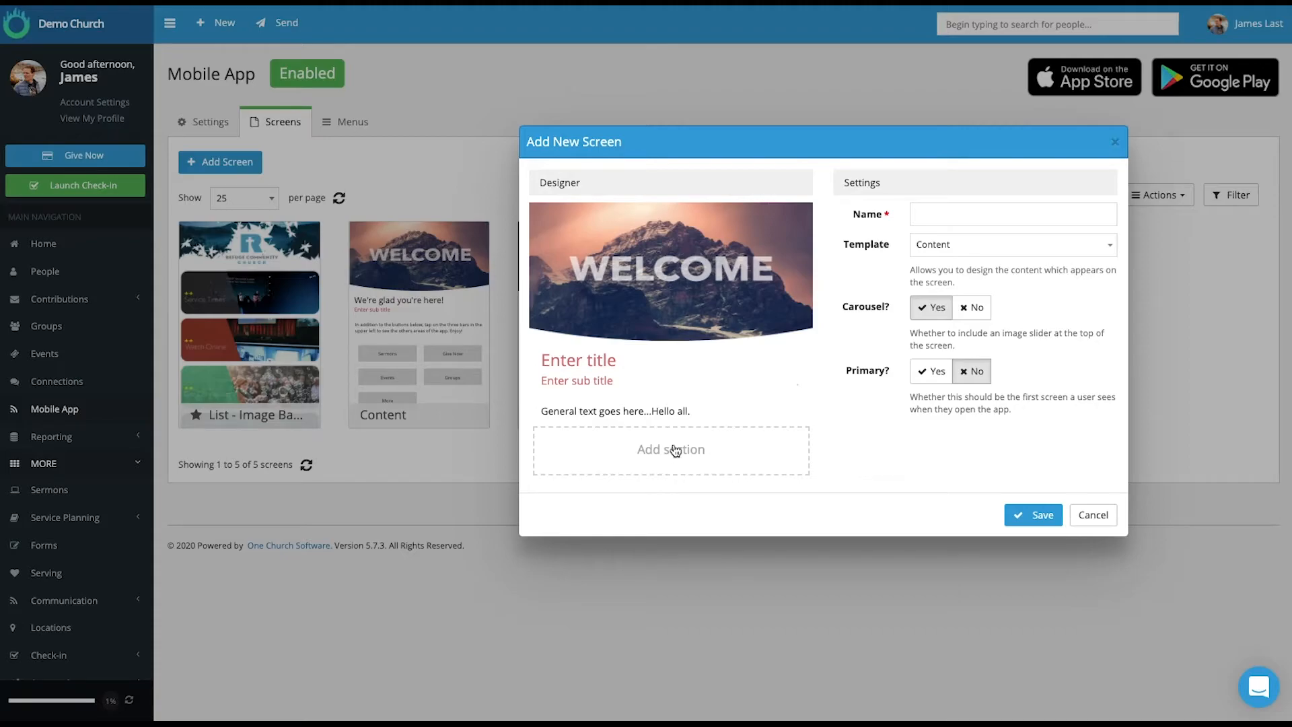
- Add a Buttons section in 2 columns with four 'Click Me' buttons below the text
left_click(670, 448)
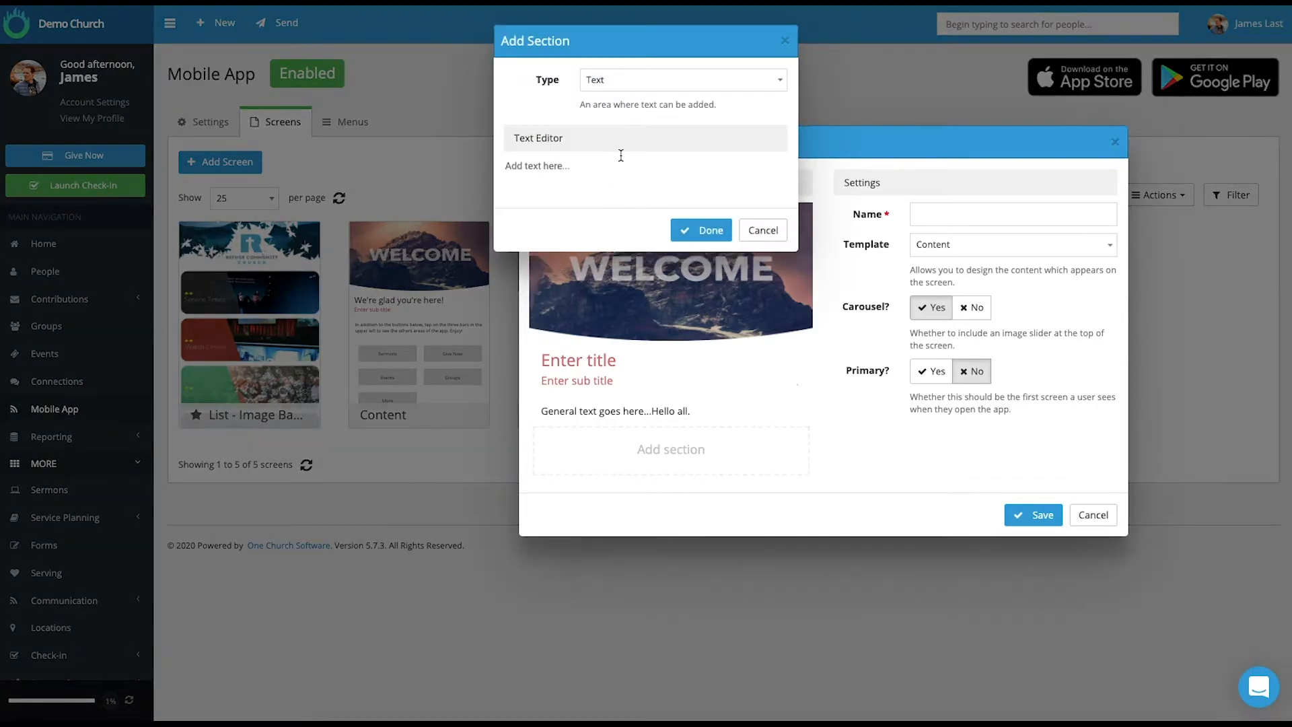
left_click(680, 79)
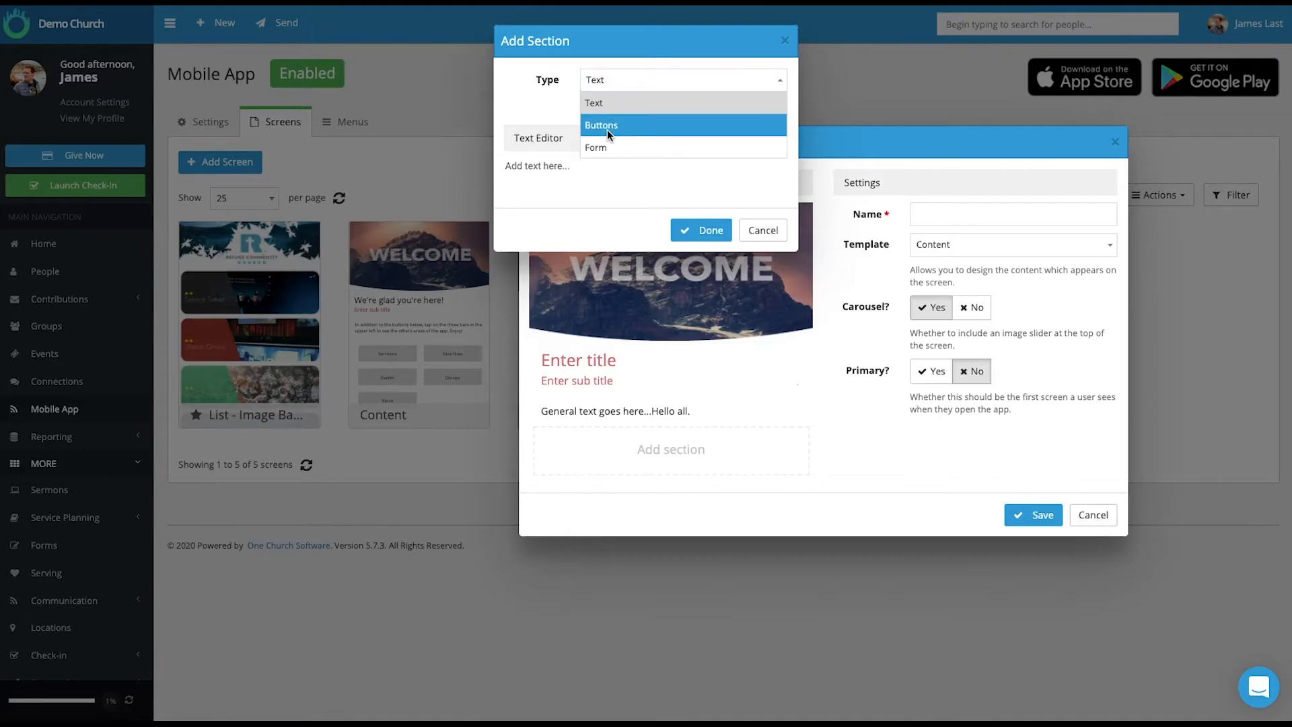
left_click(601, 125)
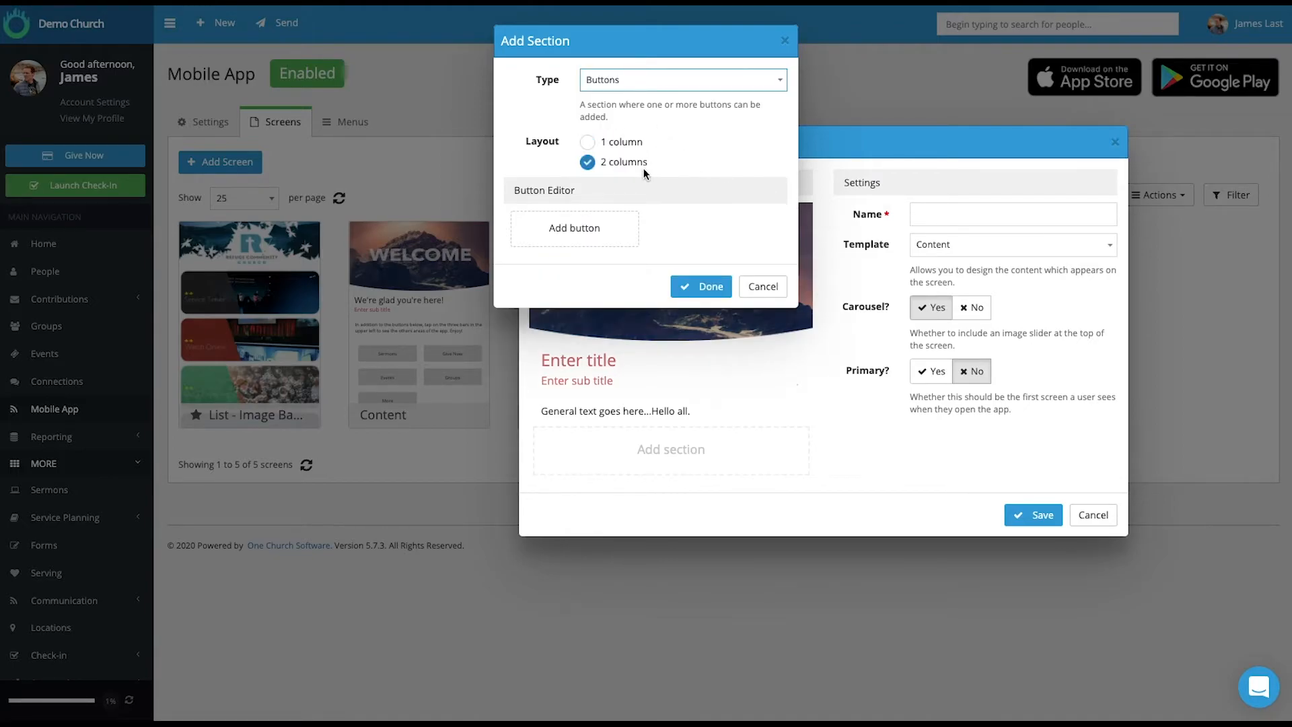
mouse_move(607, 216)
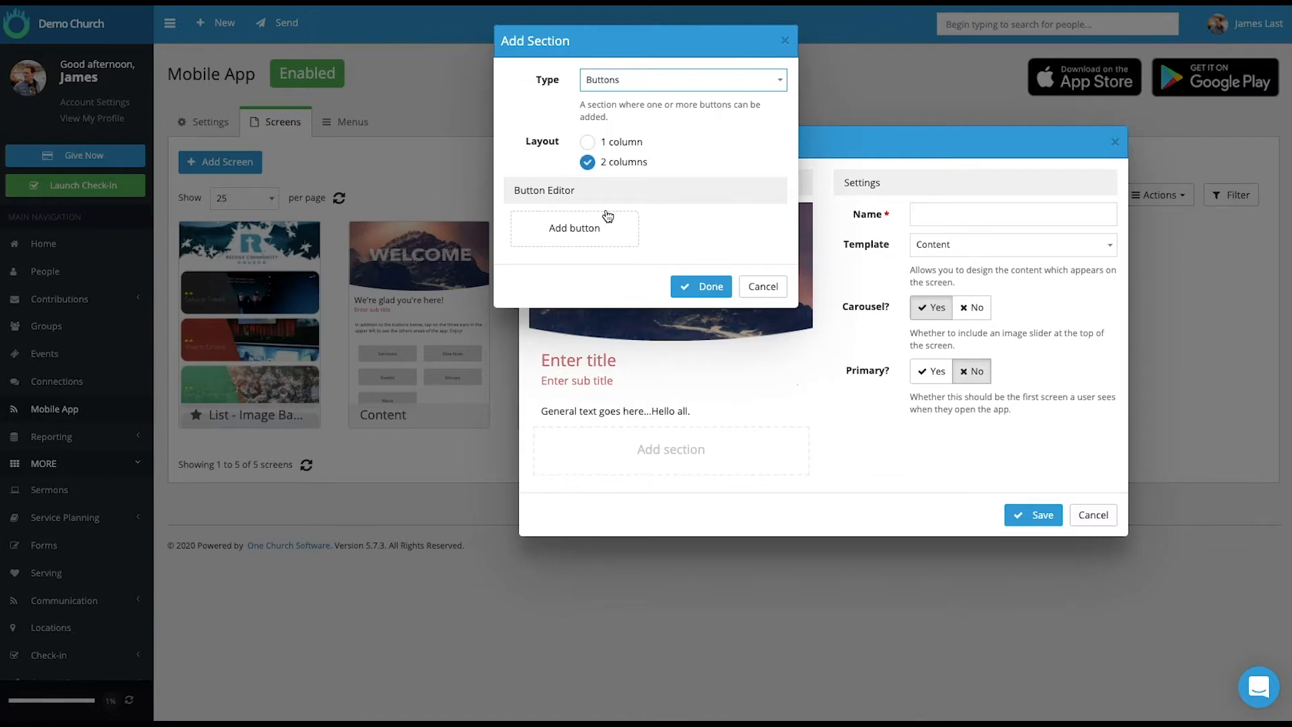
left_click(586, 142)
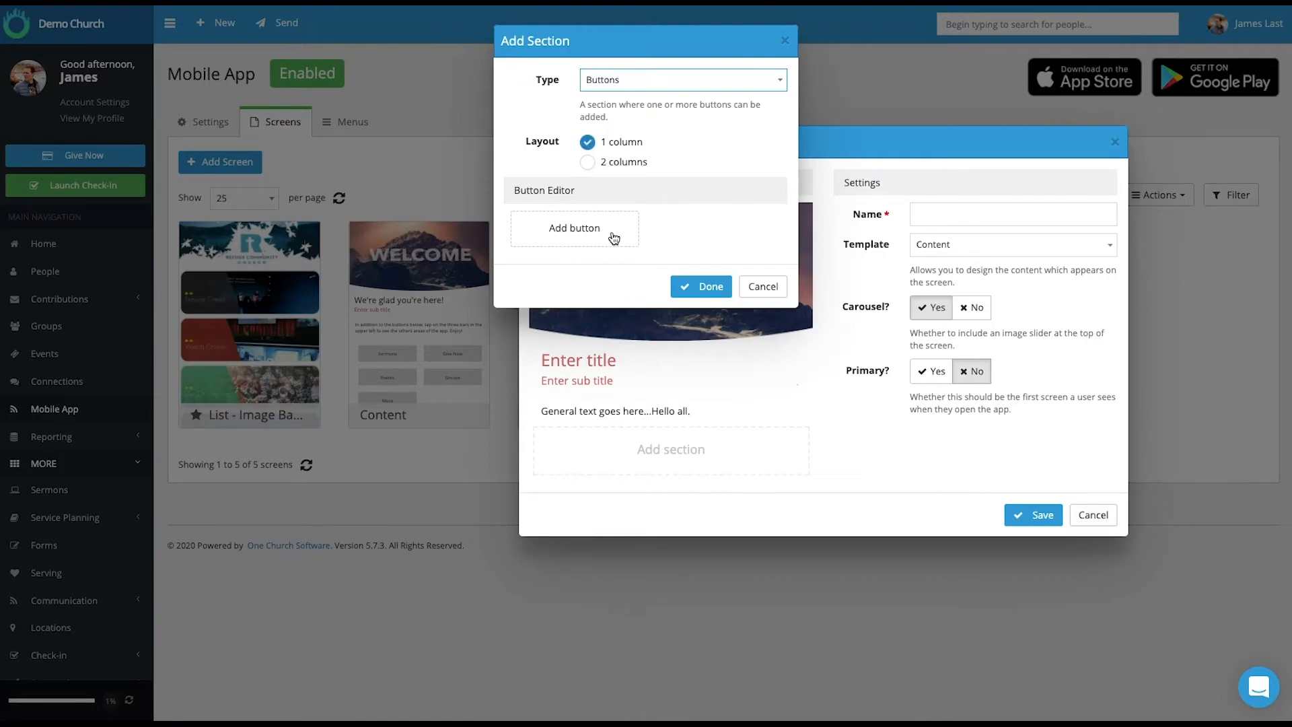
left_click(574, 228)
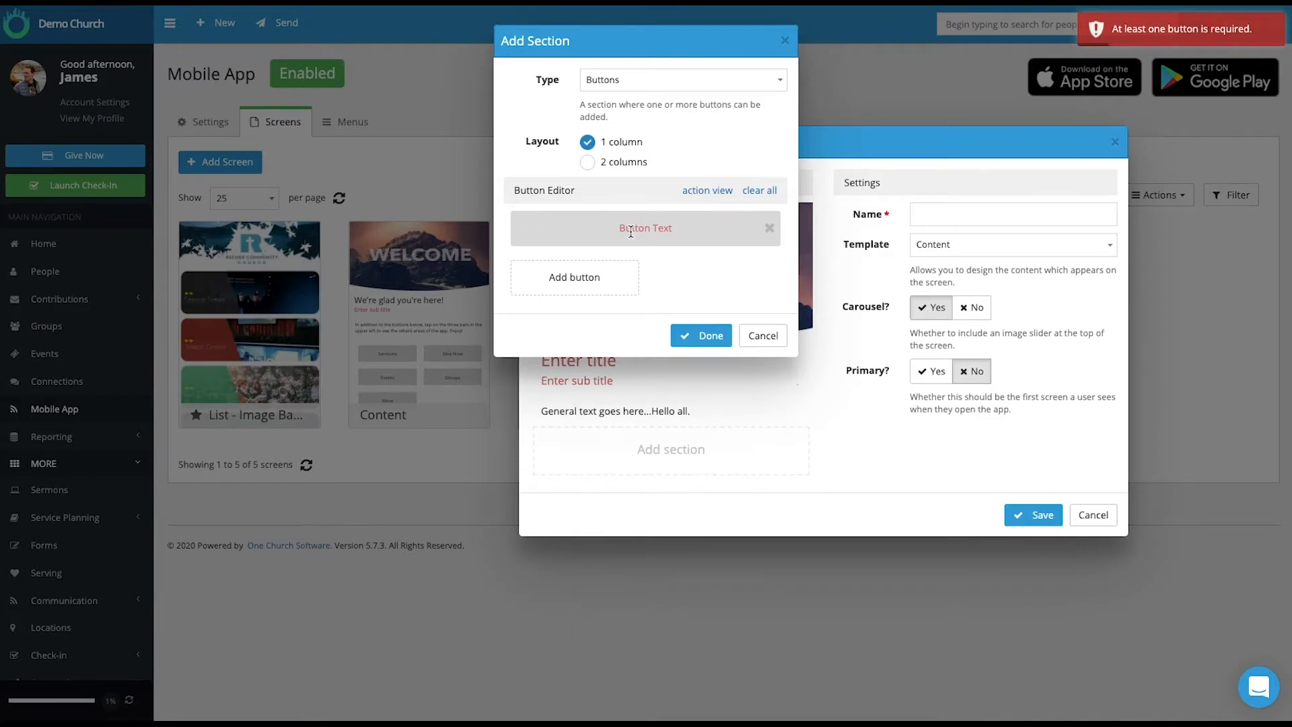
left_click(588, 162)
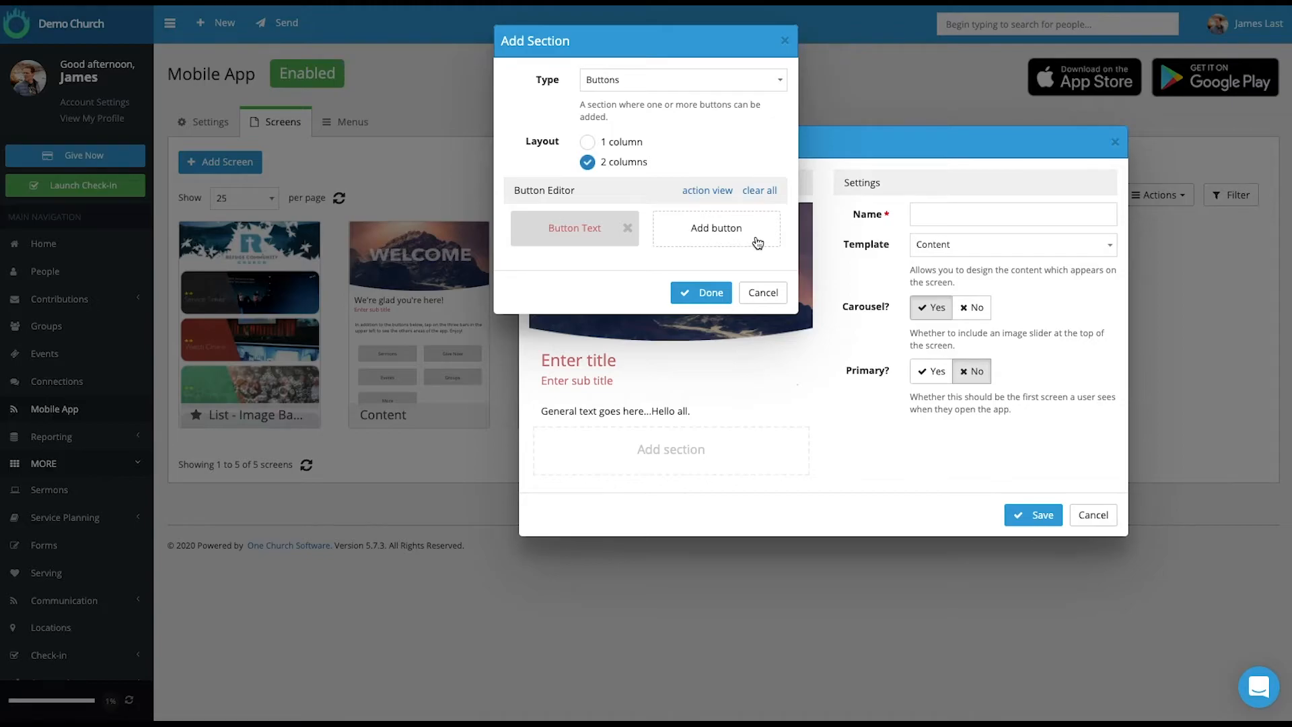
mouse_move(573, 246)
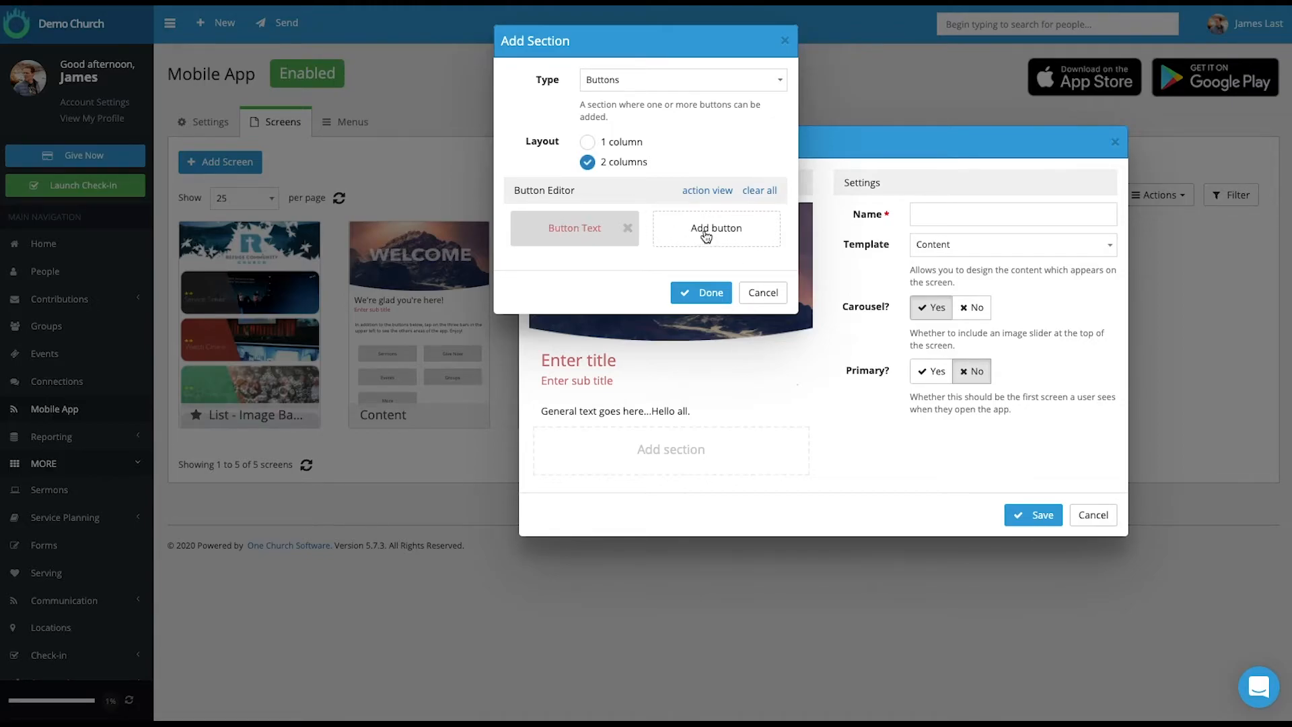
left_click(715, 228)
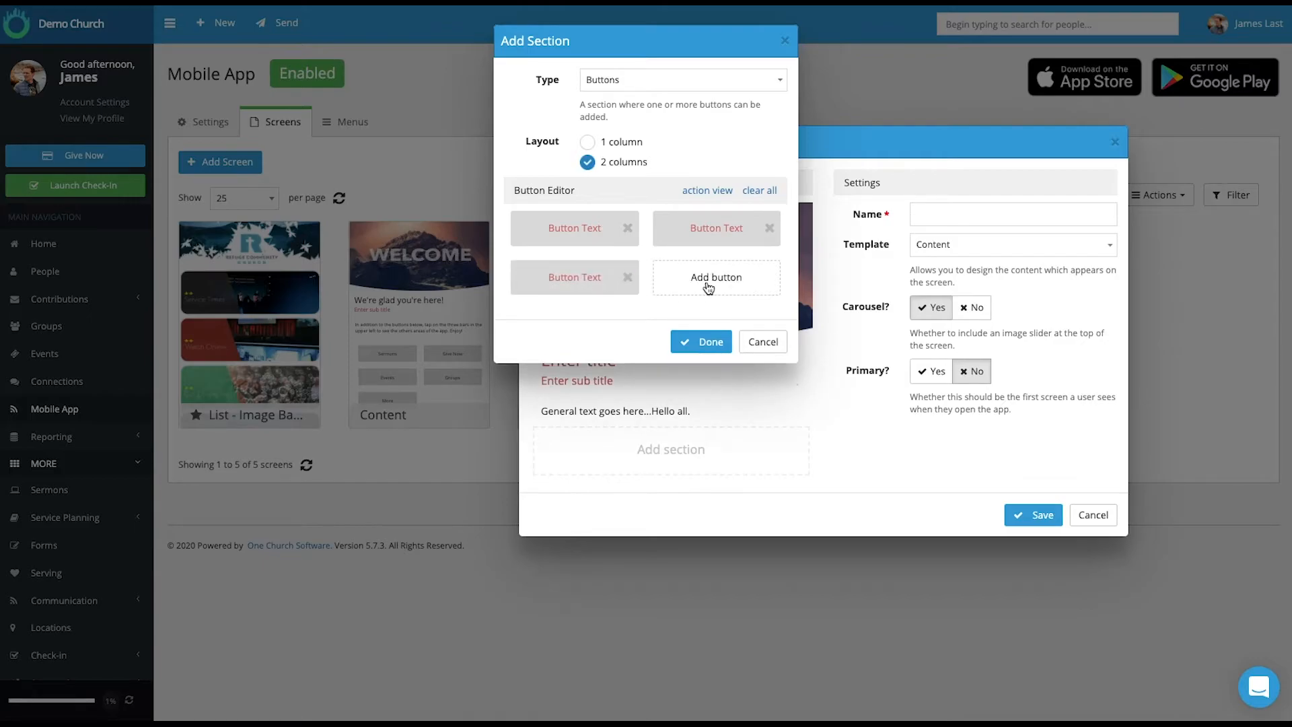
left_click(700, 341)
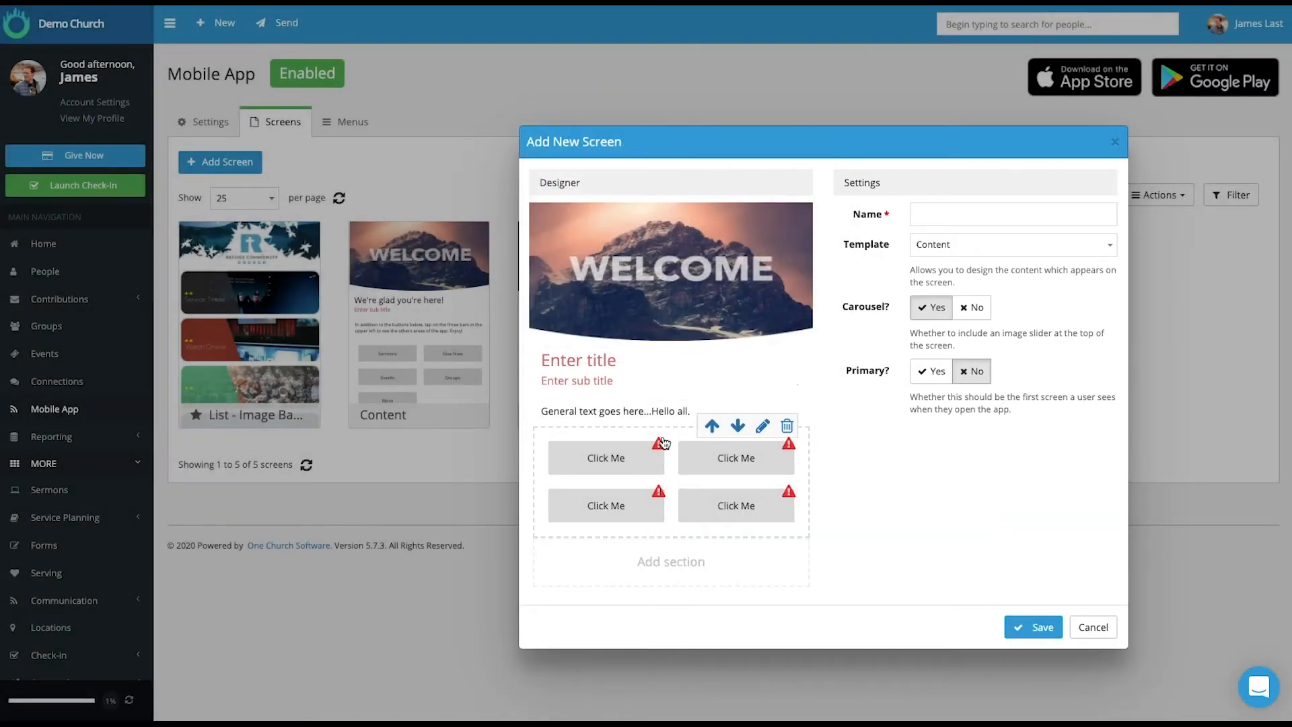
mouse_move(741, 443)
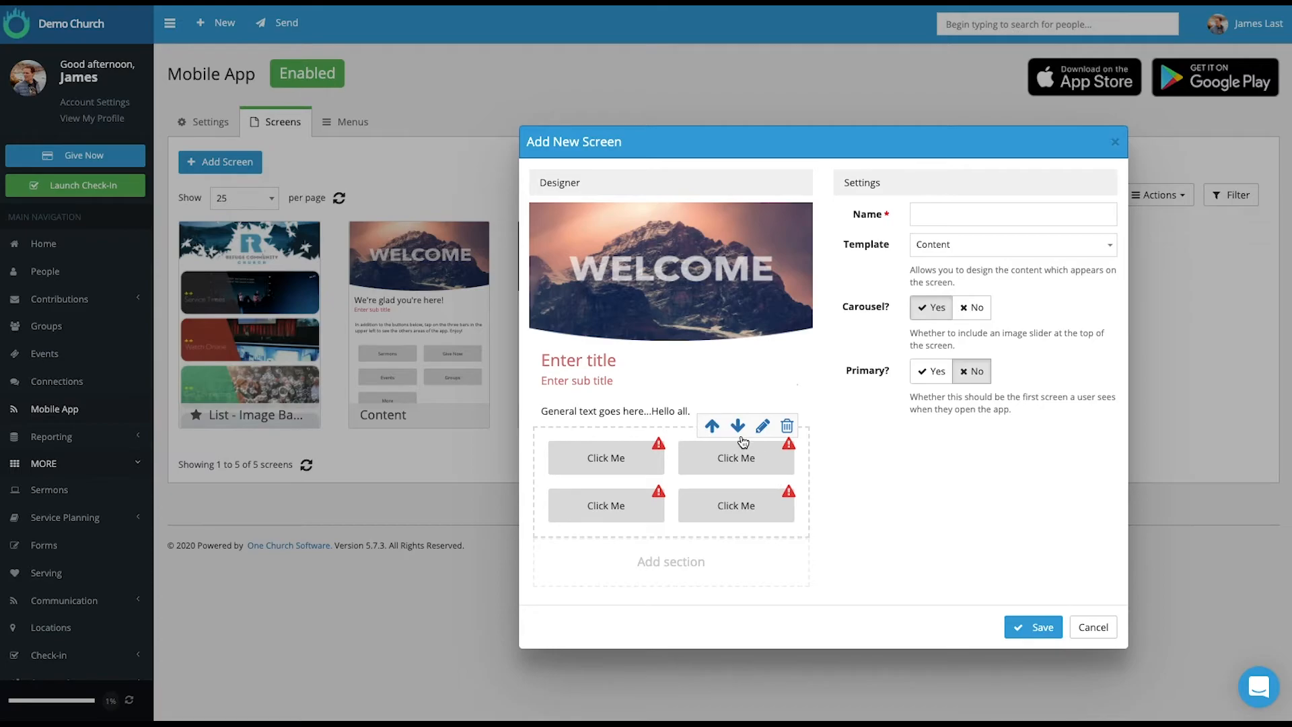
mouse_move(601, 470)
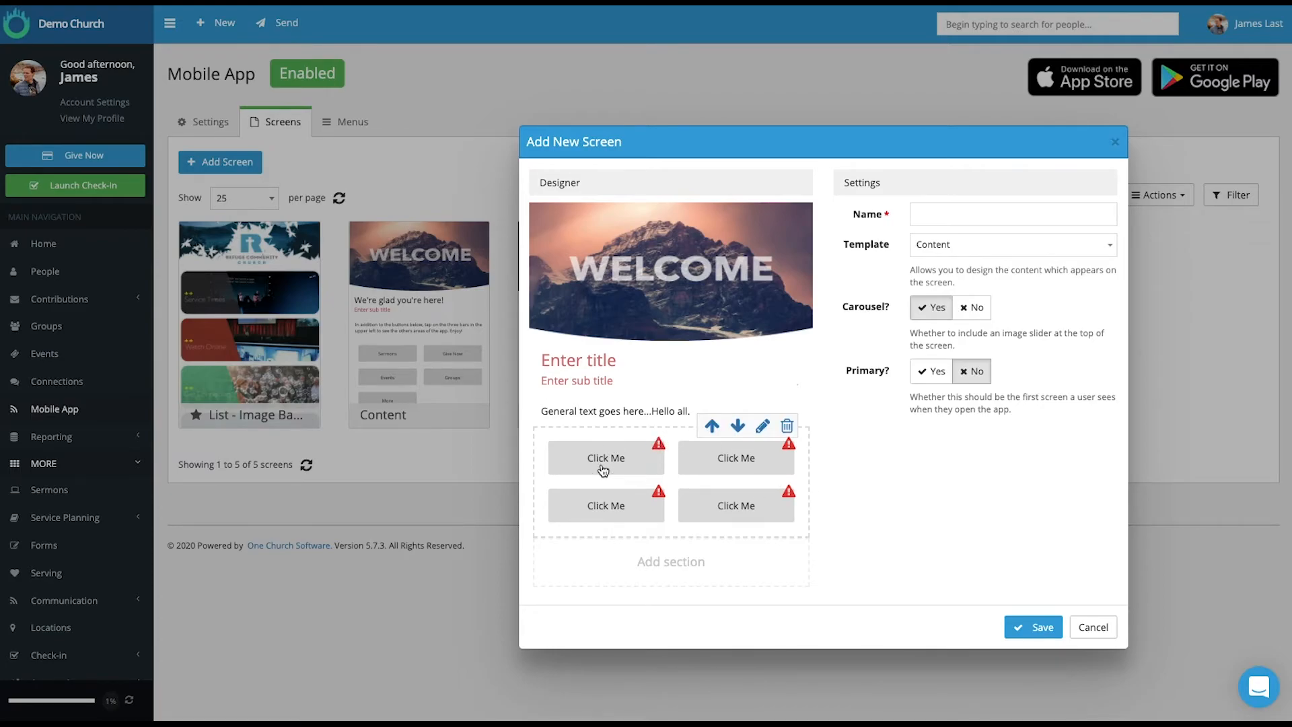
- Reopen the buttons section, review action view with destinations left at None, and finish
left_click(762, 425)
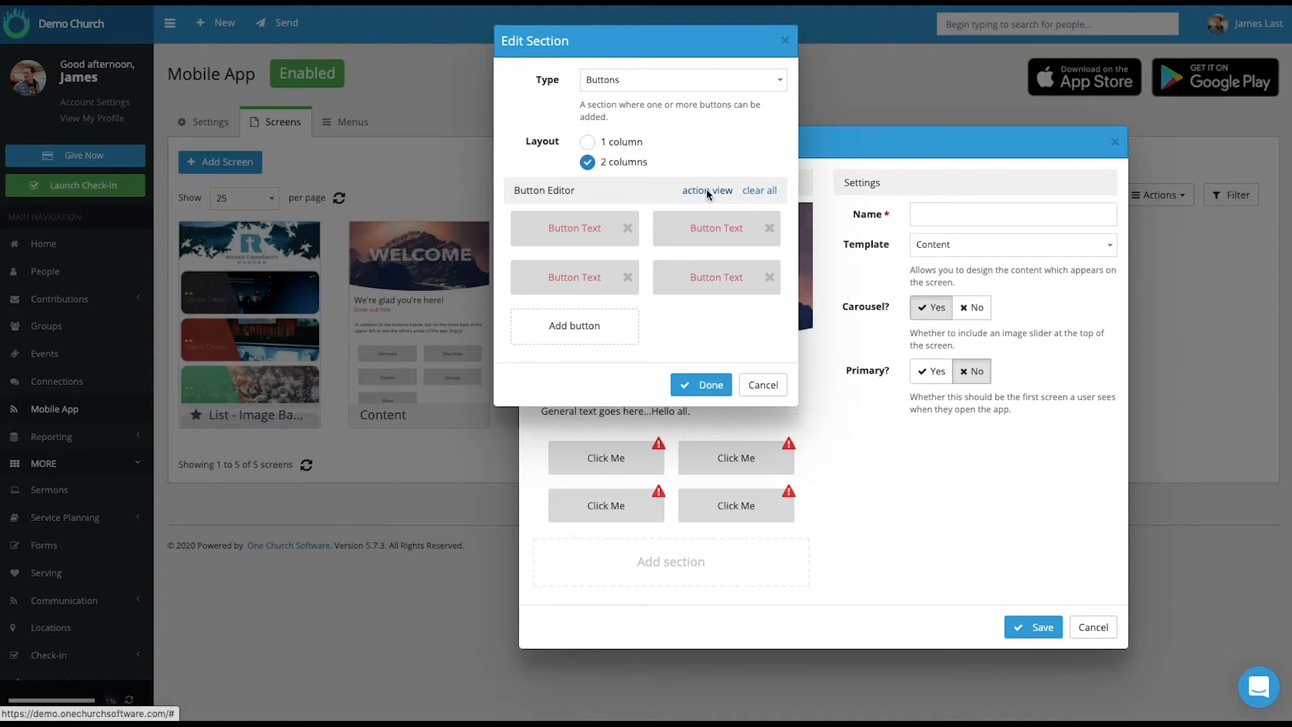
left_click(707, 190)
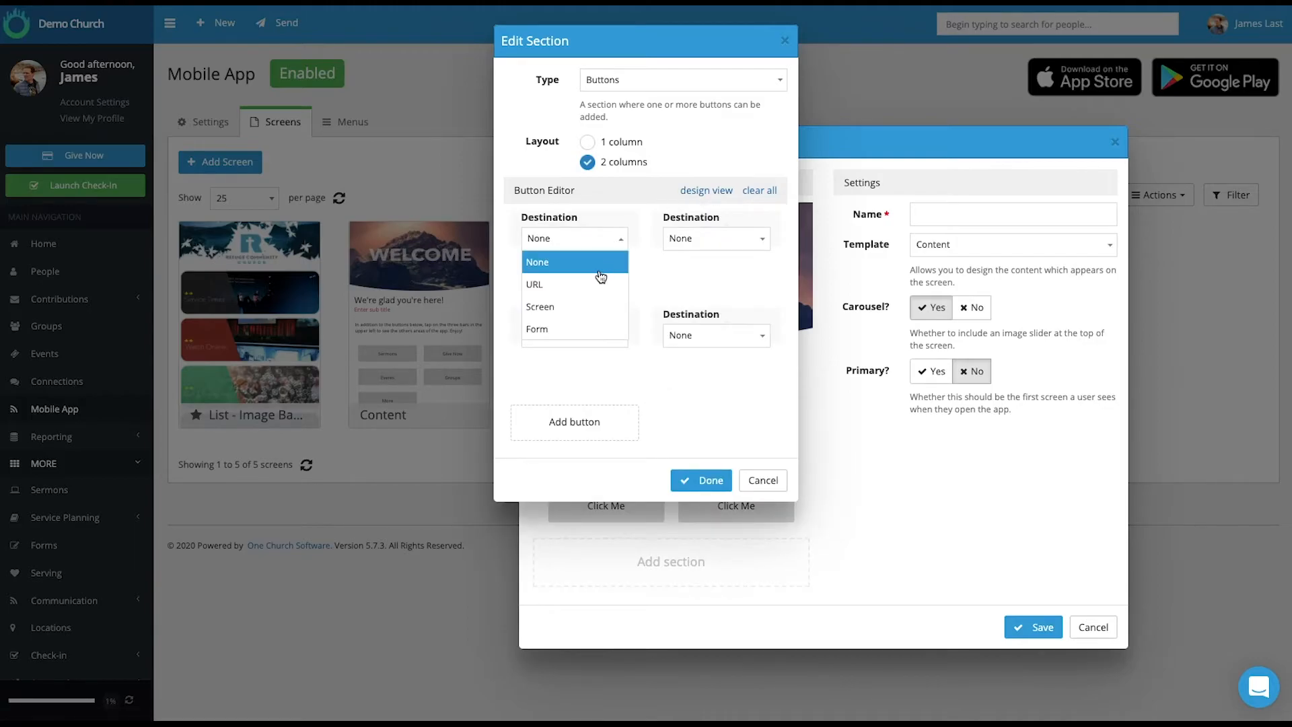
left_click(536, 261)
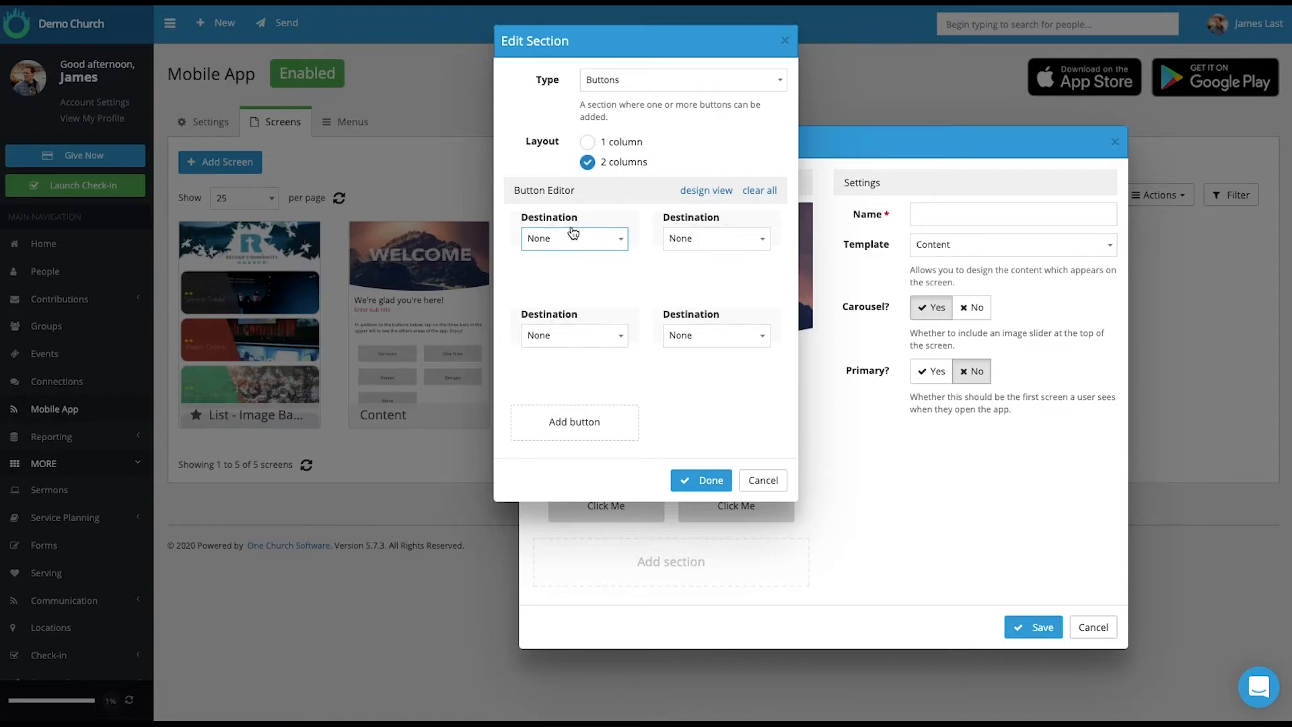
mouse_move(606, 330)
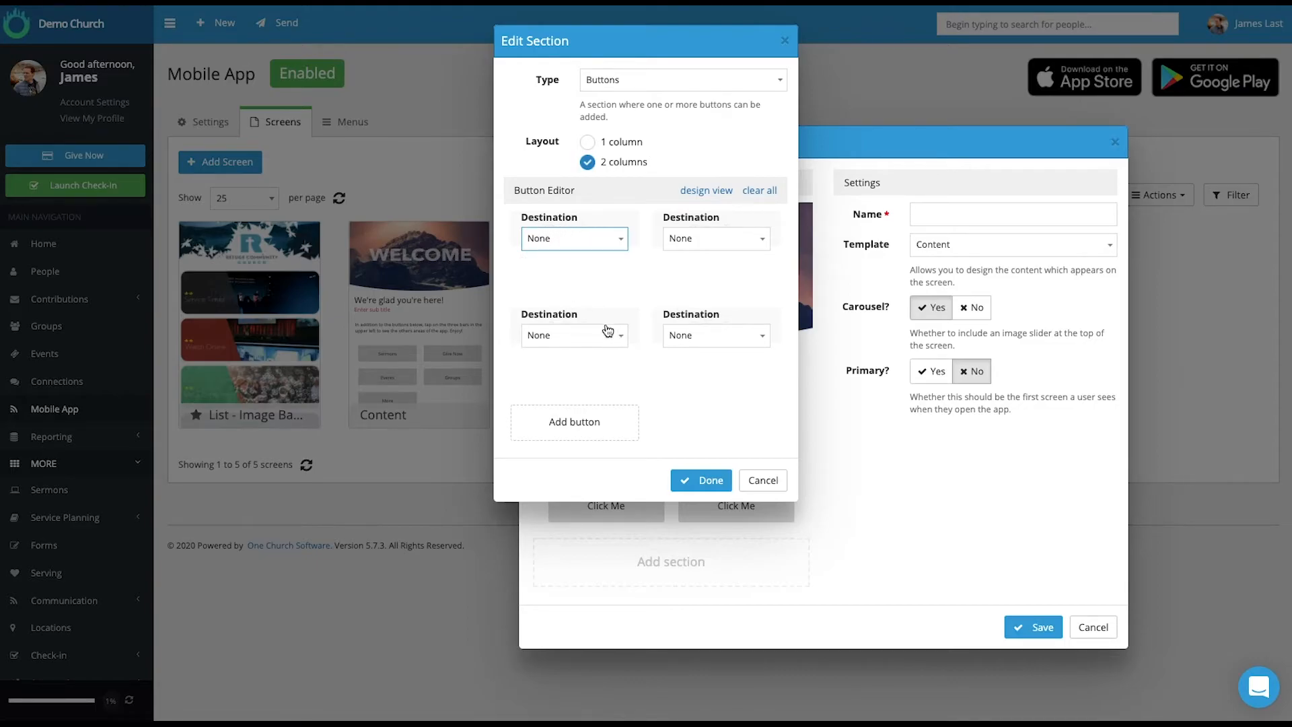
left_click(701, 480)
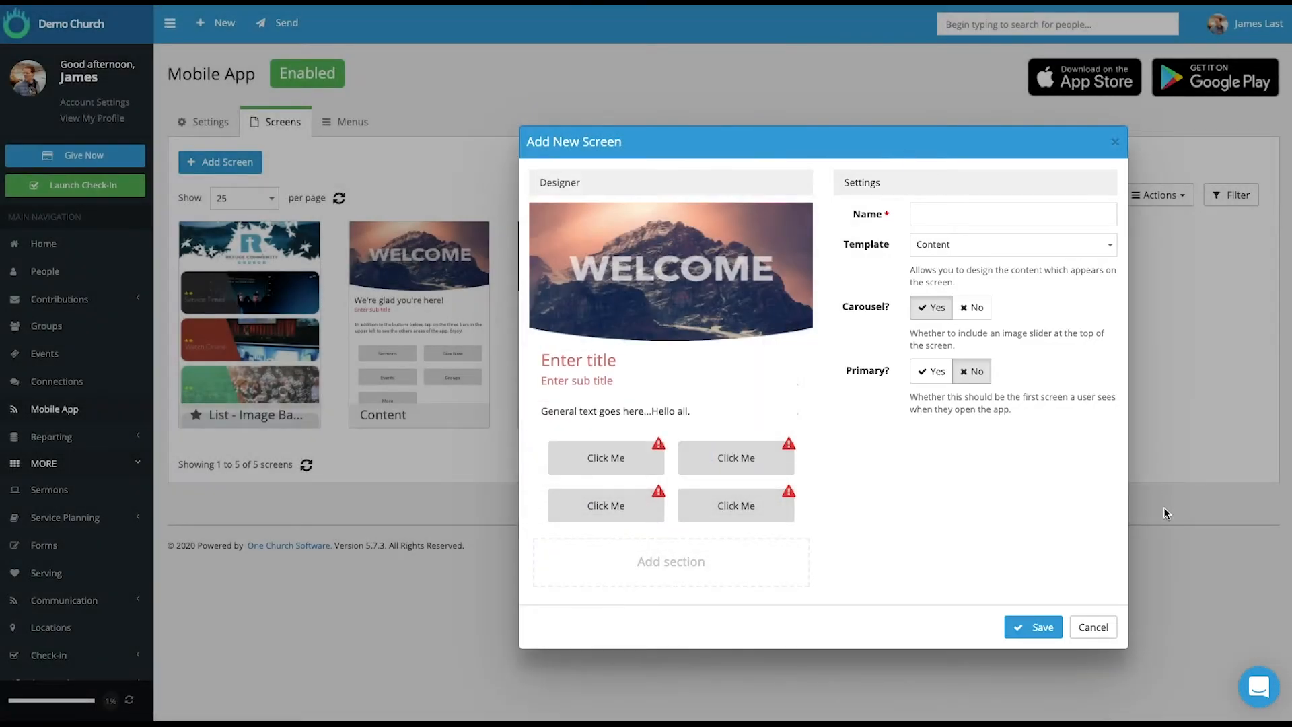
- Cancel the unsaved new screen and begin adding another screen from the Screens list
left_click(1093, 627)
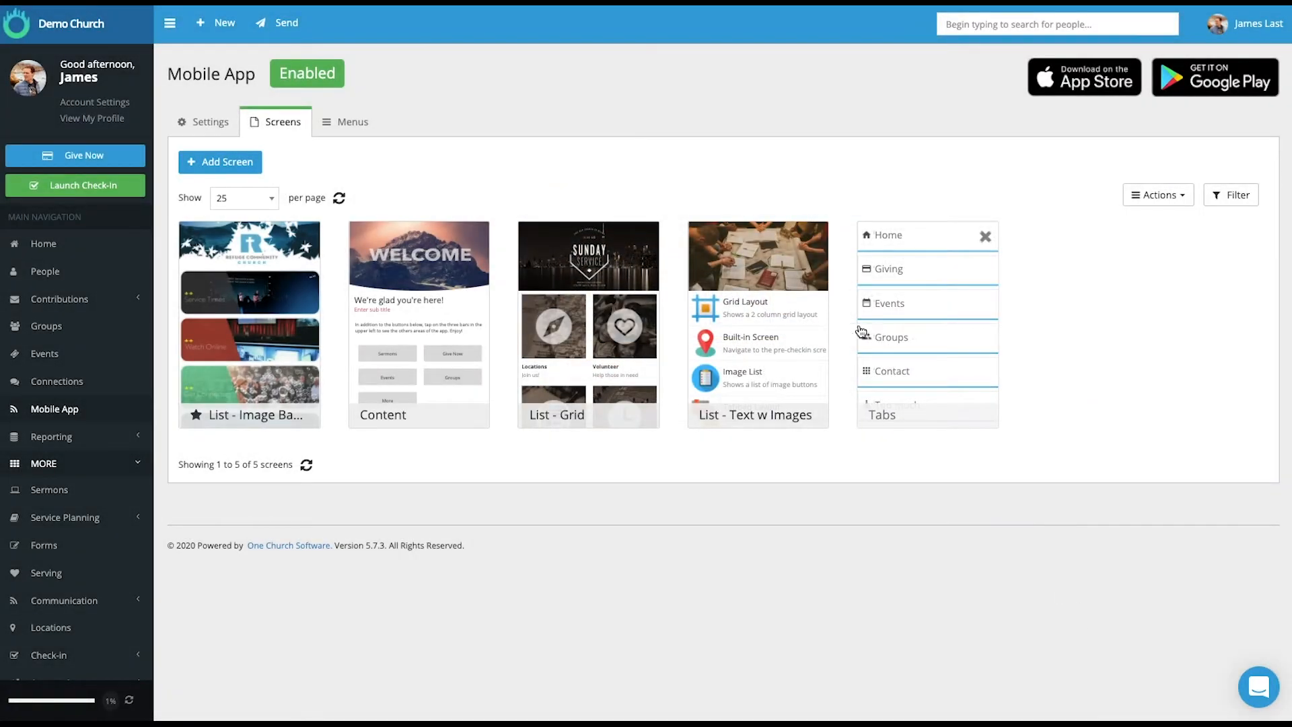
mouse_move(887, 214)
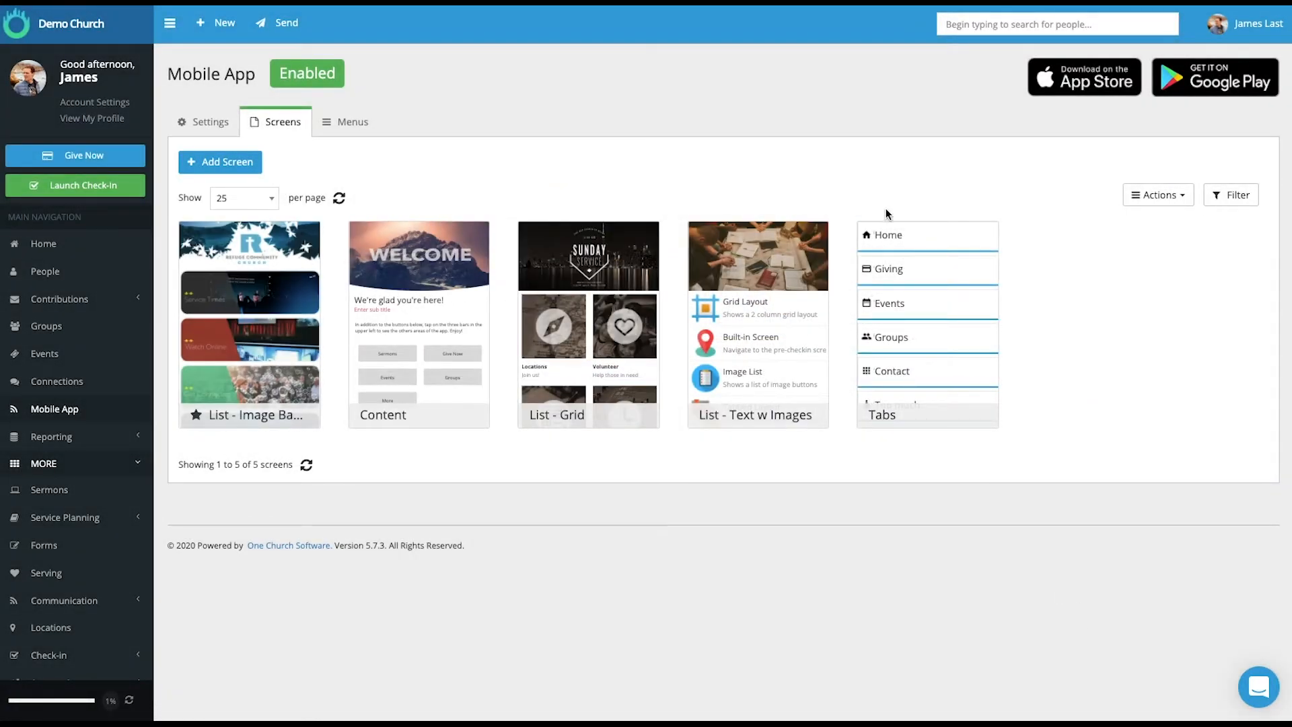
mouse_move(730, 208)
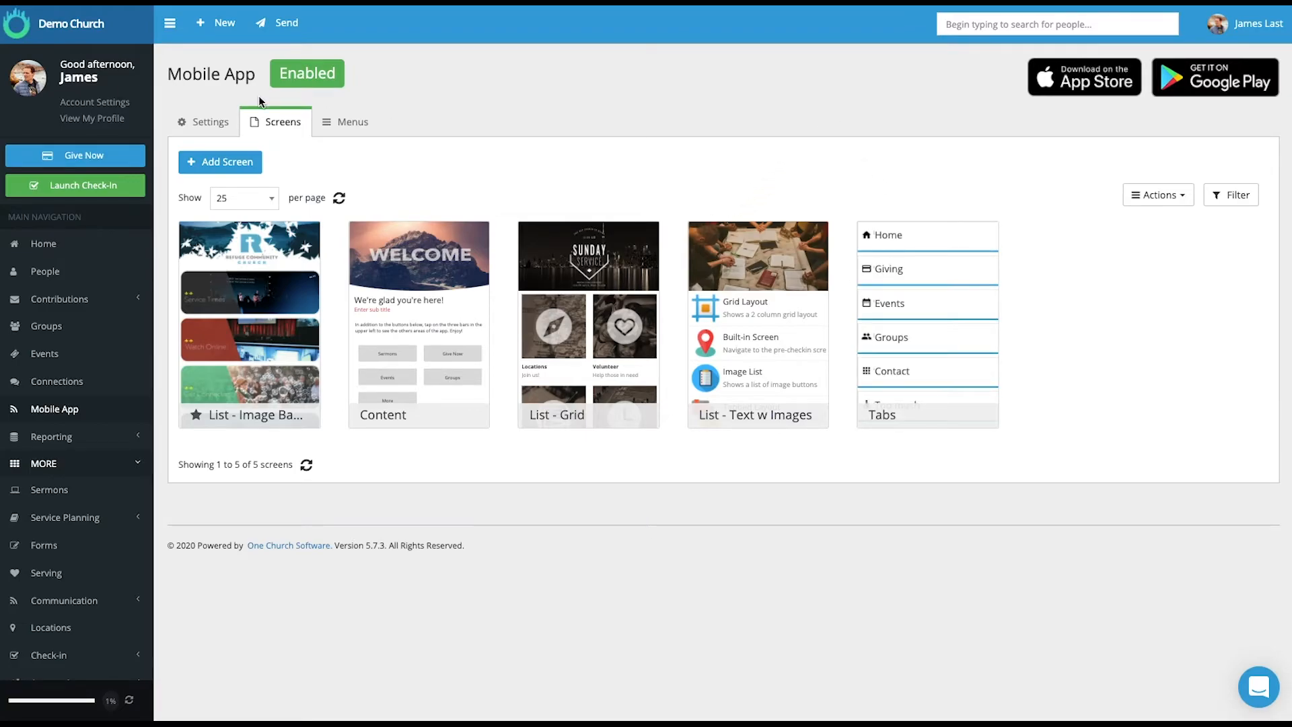
left_click(220, 161)
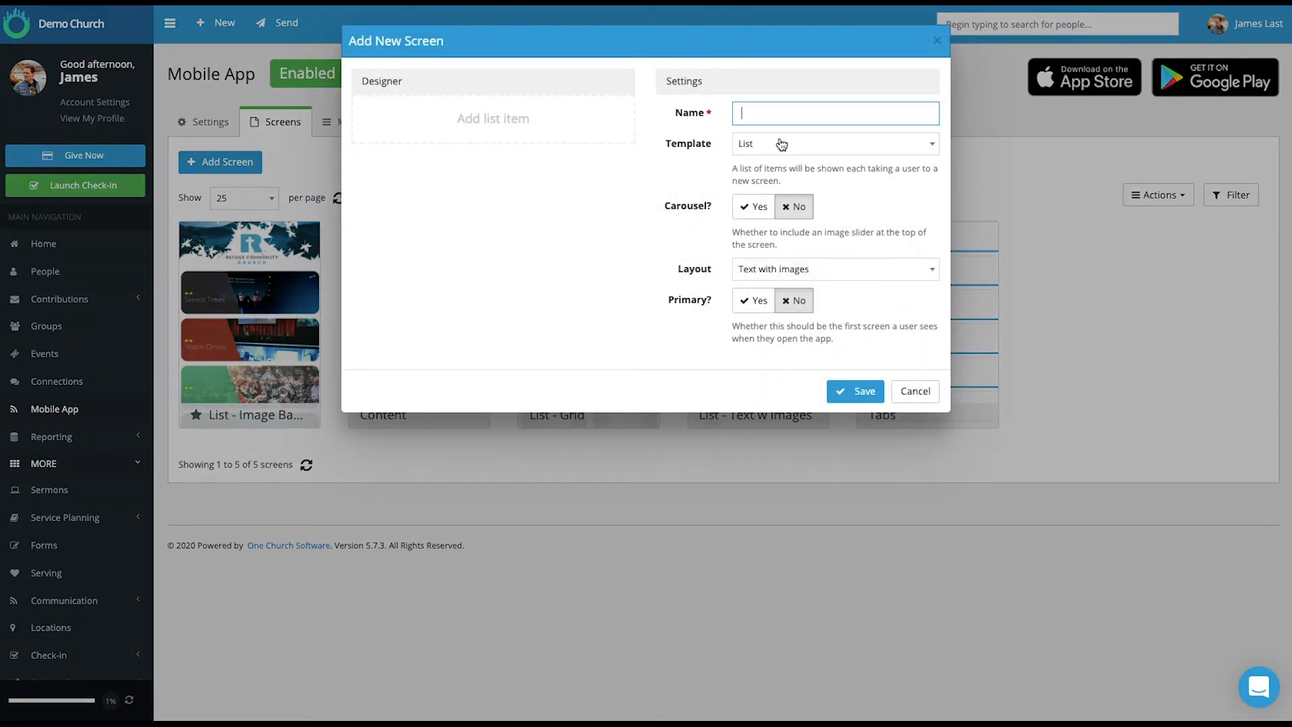
left_click(832, 143)
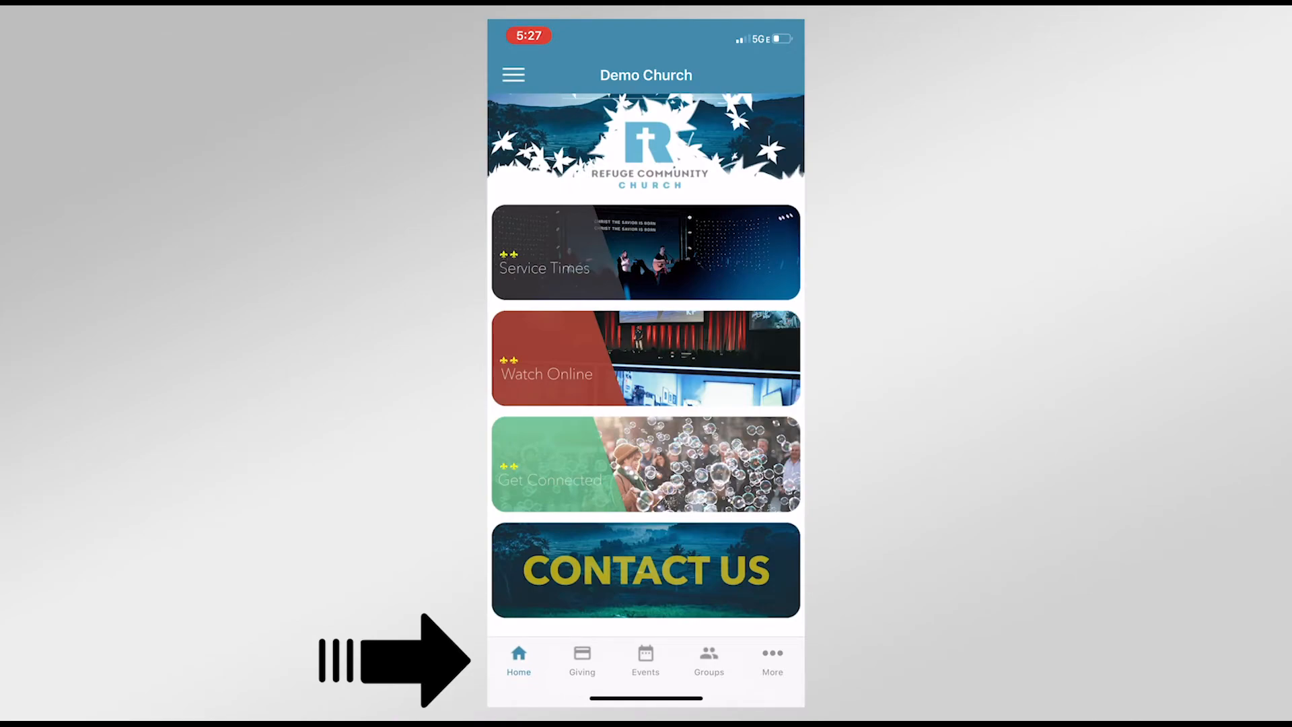
- Edit the Tabs screen, keeping the home icon on the Home tab and reviewing tab destinations
left_click(645, 659)
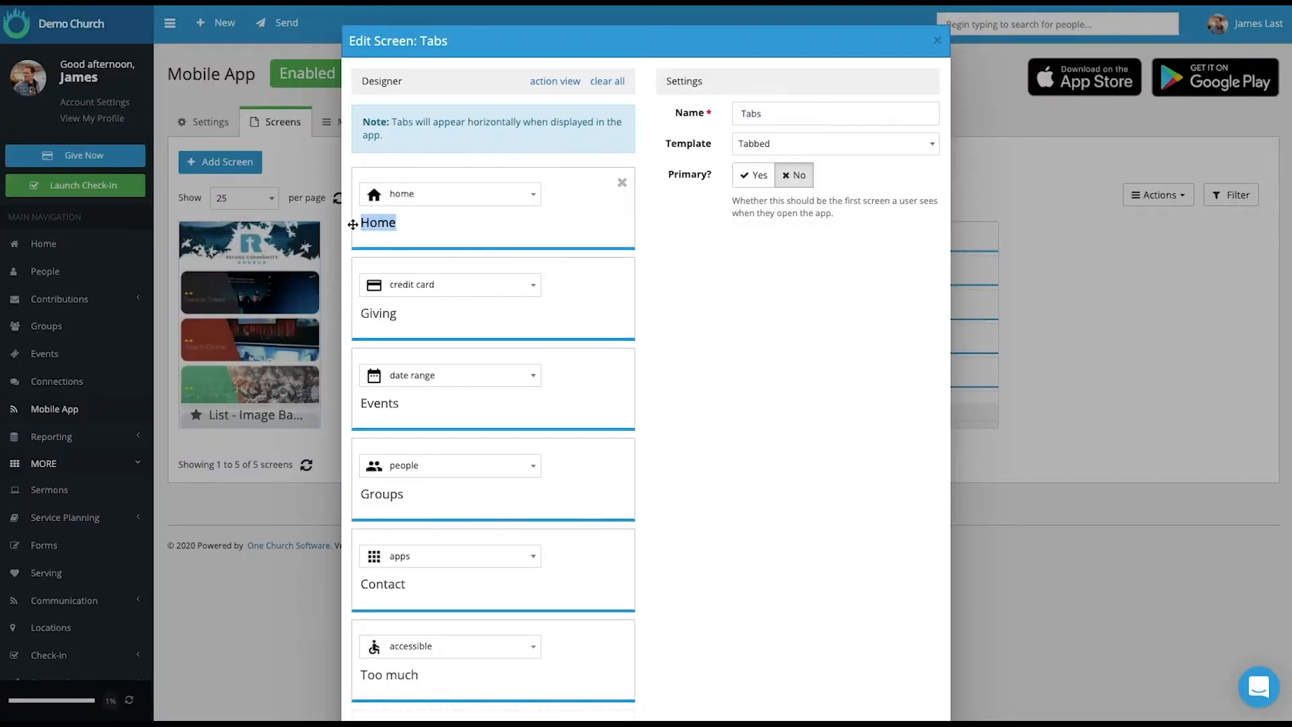
left_click(378, 223)
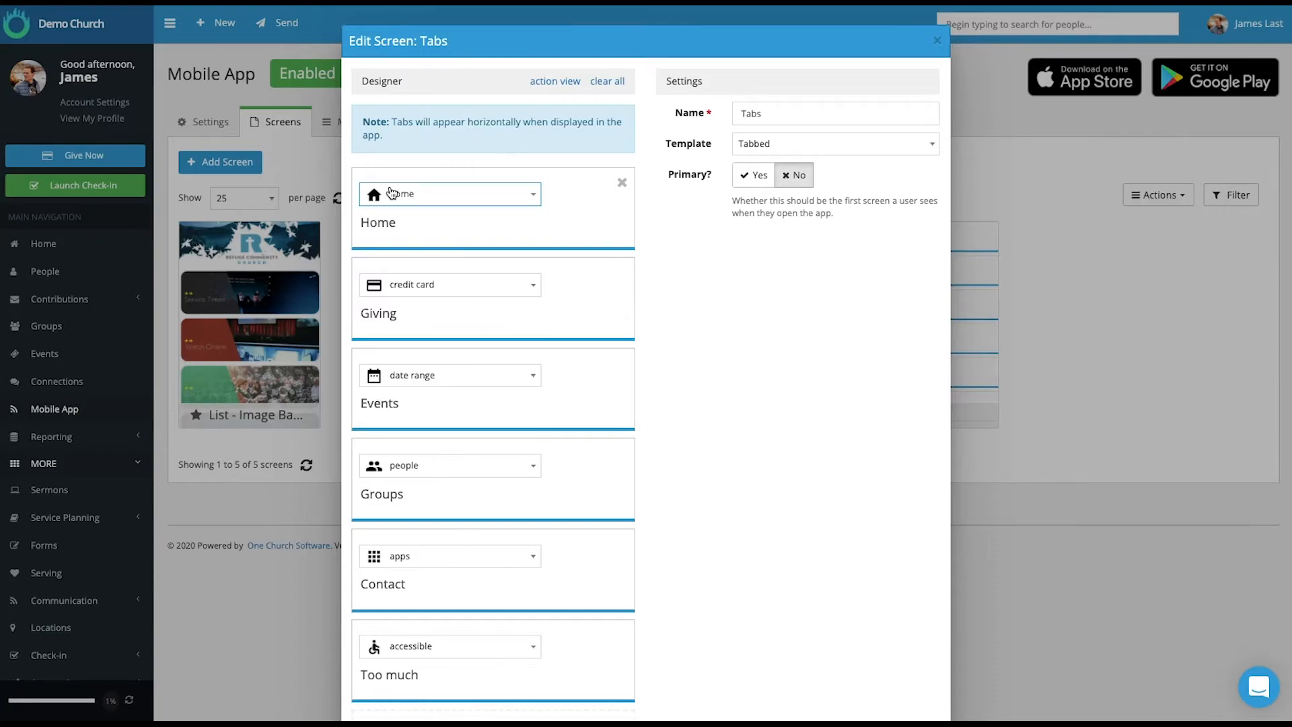
left_click(448, 194)
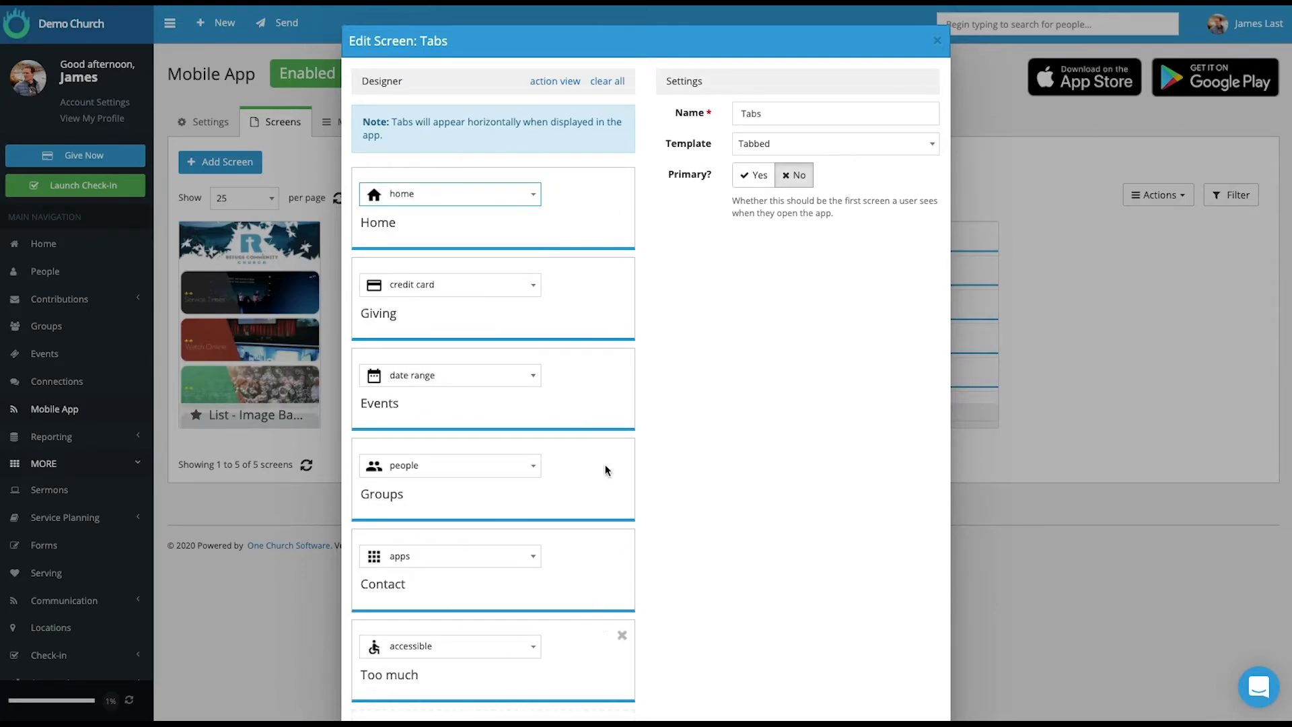
left_click(554, 80)
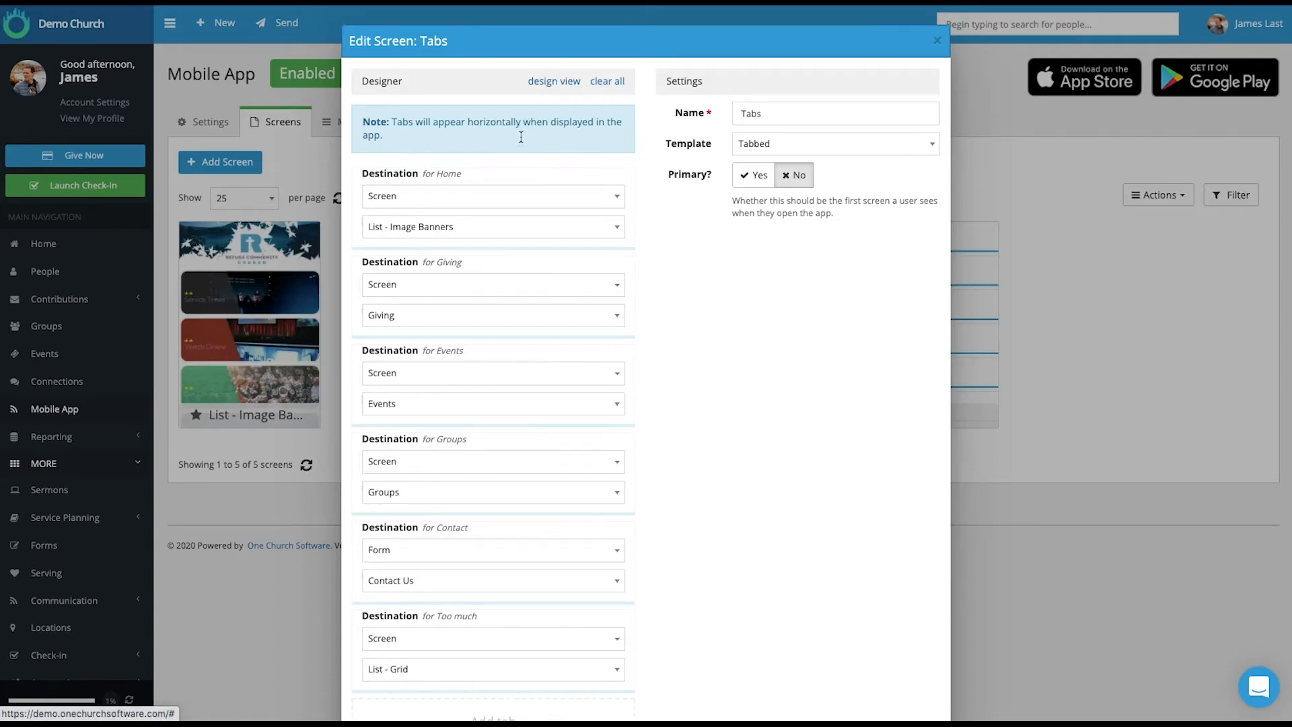
mouse_move(839, 85)
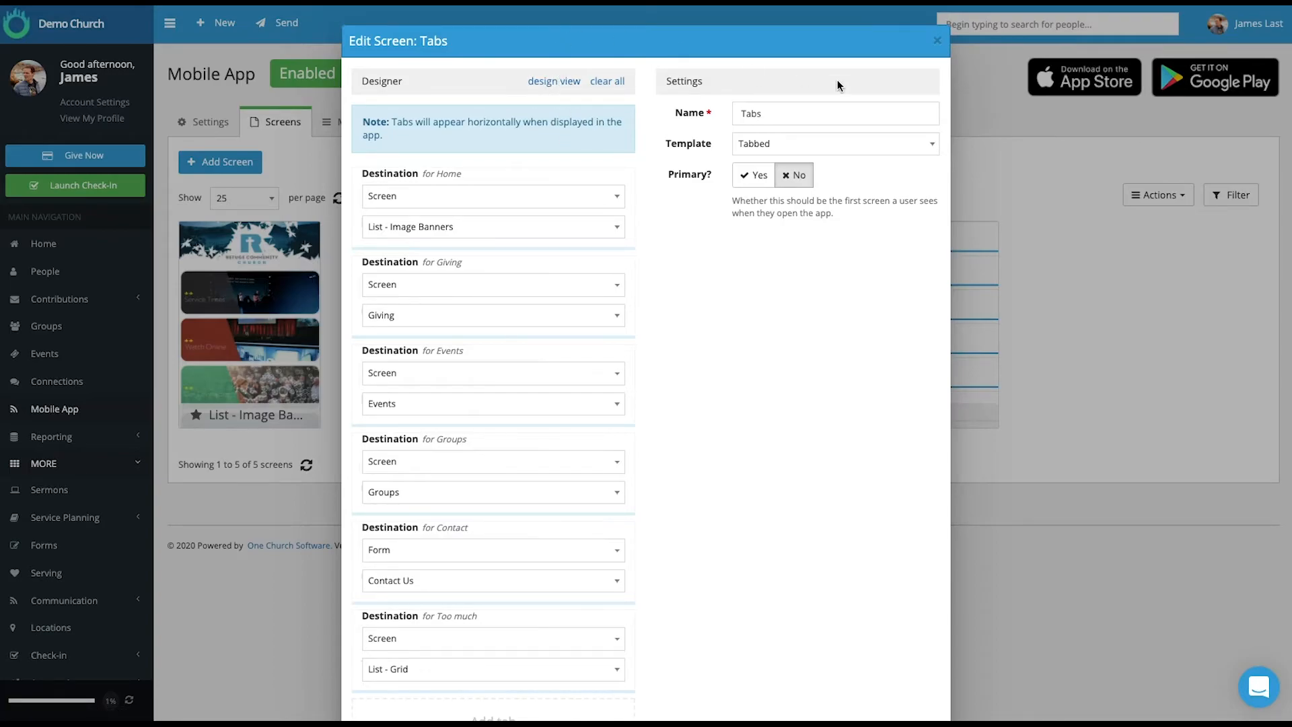
- Close the Edit Screen: Tabs dialog to return to the five-screen list
left_click(936, 41)
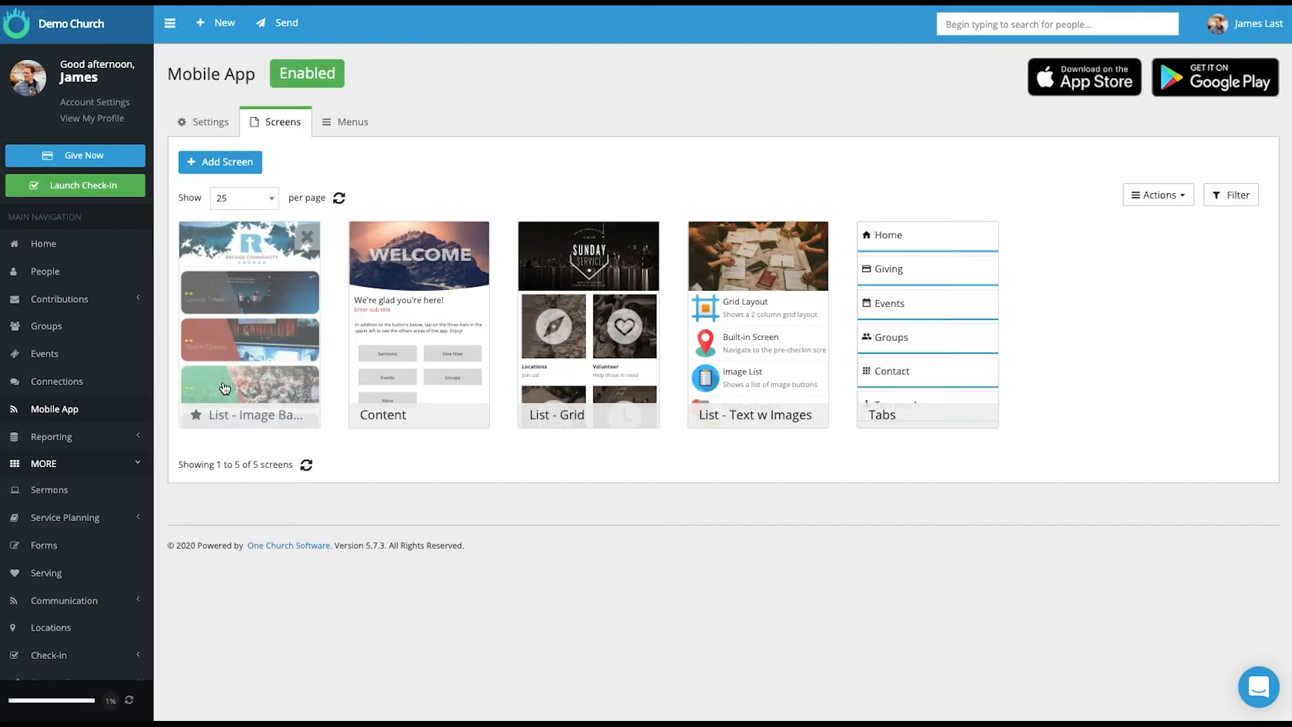
mouse_move(903, 241)
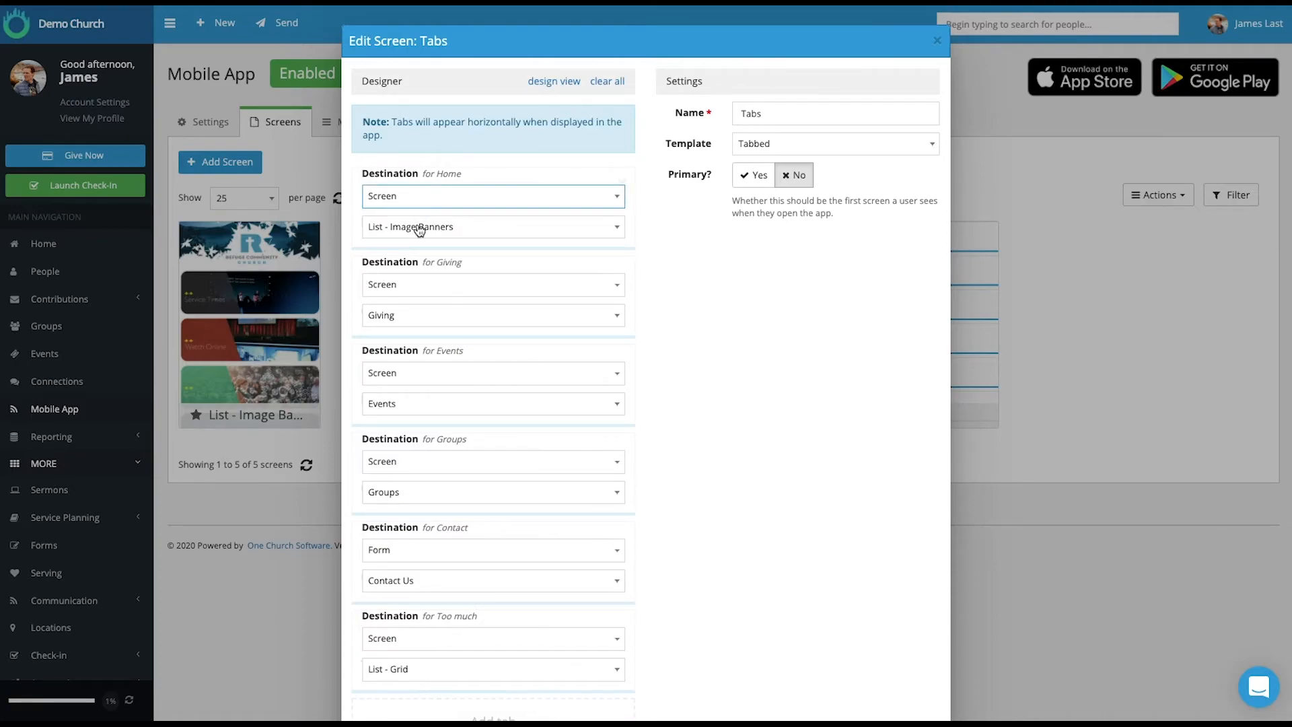
mouse_move(238, 418)
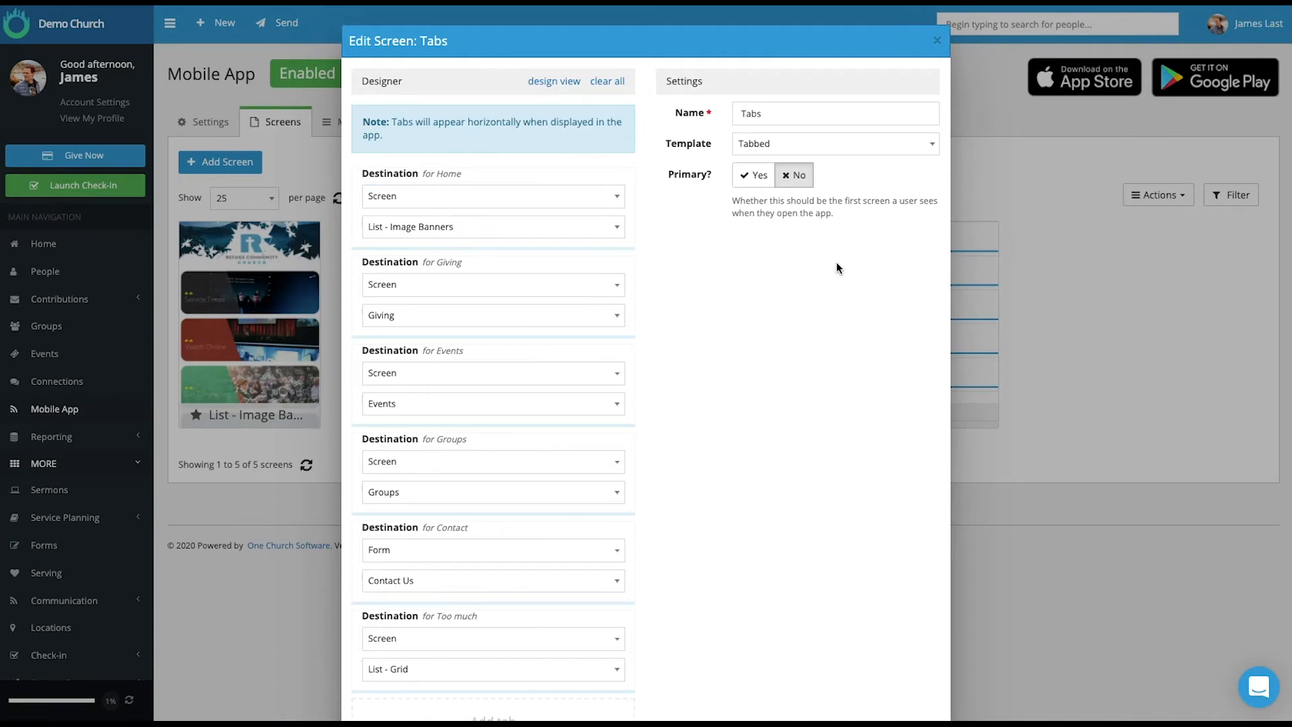
mouse_move(938, 41)
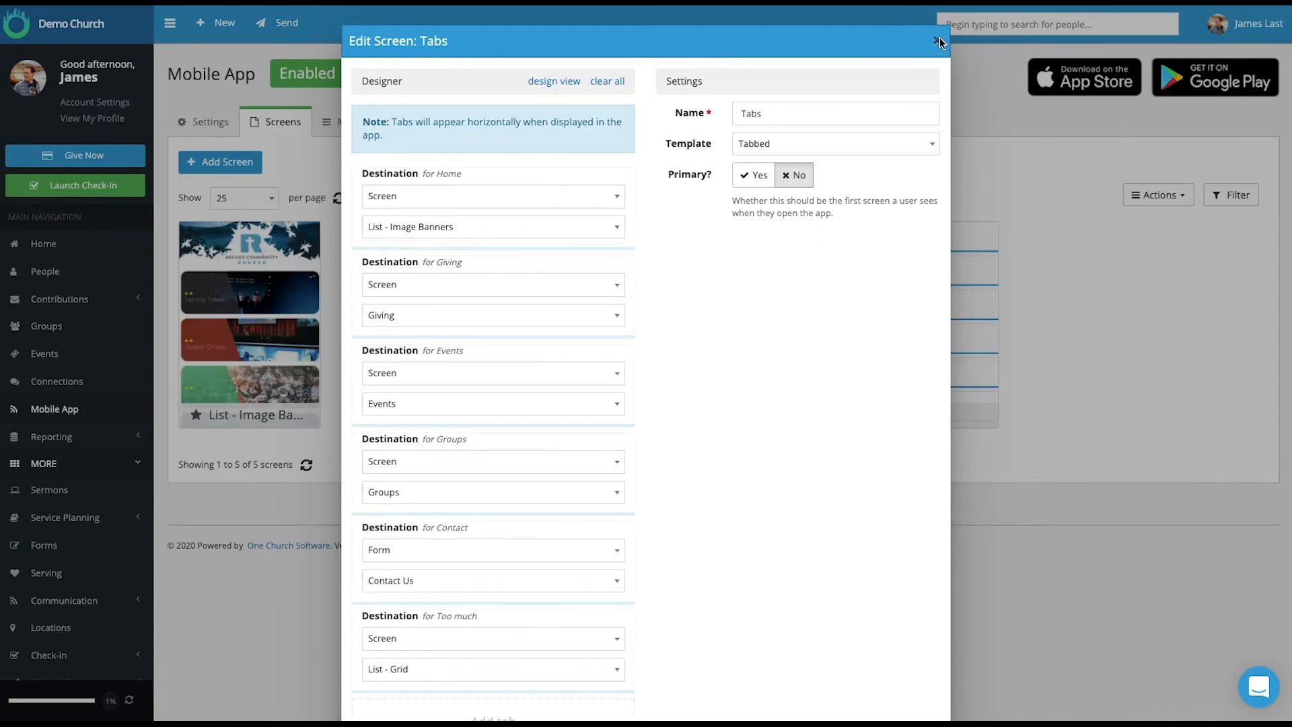
left_click(939, 41)
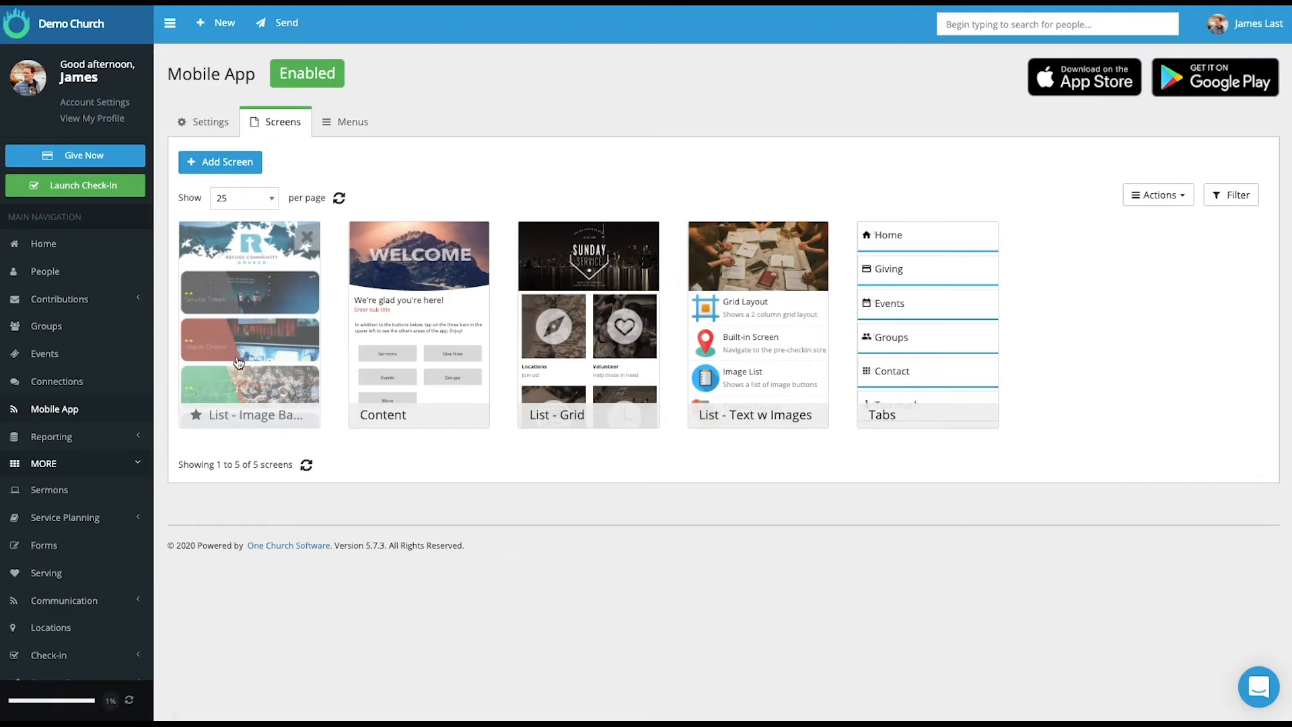
mouse_move(228, 311)
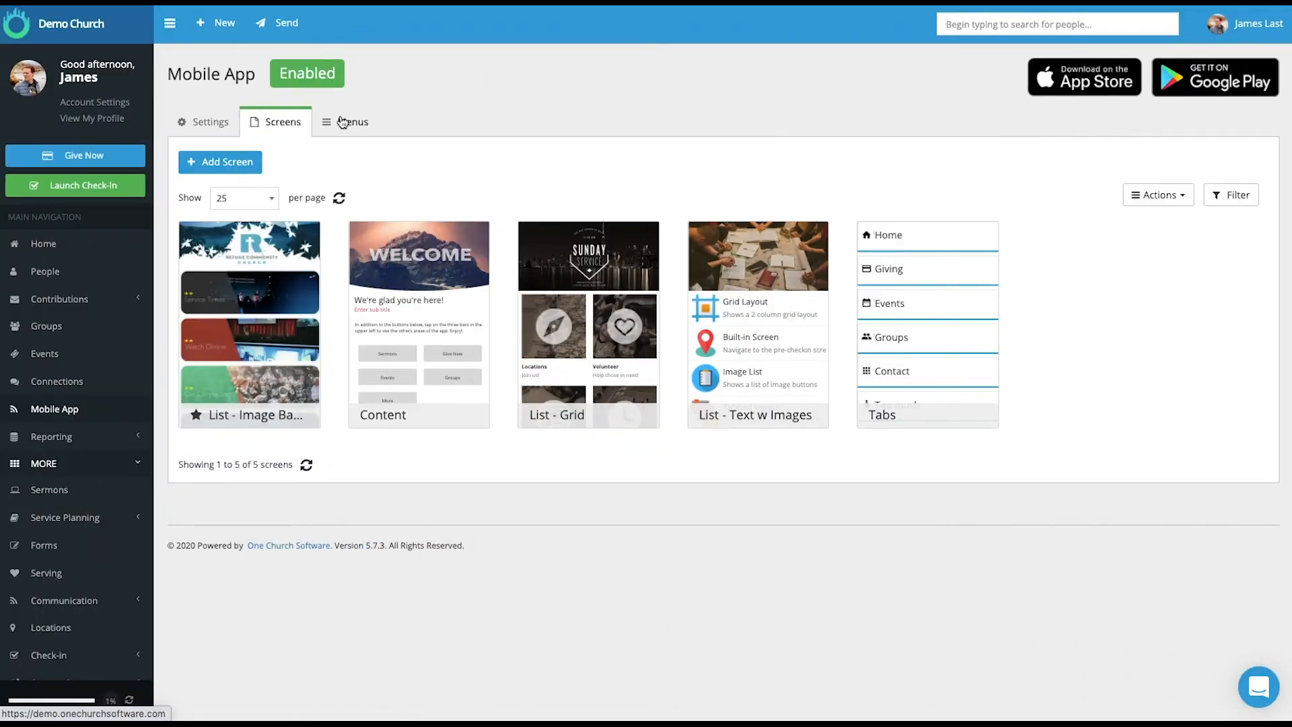
- Show the Main menu with Give Now, Sermons, Events, Groups, Forms, Pre Check-In and Bible
left_click(349, 121)
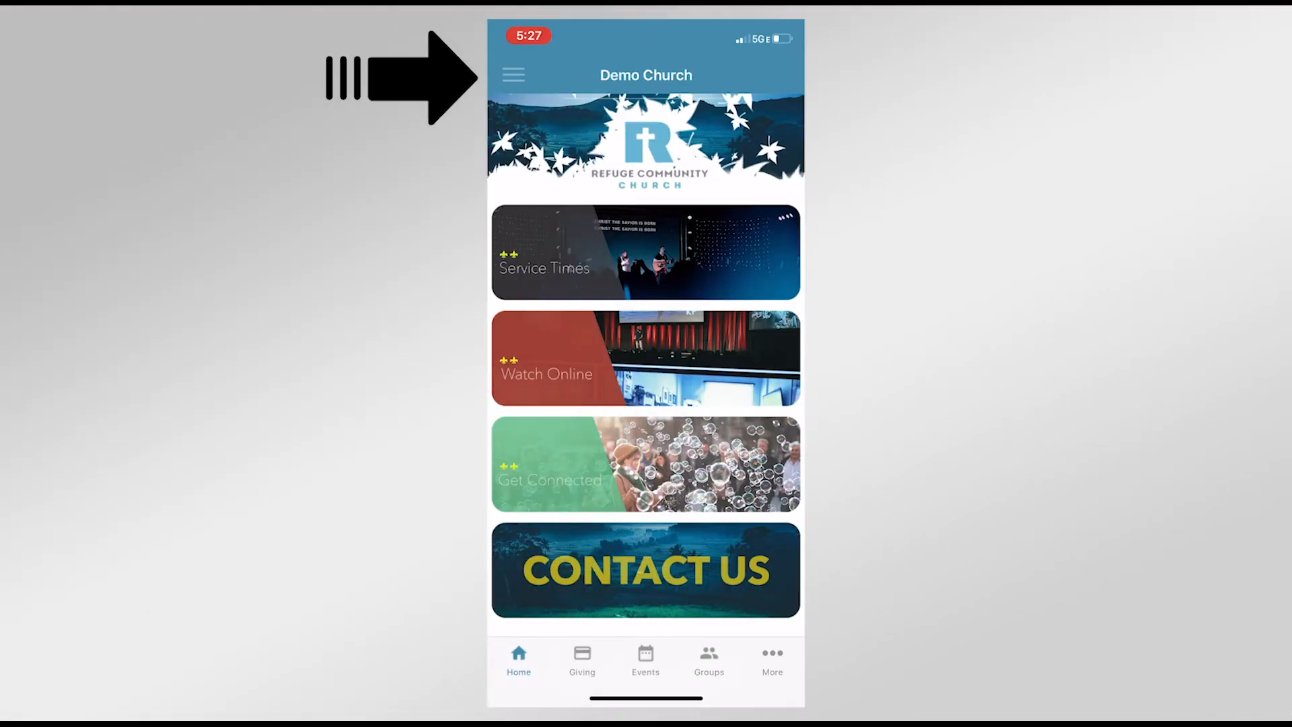
left_click(514, 75)
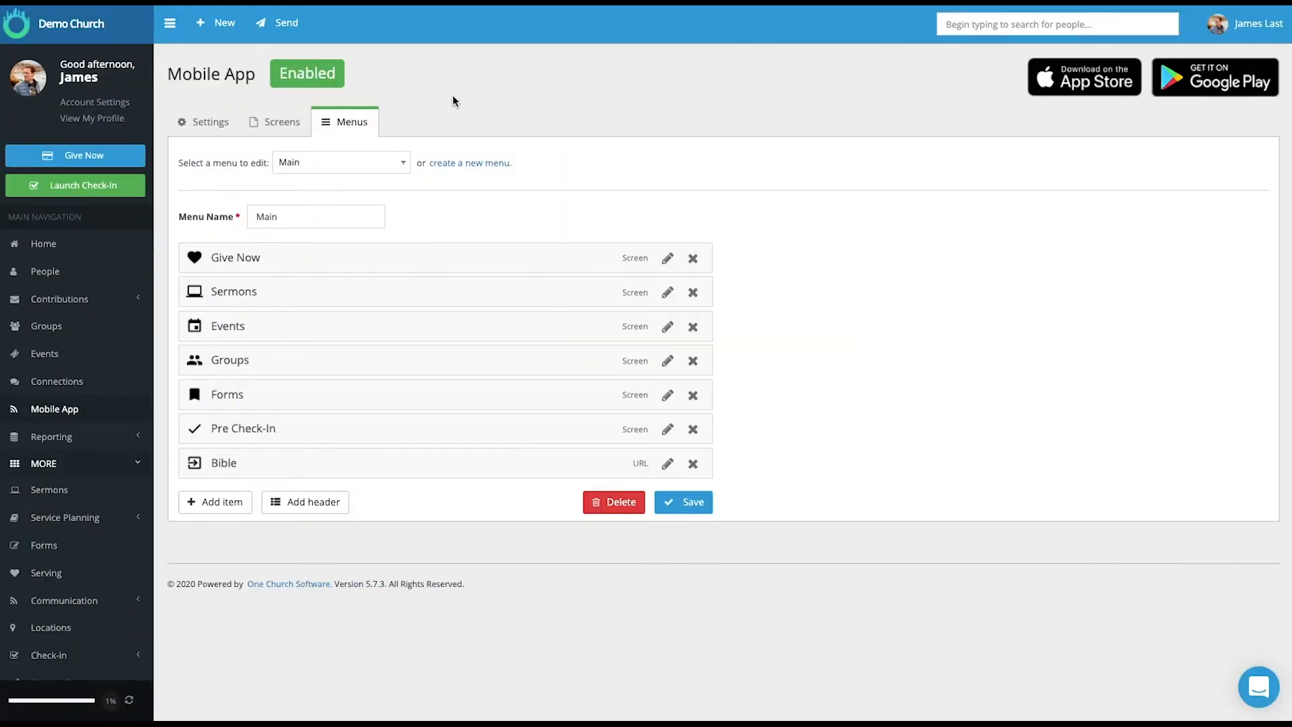
mouse_move(382, 264)
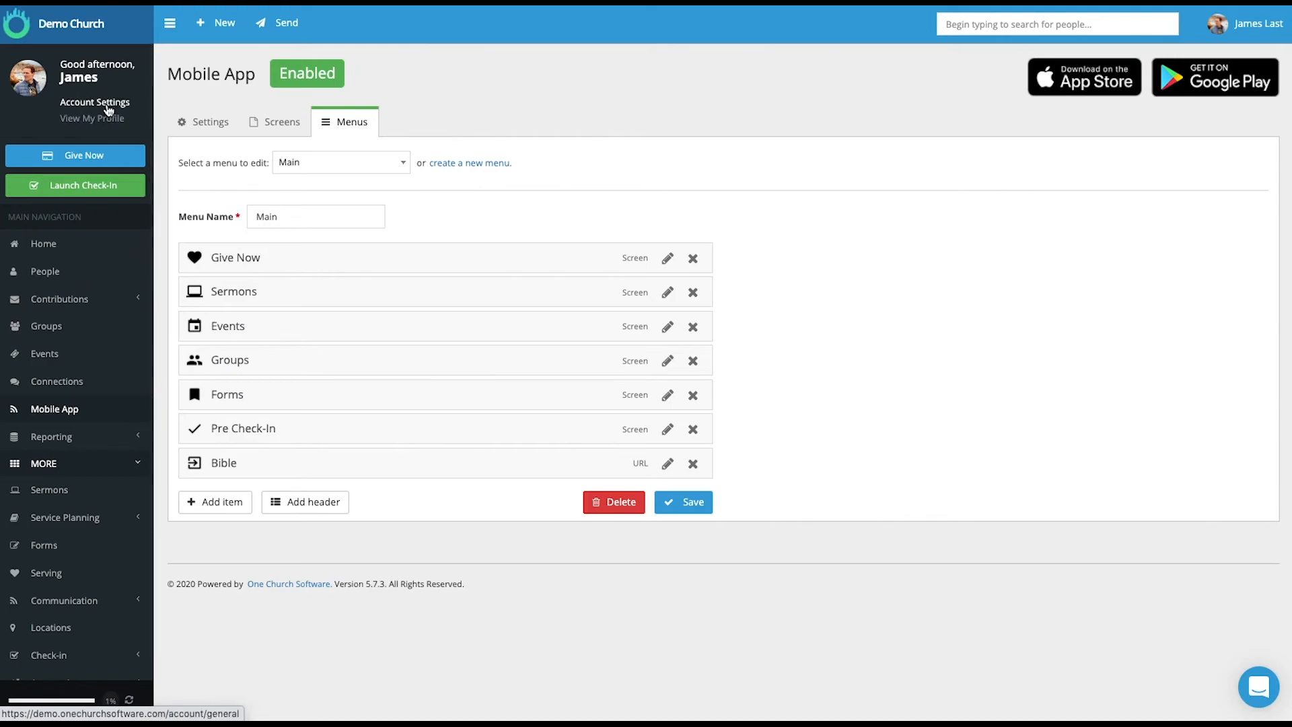
mouse_move(223, 283)
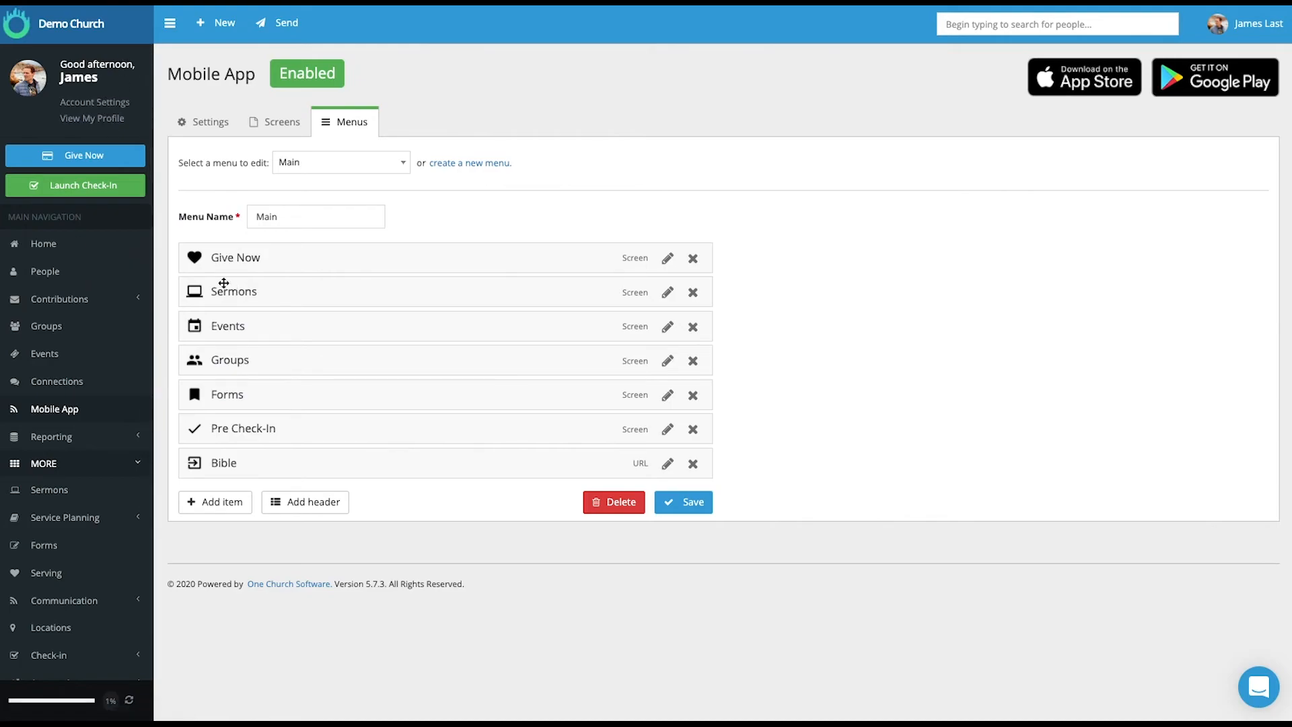
mouse_move(238, 313)
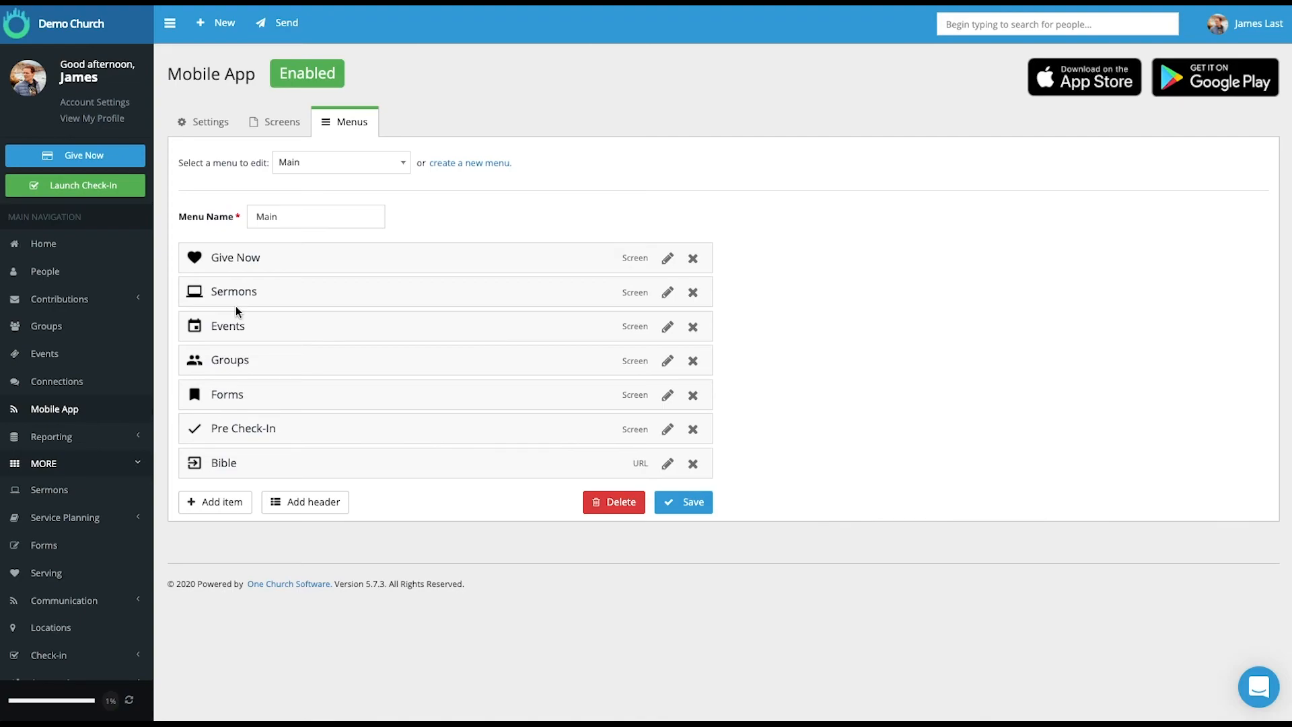
mouse_move(440, 179)
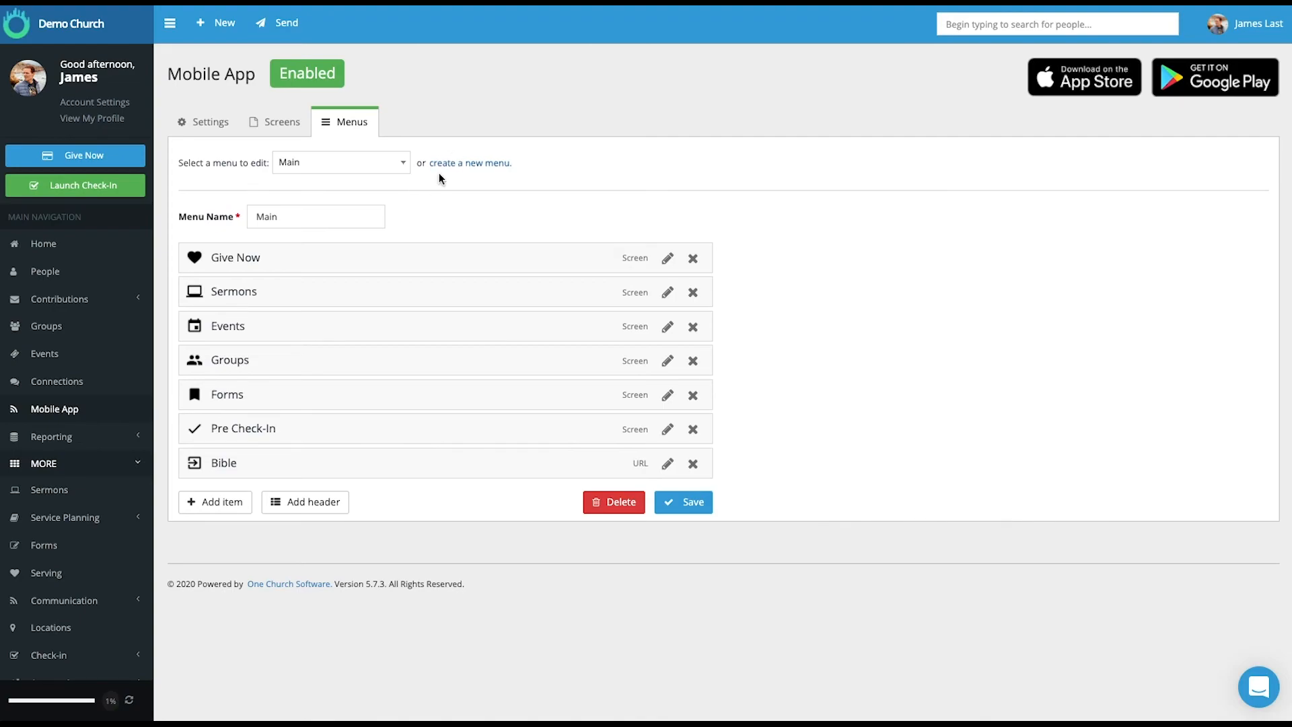
left_click(215, 502)
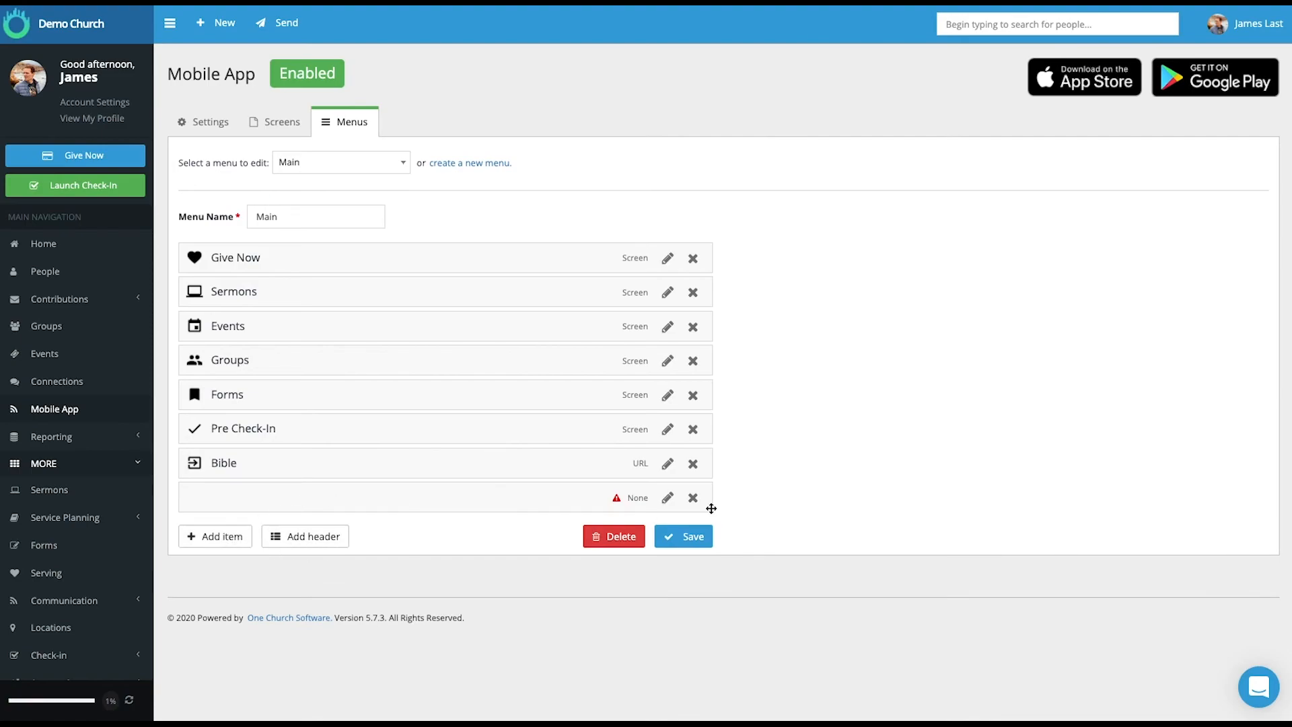
left_click(693, 497)
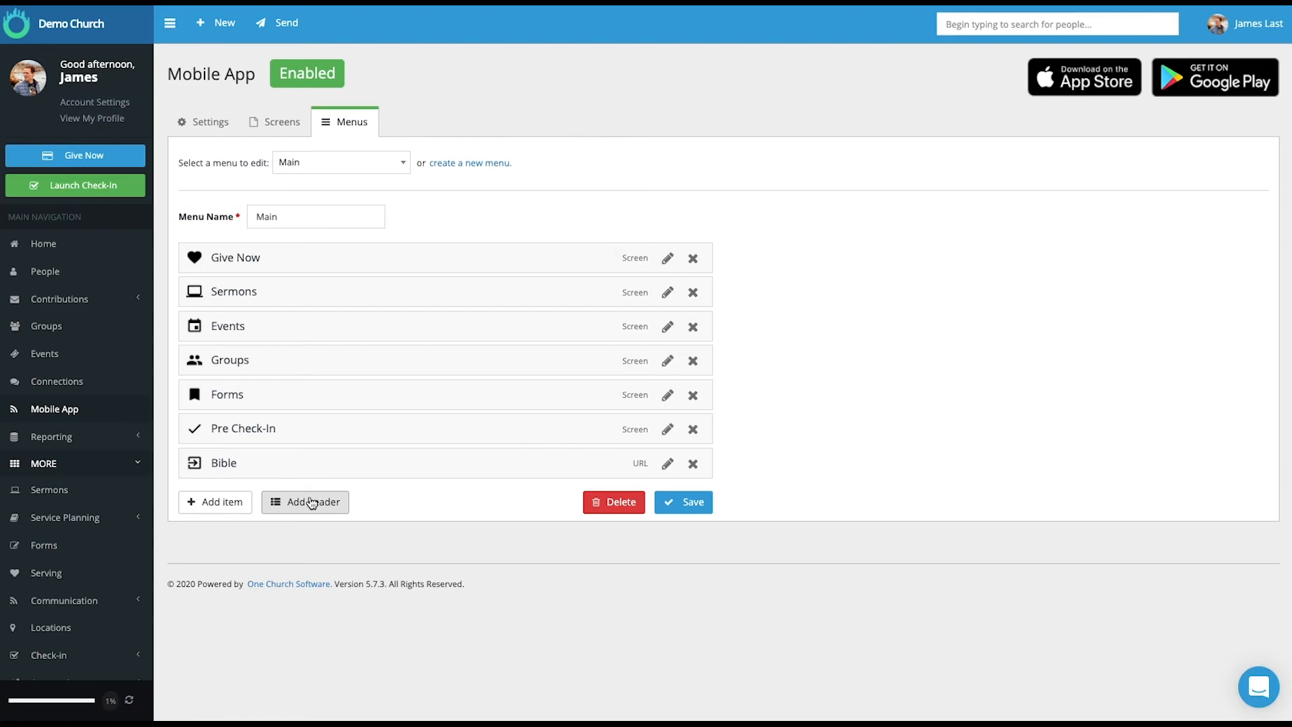
mouse_move(311, 502)
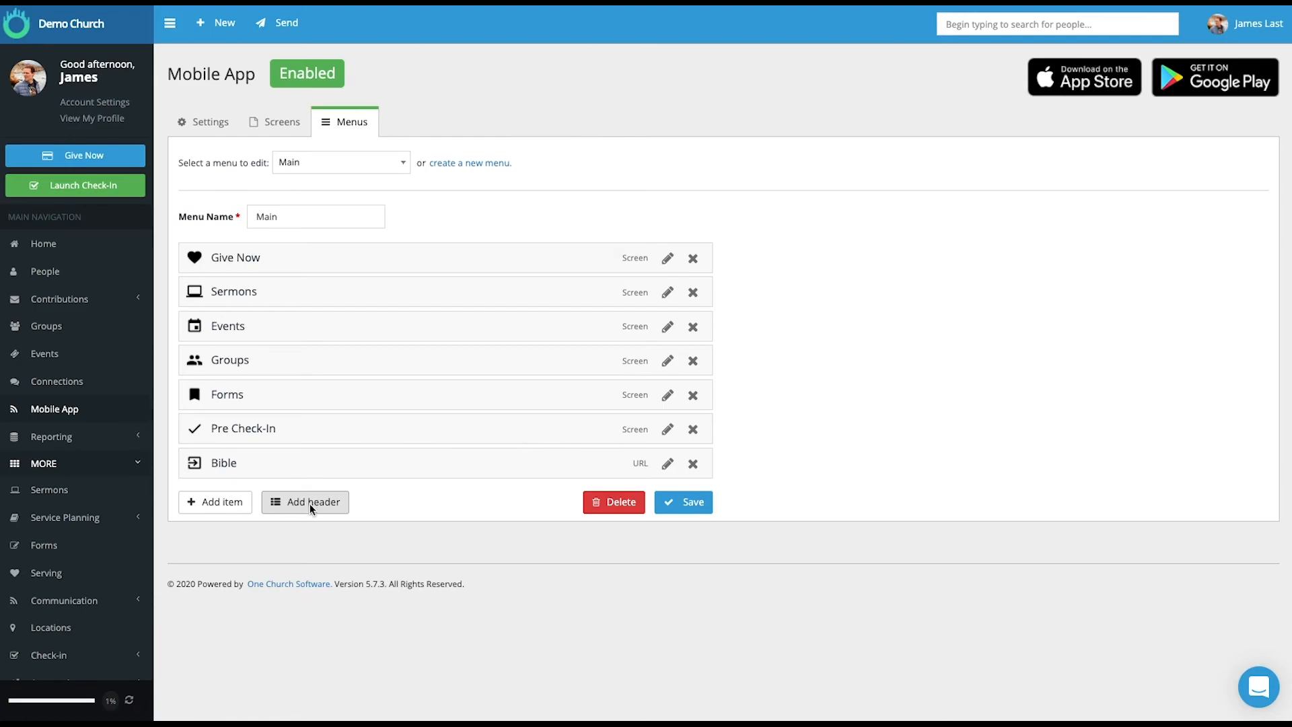
left_click(305, 502)
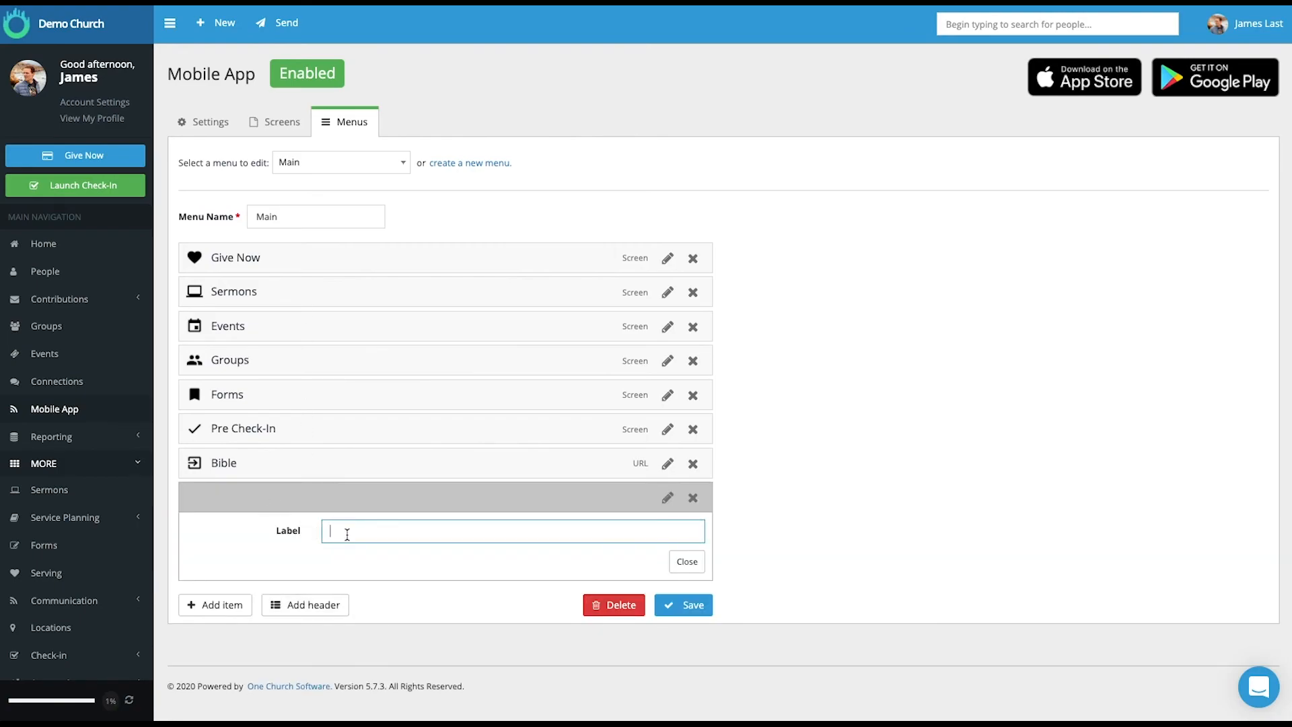
type("SECTION")
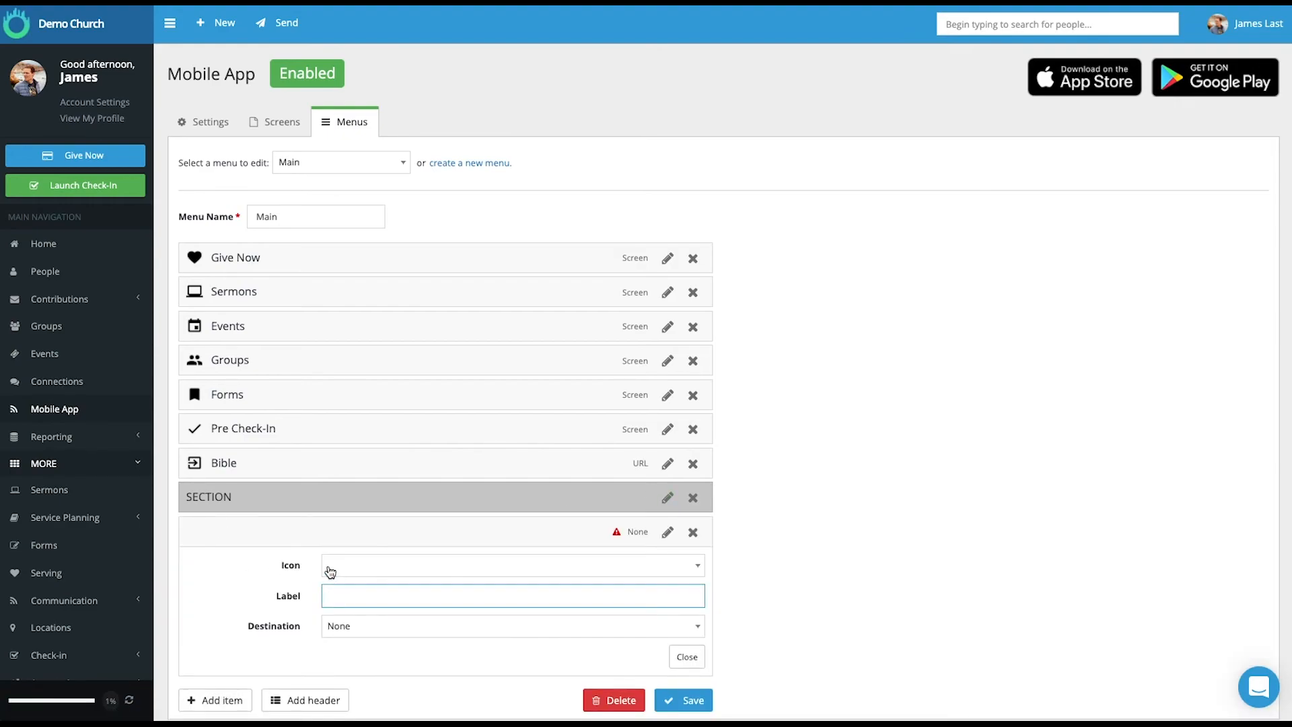
scroll("down", 3)
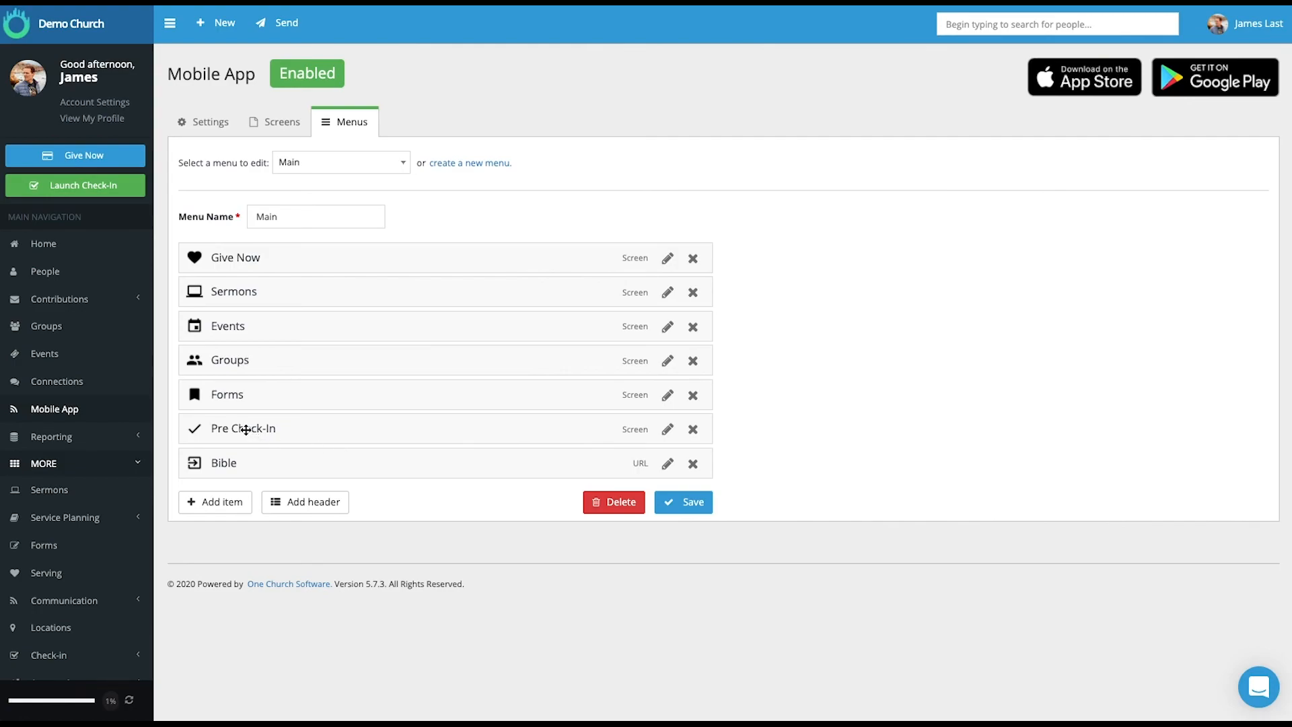
mouse_move(176, 388)
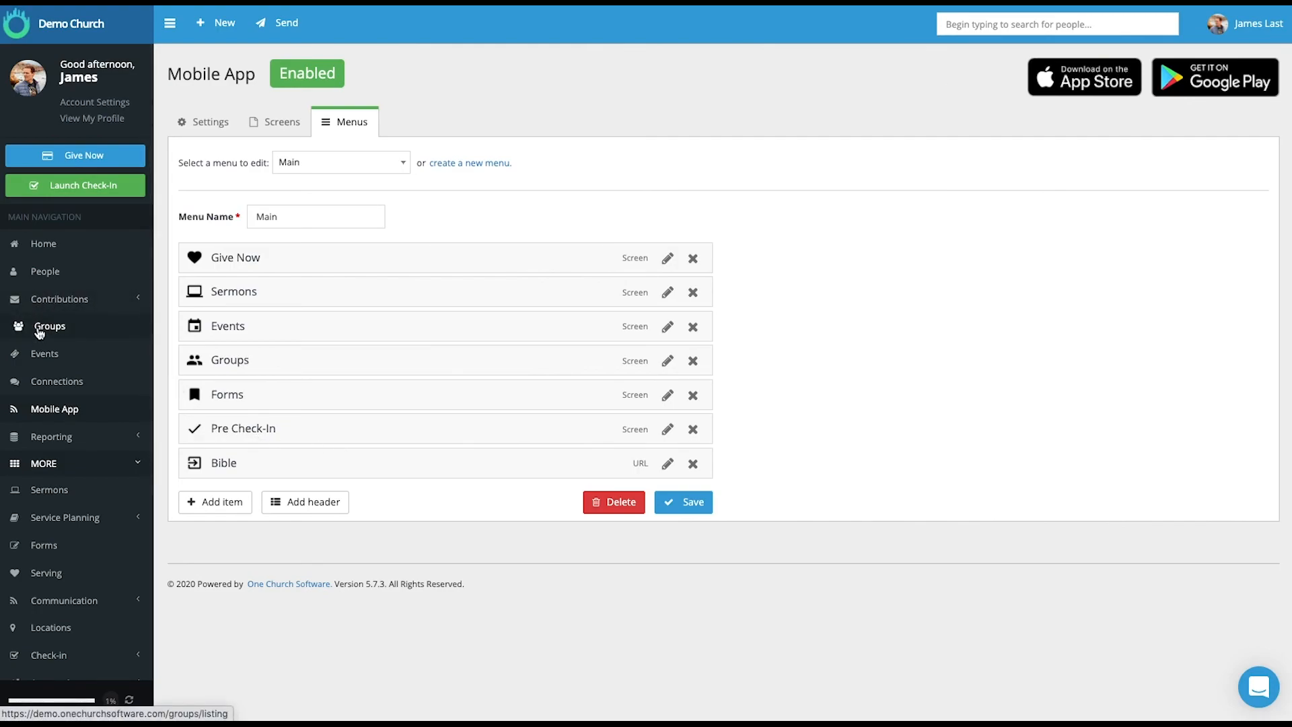
mouse_move(356, 396)
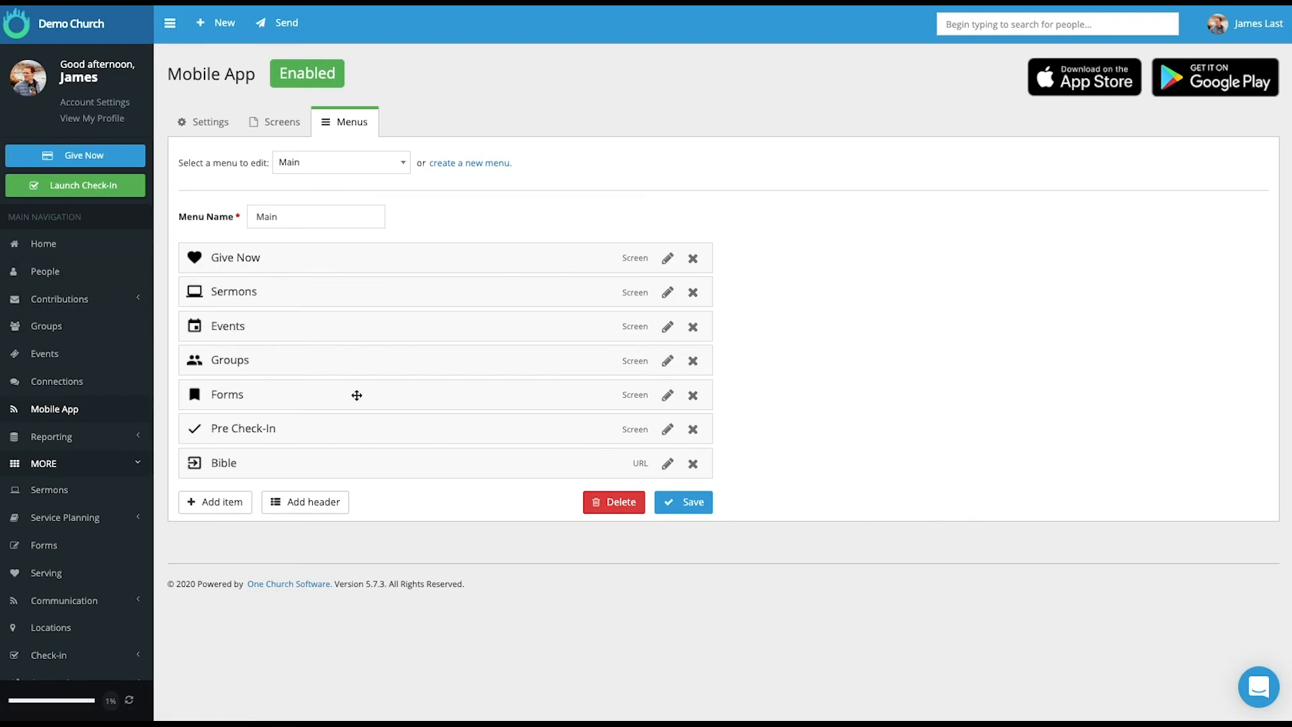
mouse_move(288, 351)
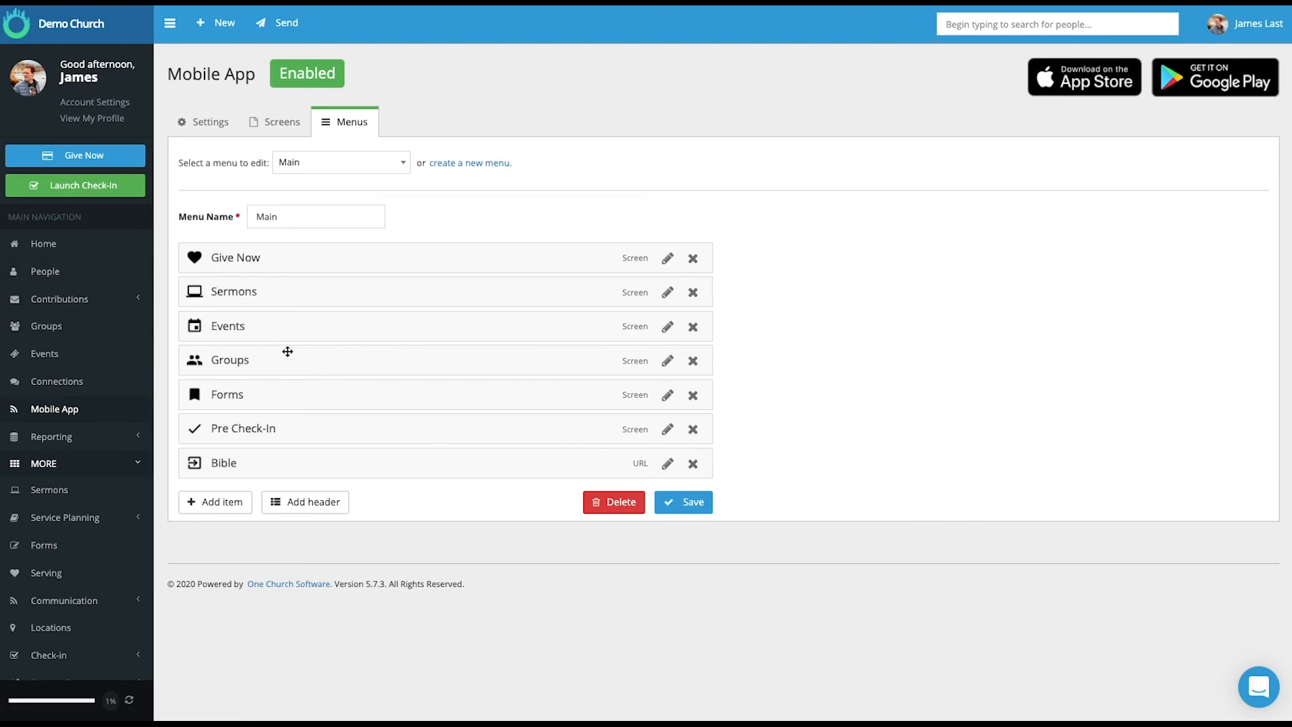
mouse_move(530, 451)
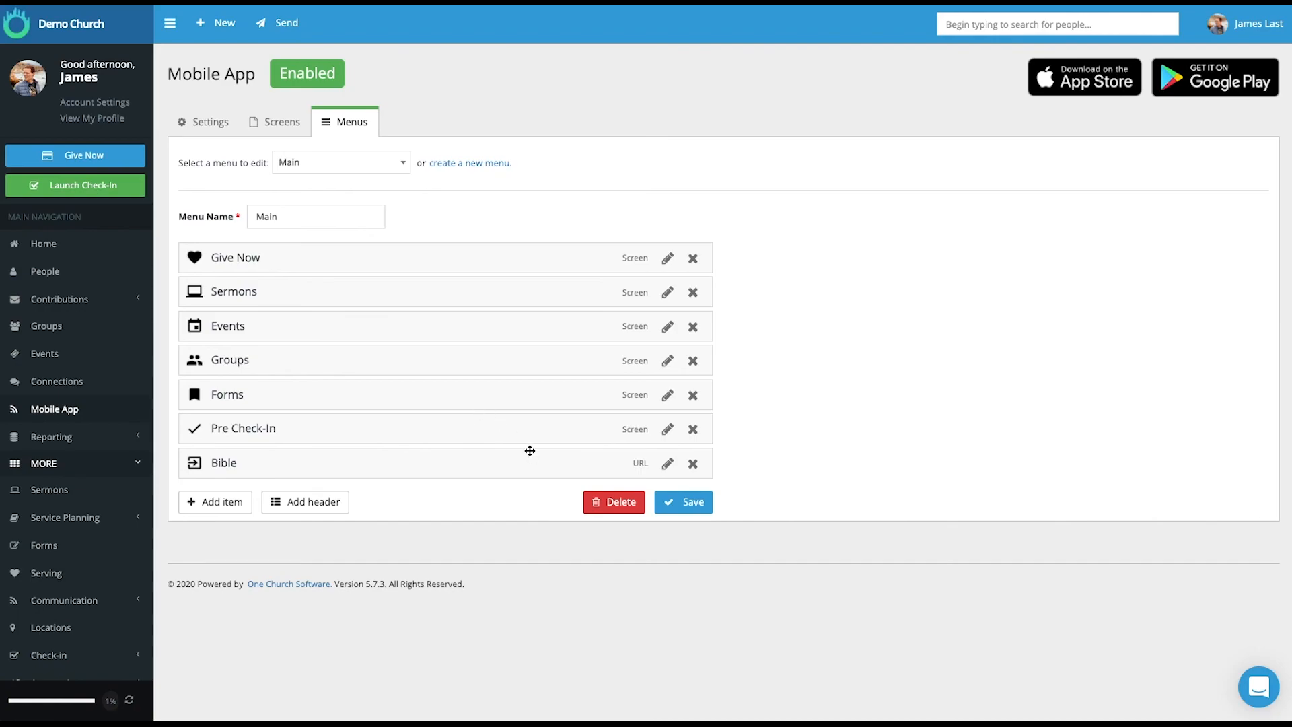
mouse_move(493, 397)
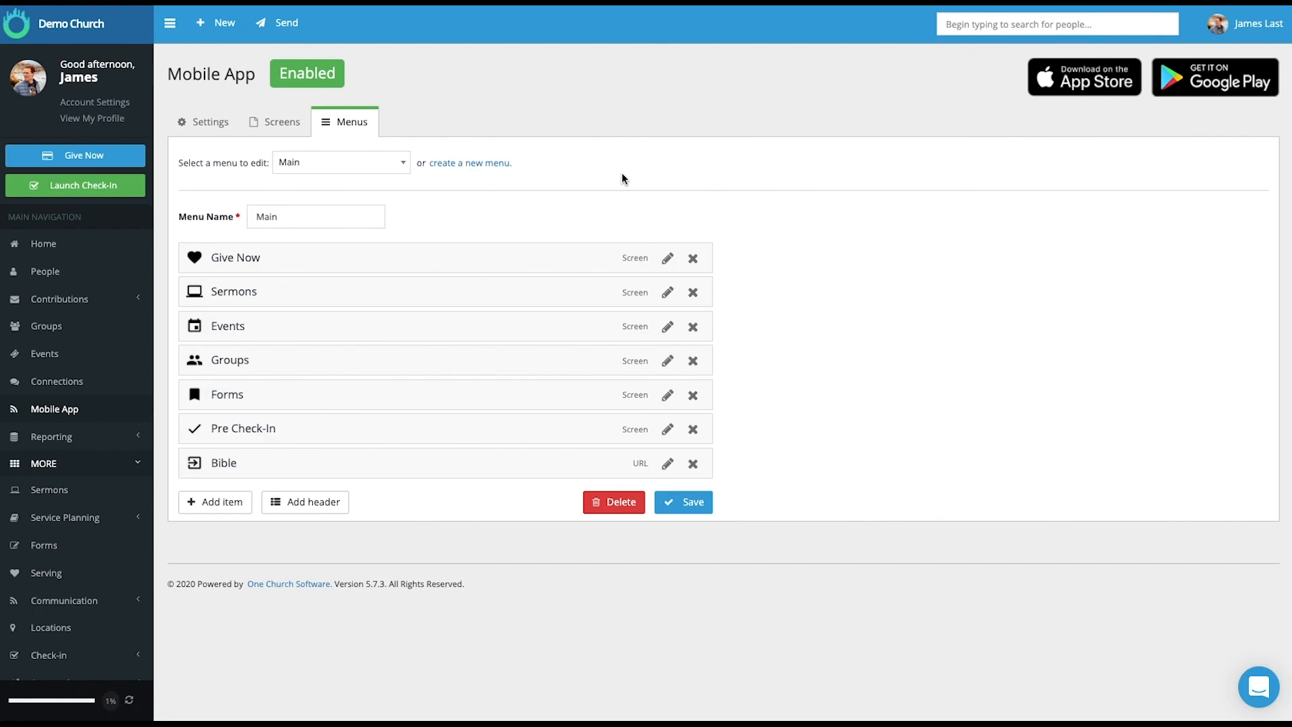
mouse_move(481, 284)
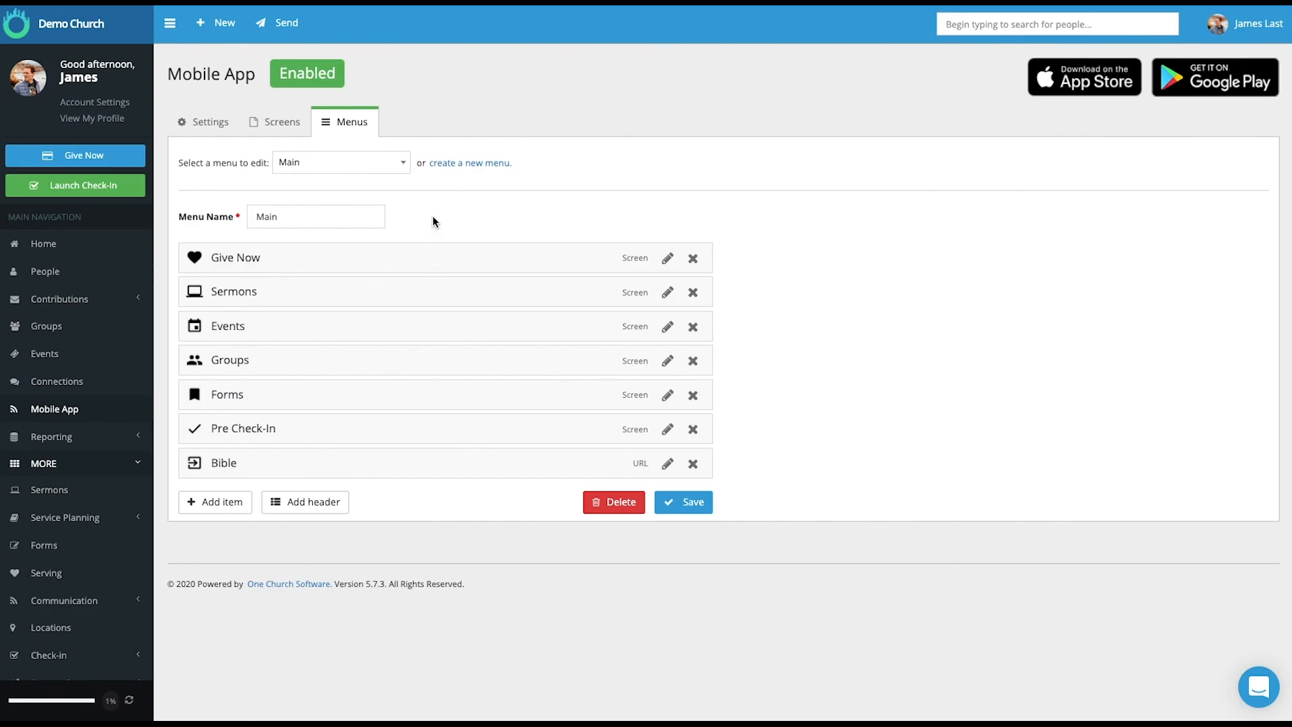
mouse_move(458, 232)
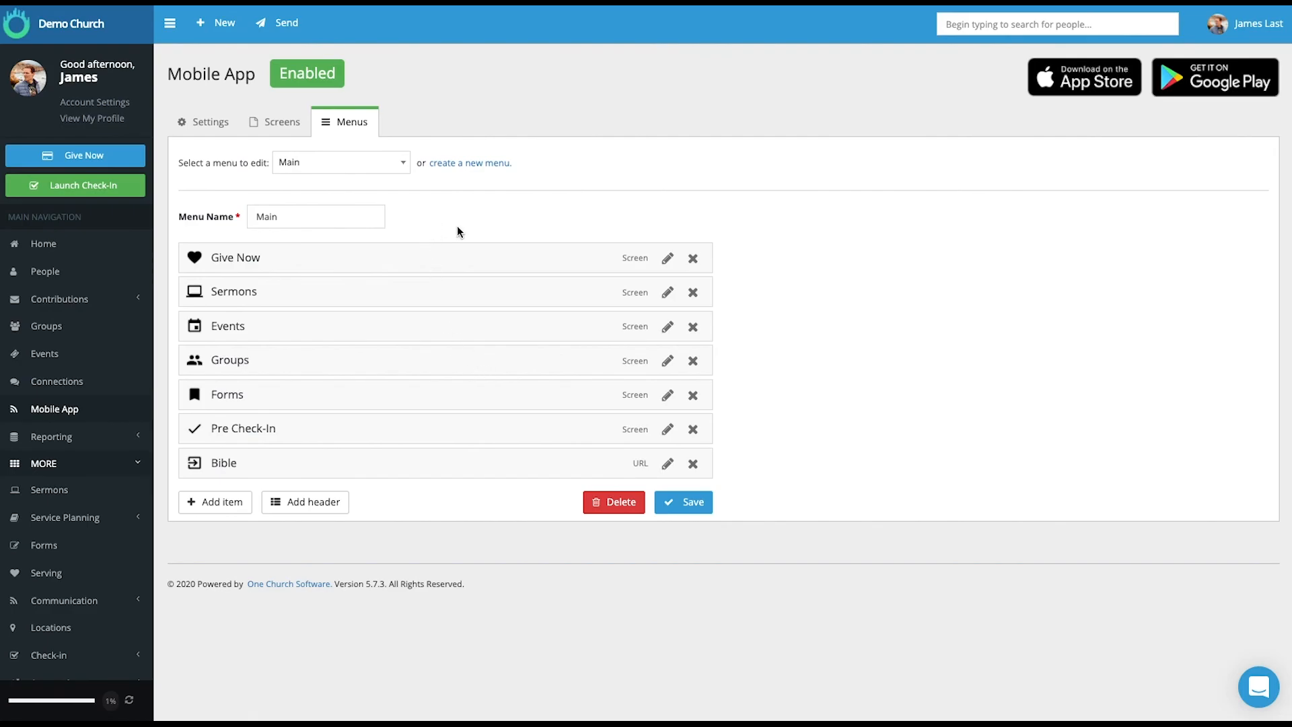